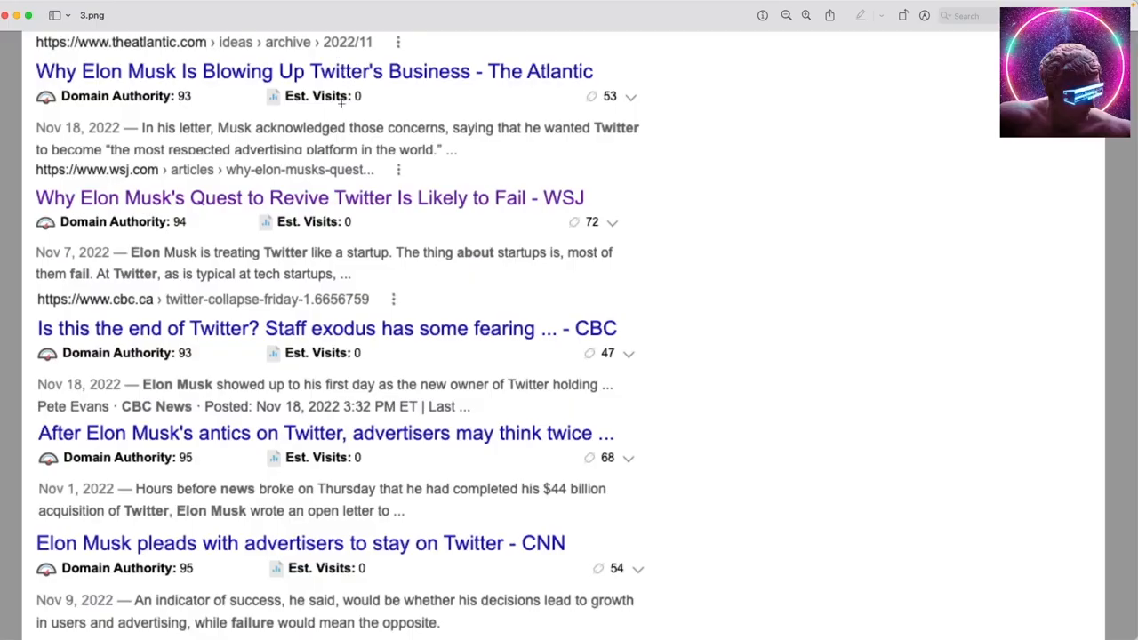
mouse_move(338, 197)
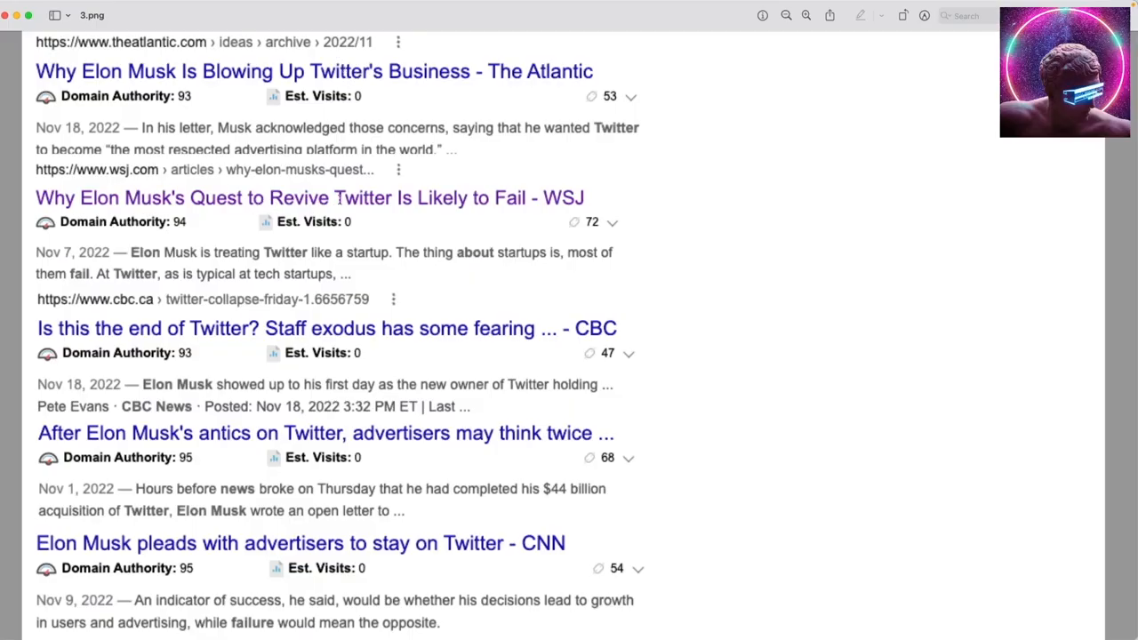
mouse_move(487, 220)
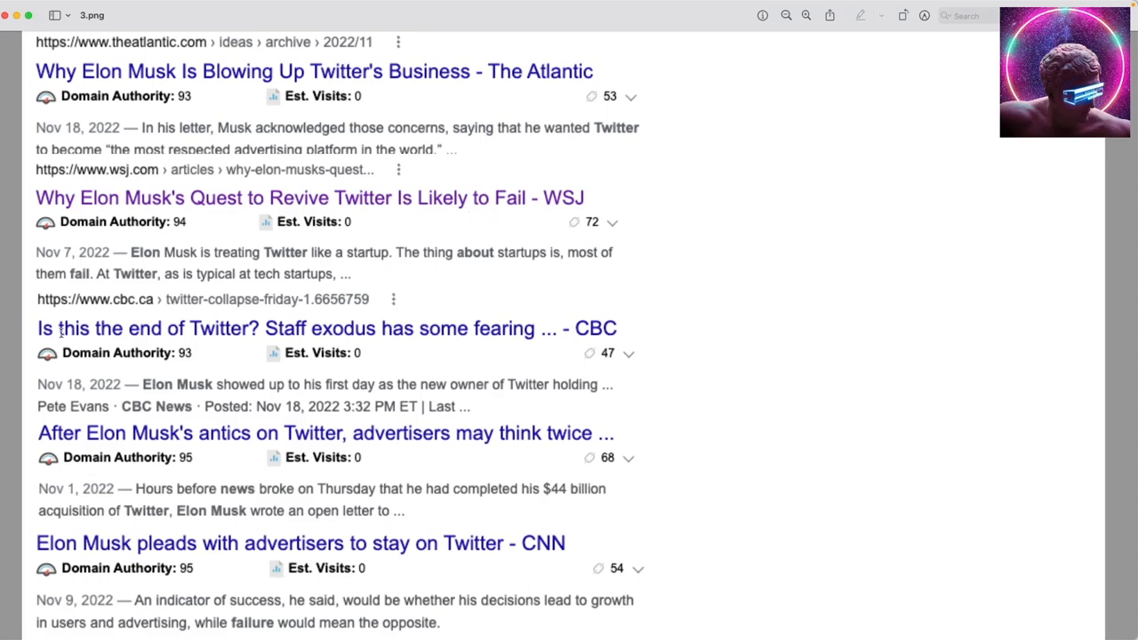
mouse_move(188, 339)
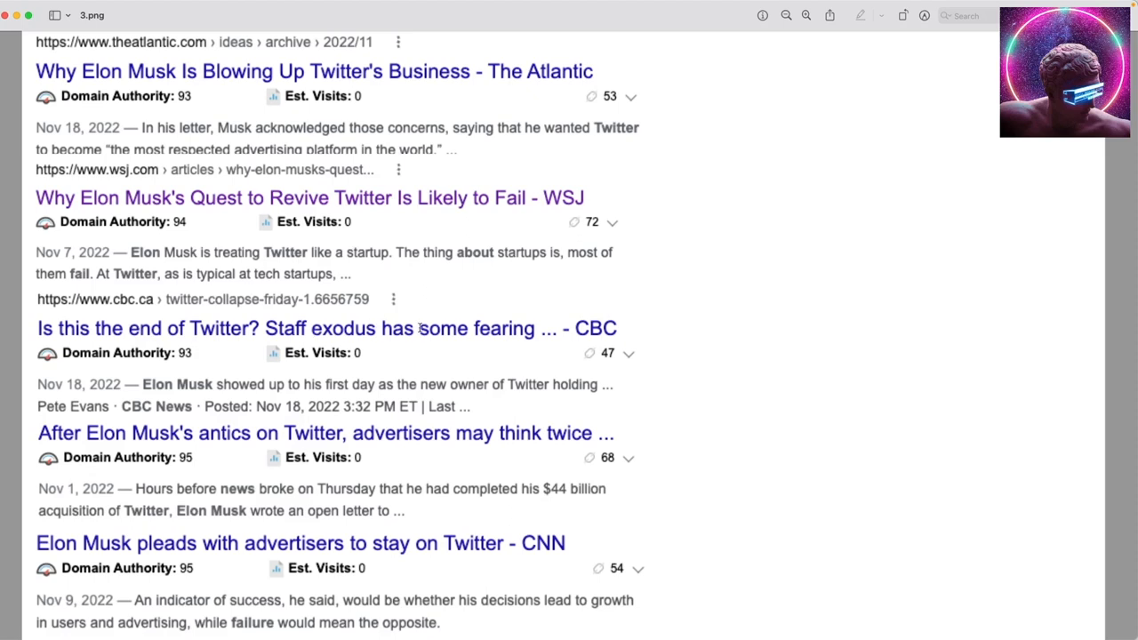
mouse_move(430, 345)
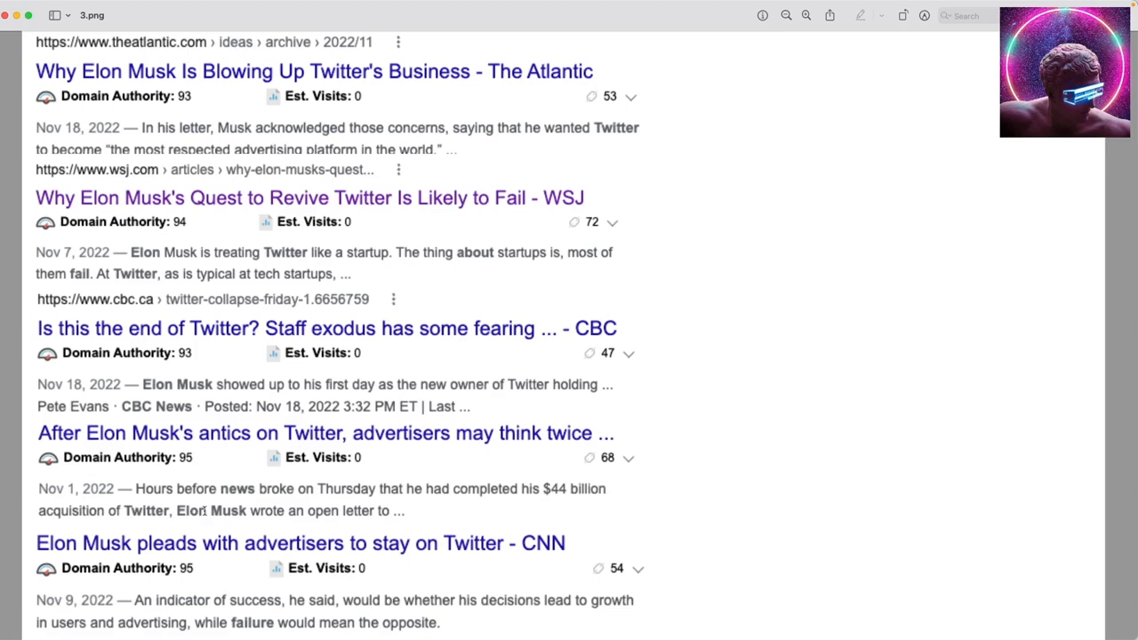
mouse_move(229, 533)
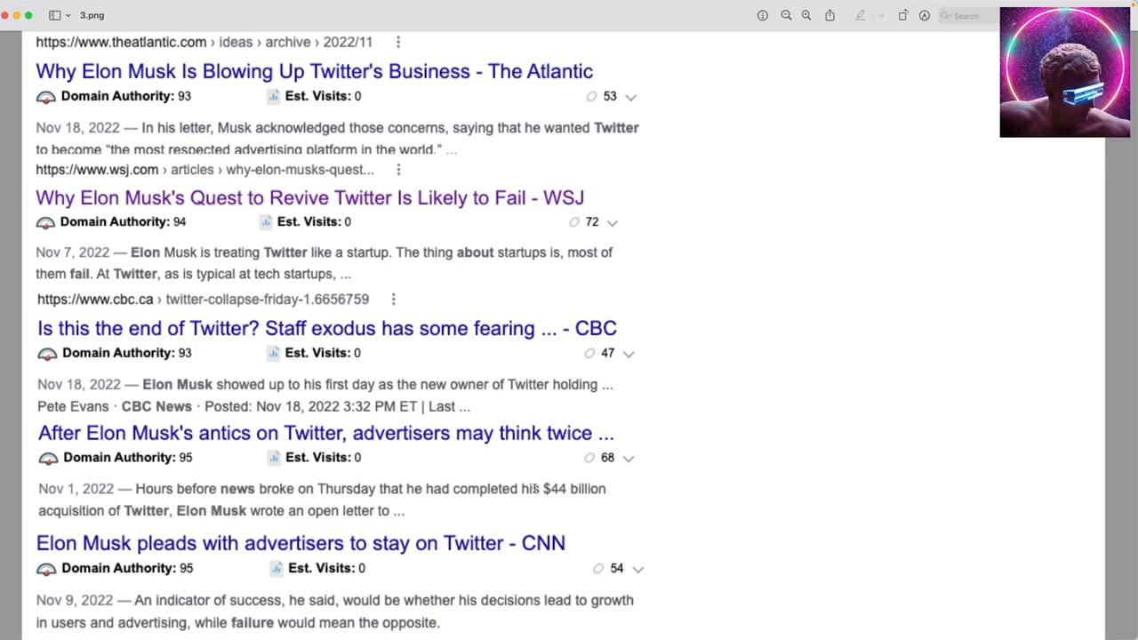
- Switch from the 5.png screenshot in Preview to the Chrome browser
left_click(873, 14)
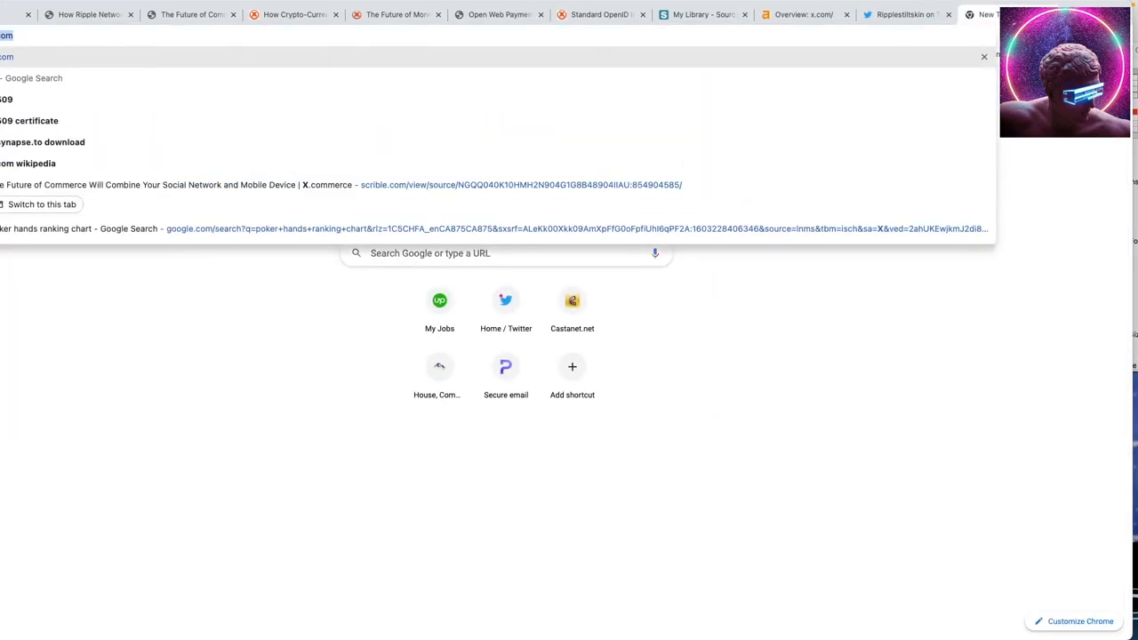
left_click(780, 15)
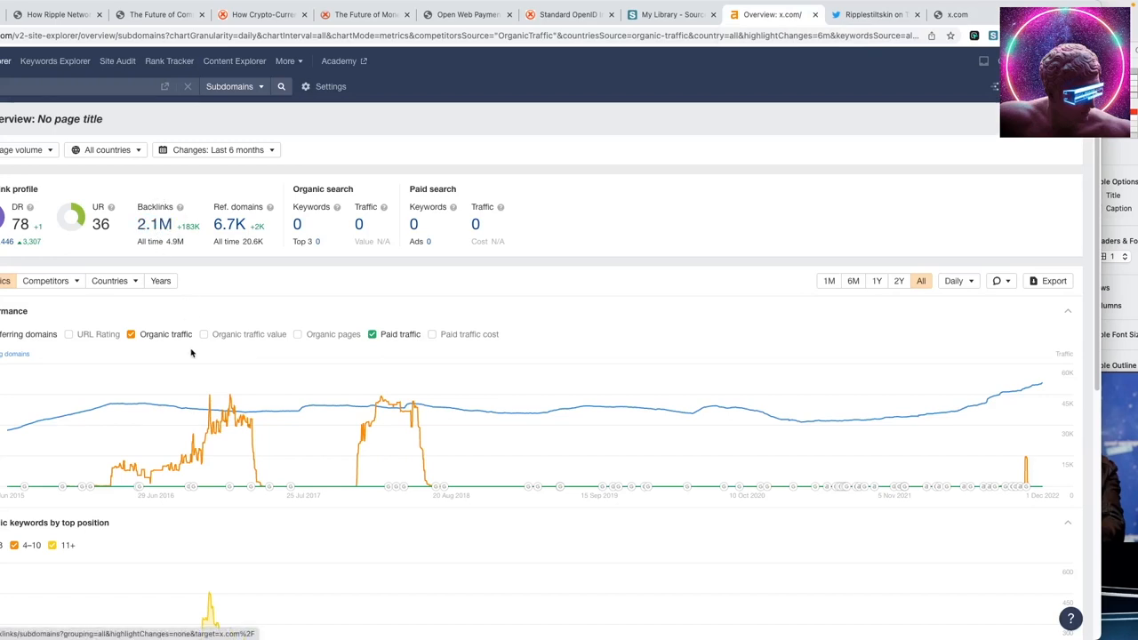
mouse_move(11, 462)
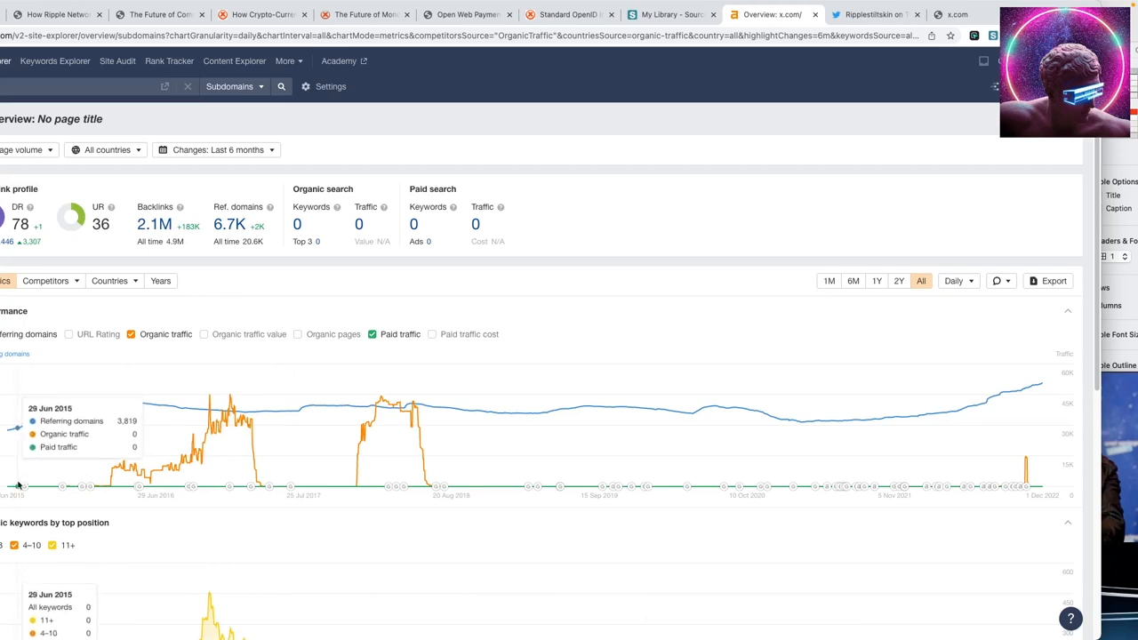
mouse_move(79, 460)
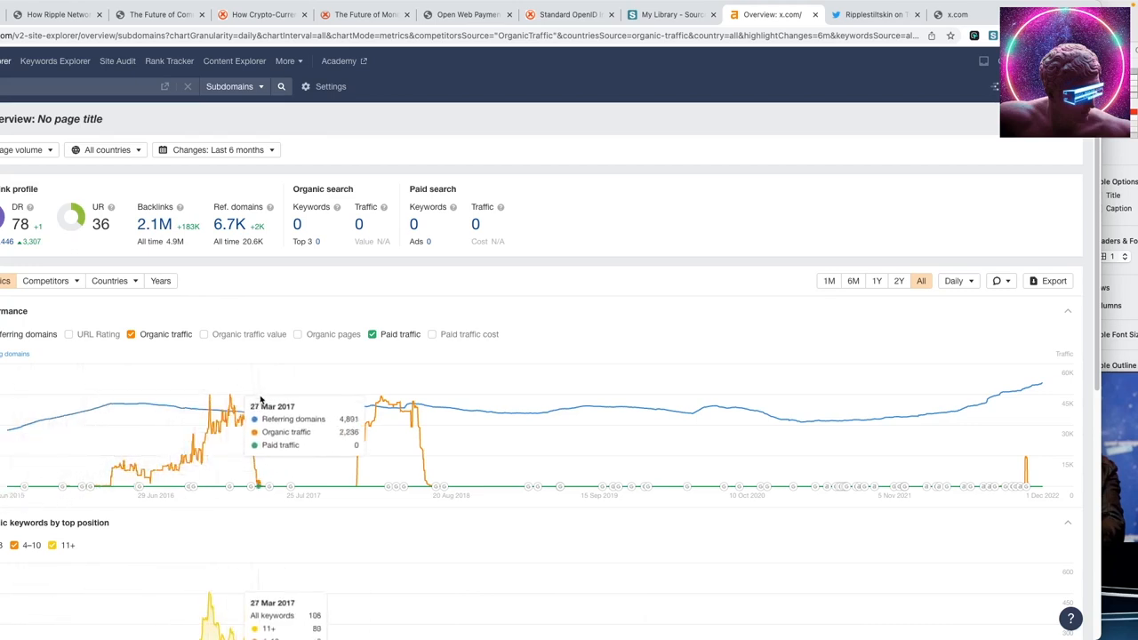
mouse_move(258, 443)
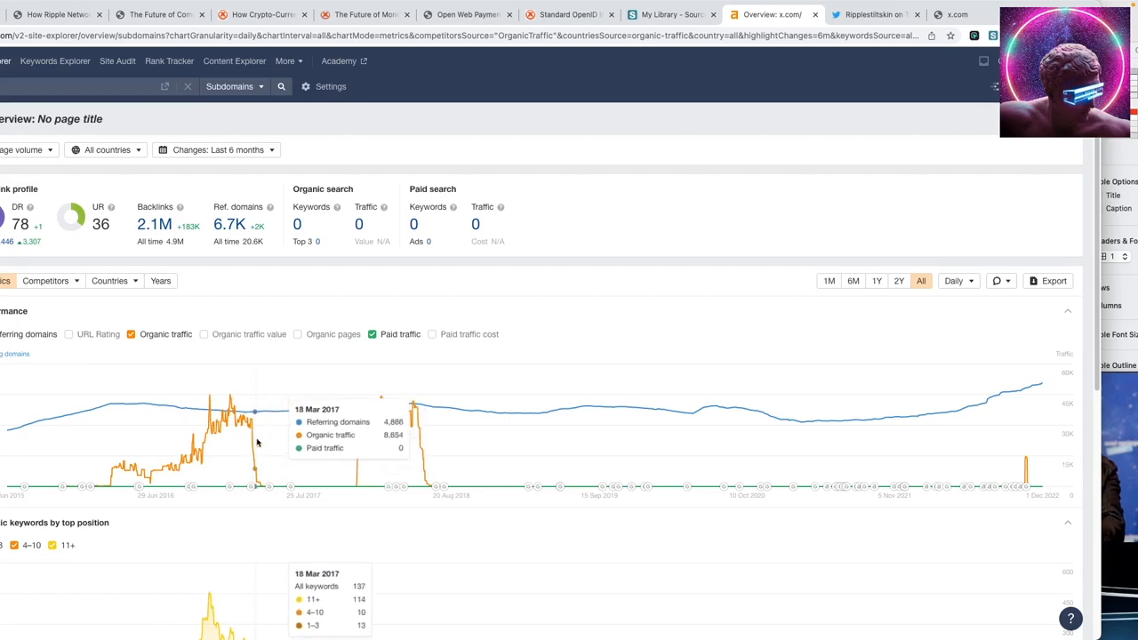
mouse_move(253, 484)
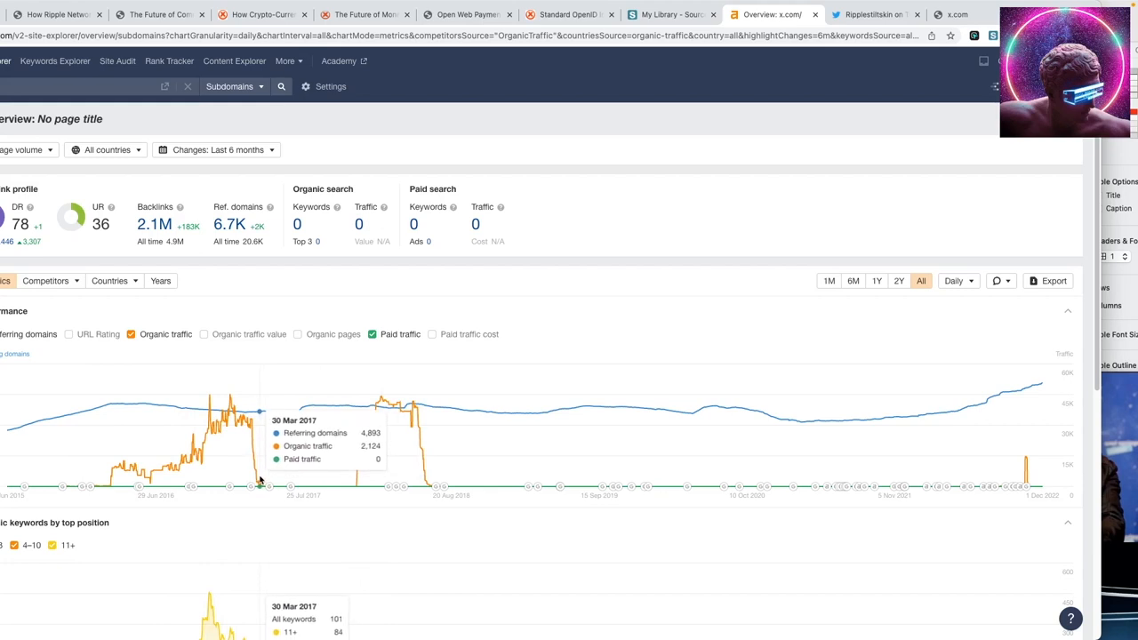
mouse_move(355, 482)
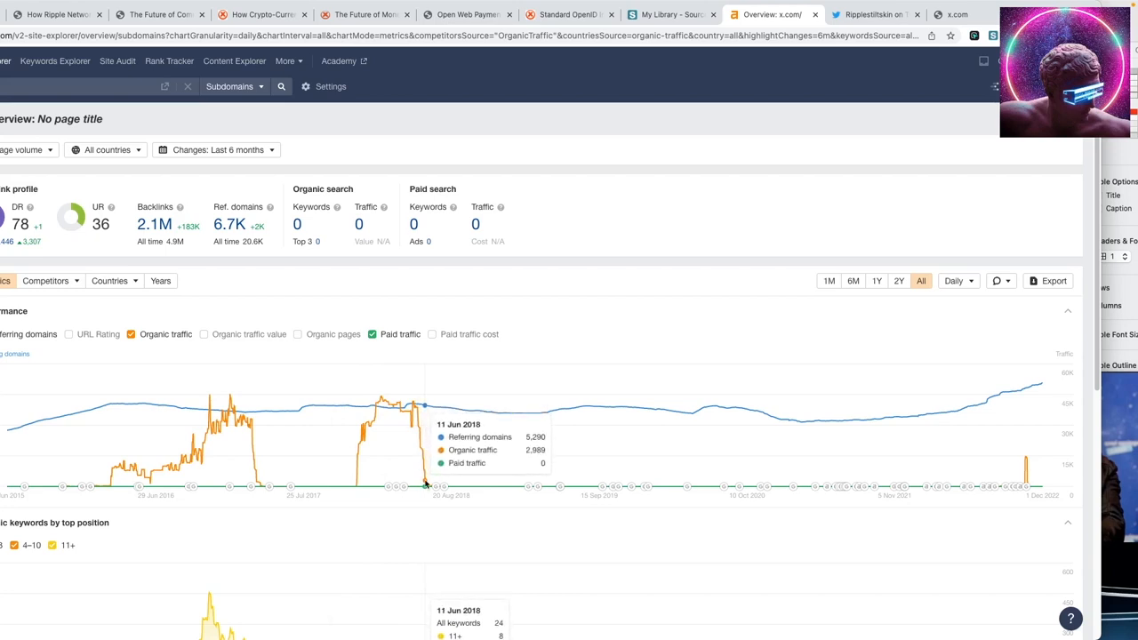
mouse_move(885, 497)
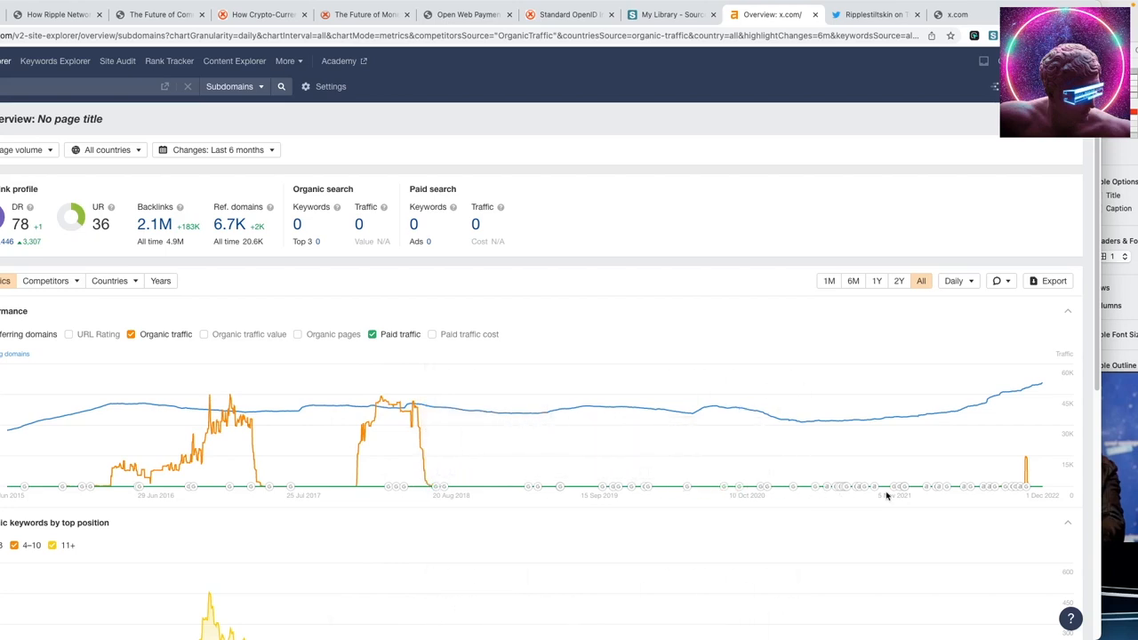
mouse_move(1028, 478)
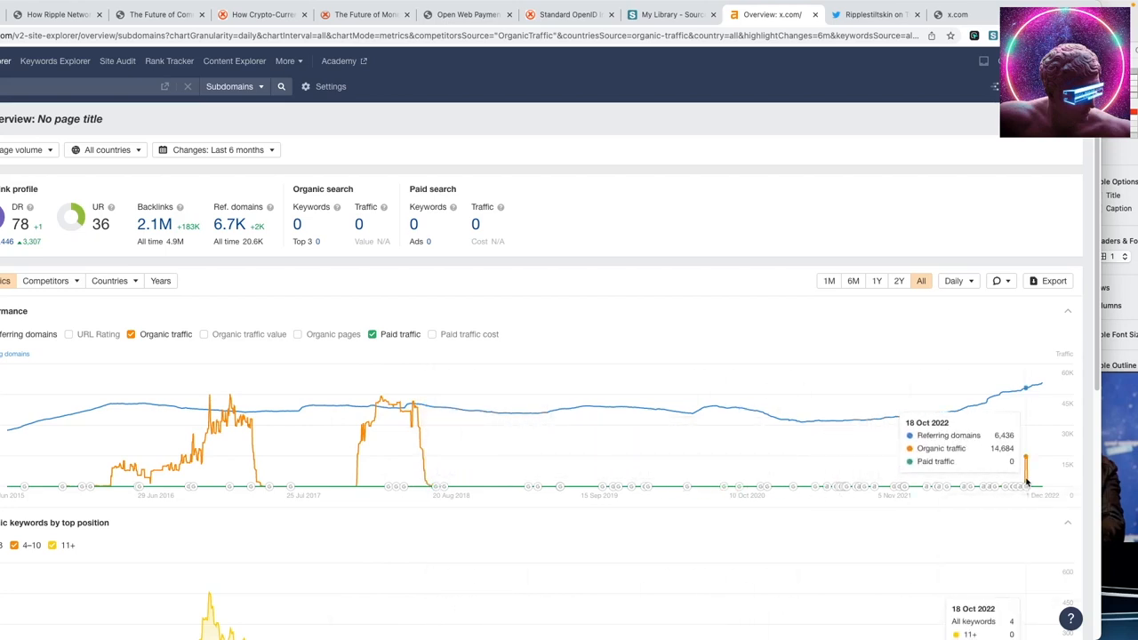
mouse_move(1028, 480)
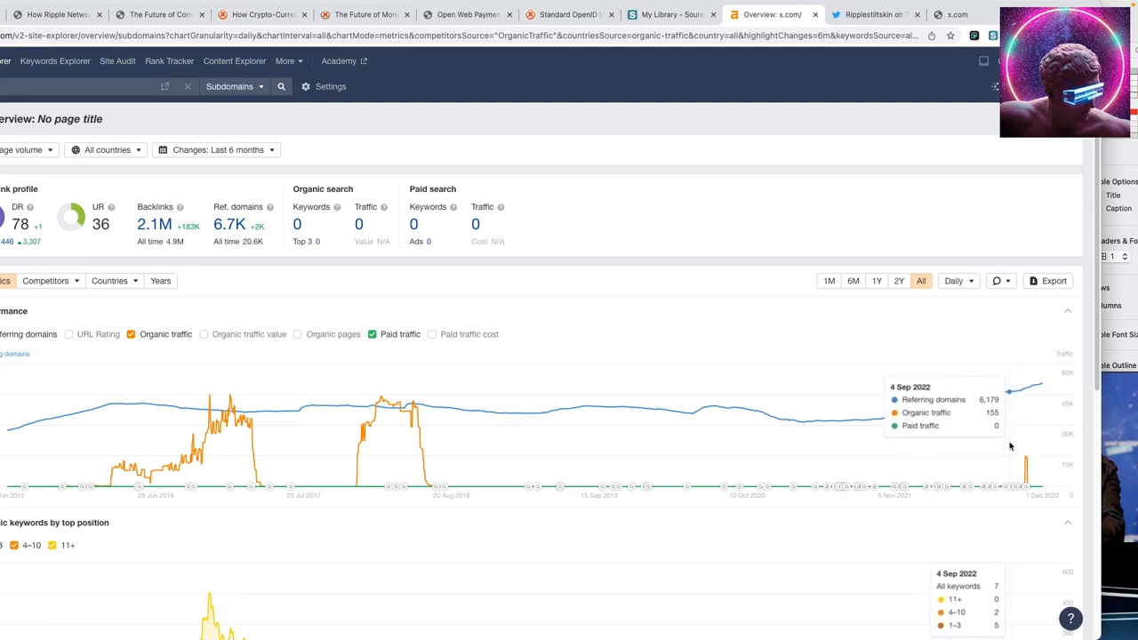
mouse_move(1038, 469)
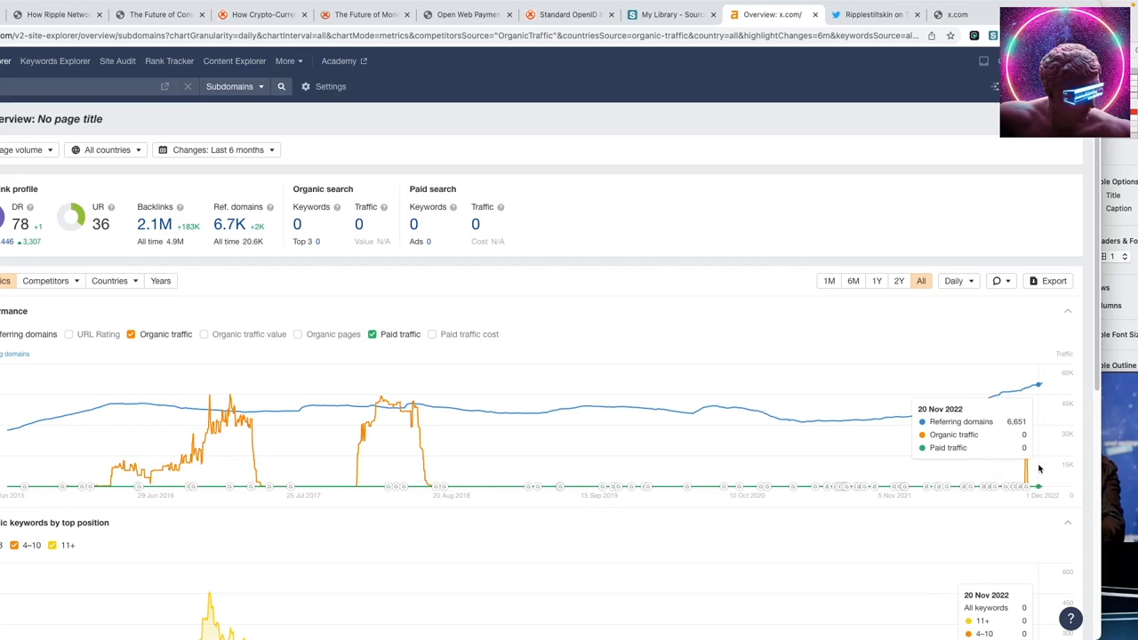
mouse_move(139, 252)
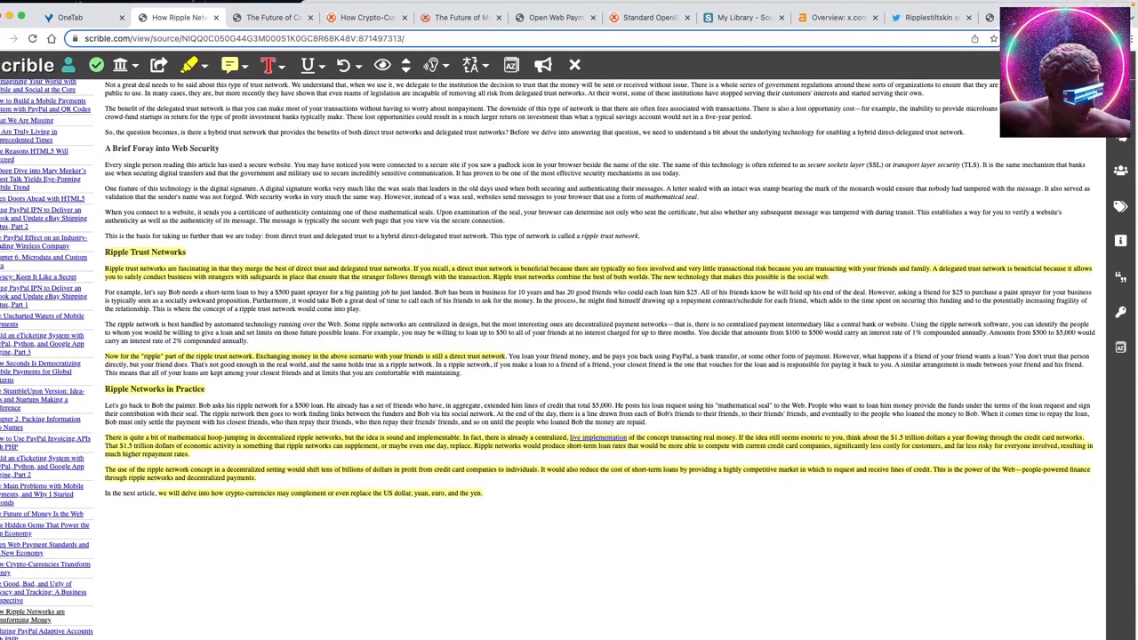
- Read the Future of Commerce article and comments, then bring up the LH6.png collage in Preview
scroll("up", 3)
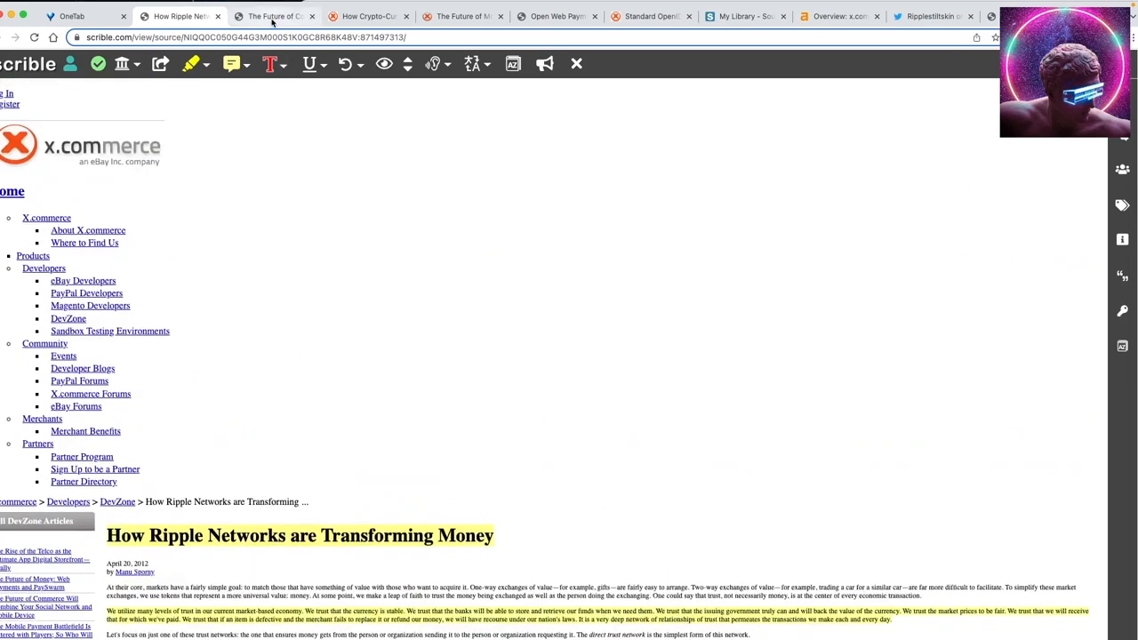
mouse_move(283, 18)
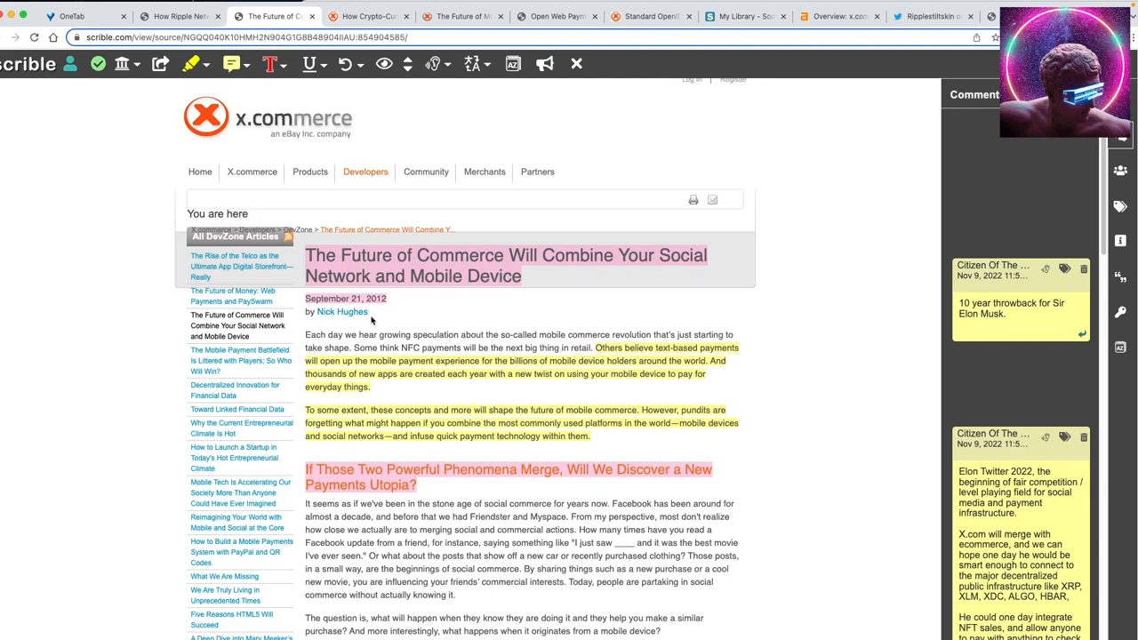
left_click(366, 171)
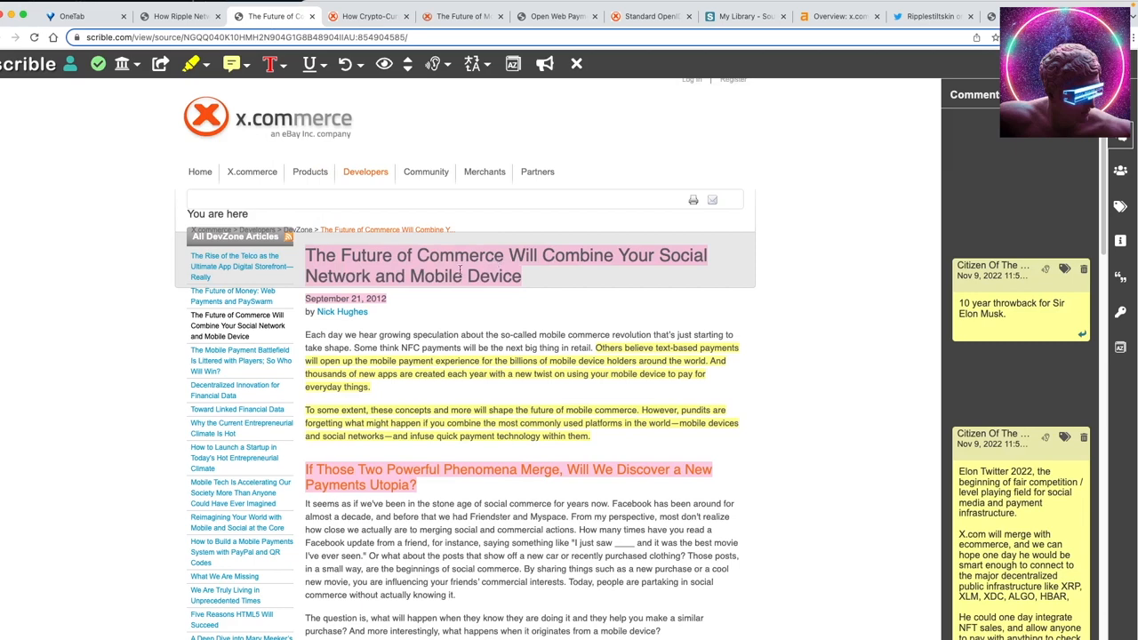
scroll("down", 3)
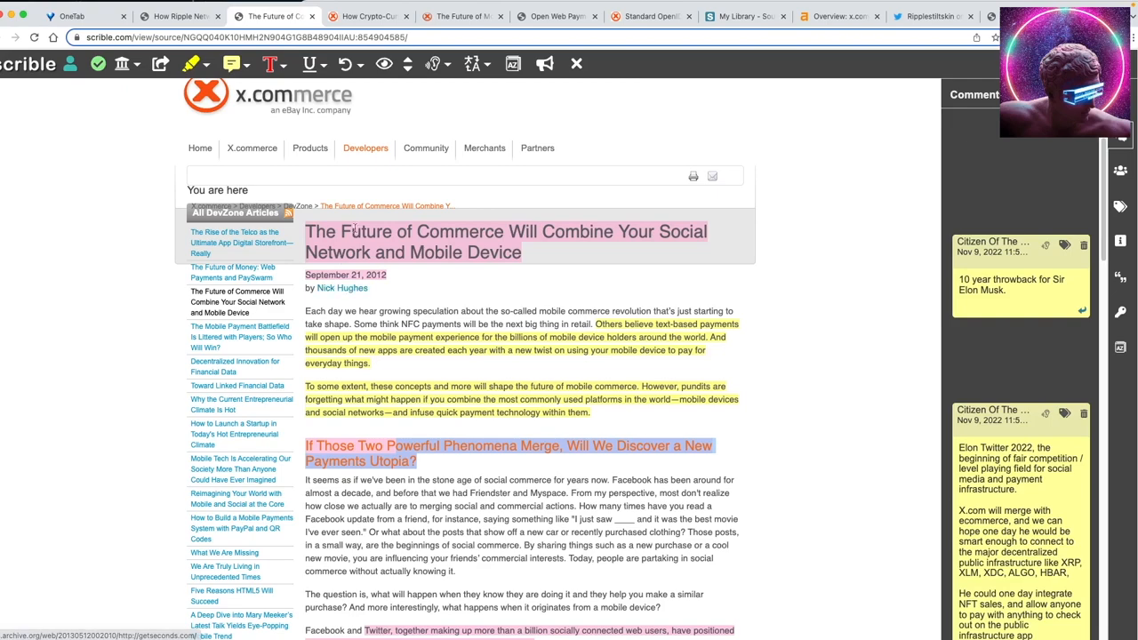
left_click(367, 147)
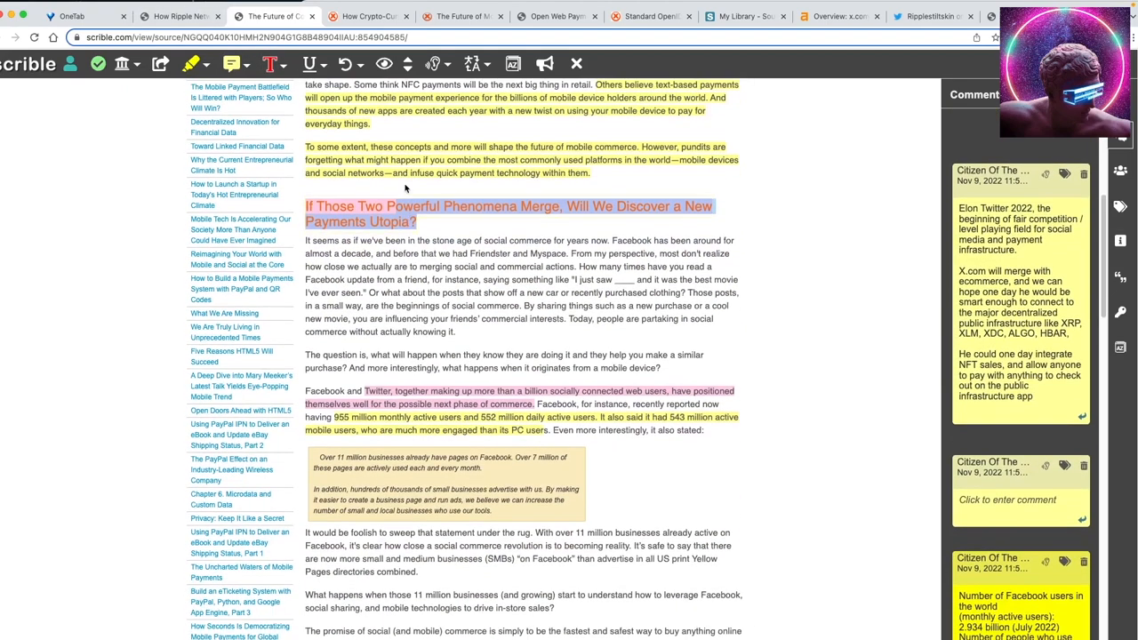
left_click(366, 18)
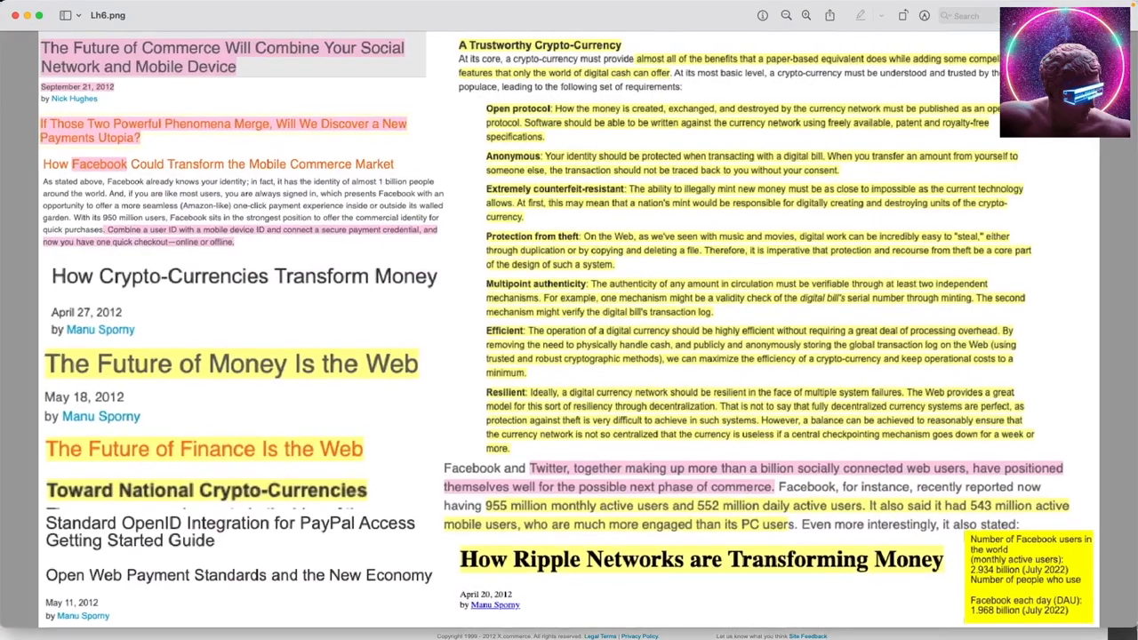
scroll("down", 3)
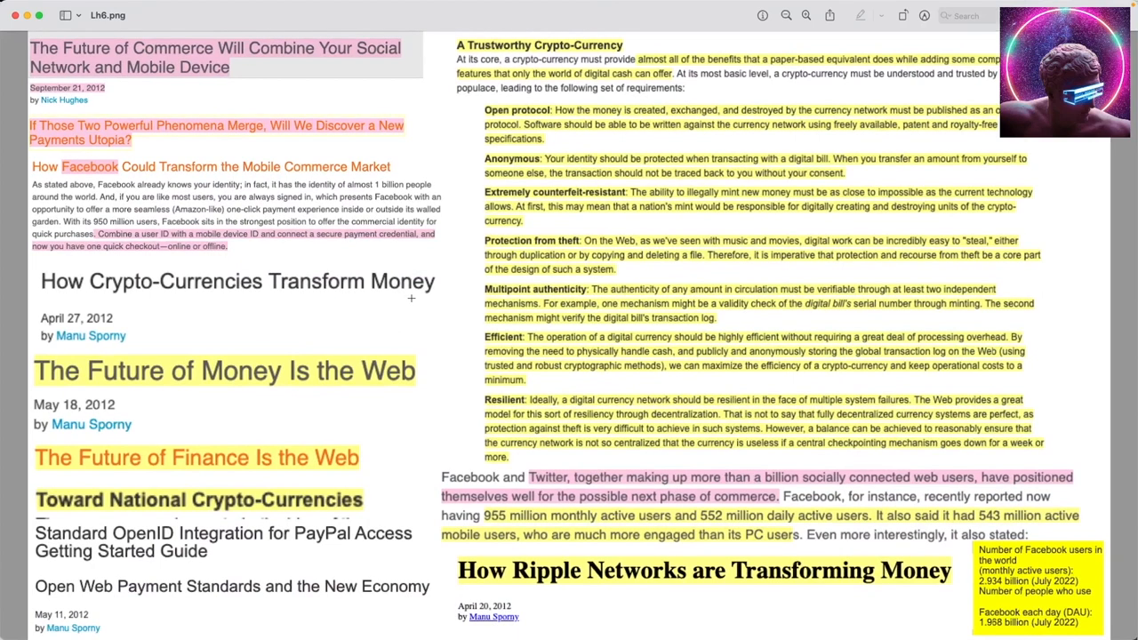
mouse_move(405, 394)
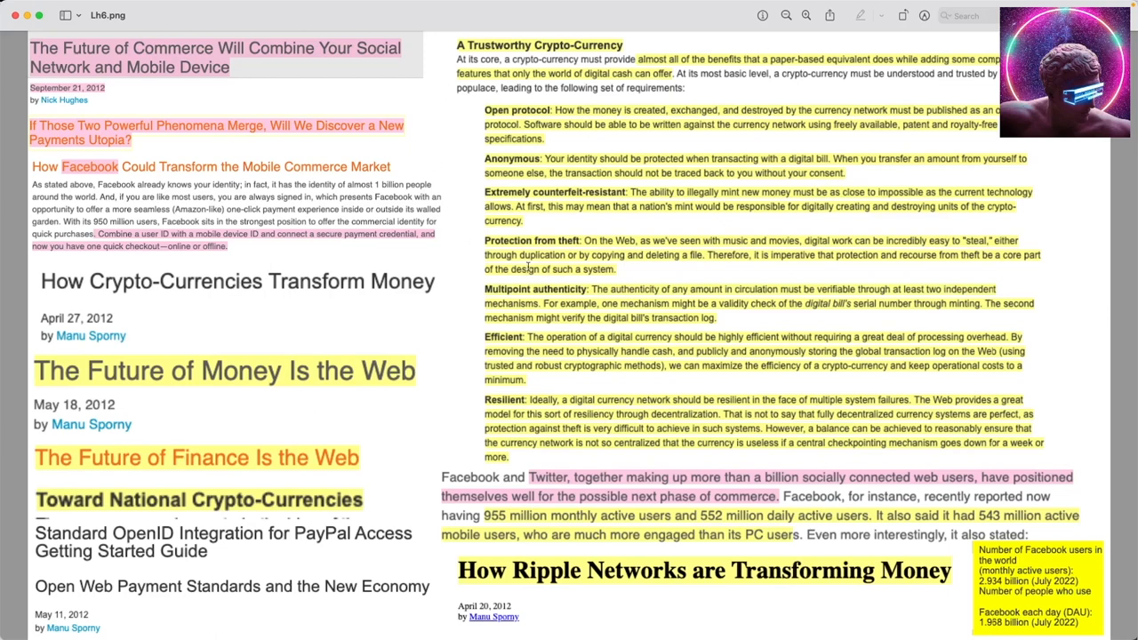
mouse_move(233, 144)
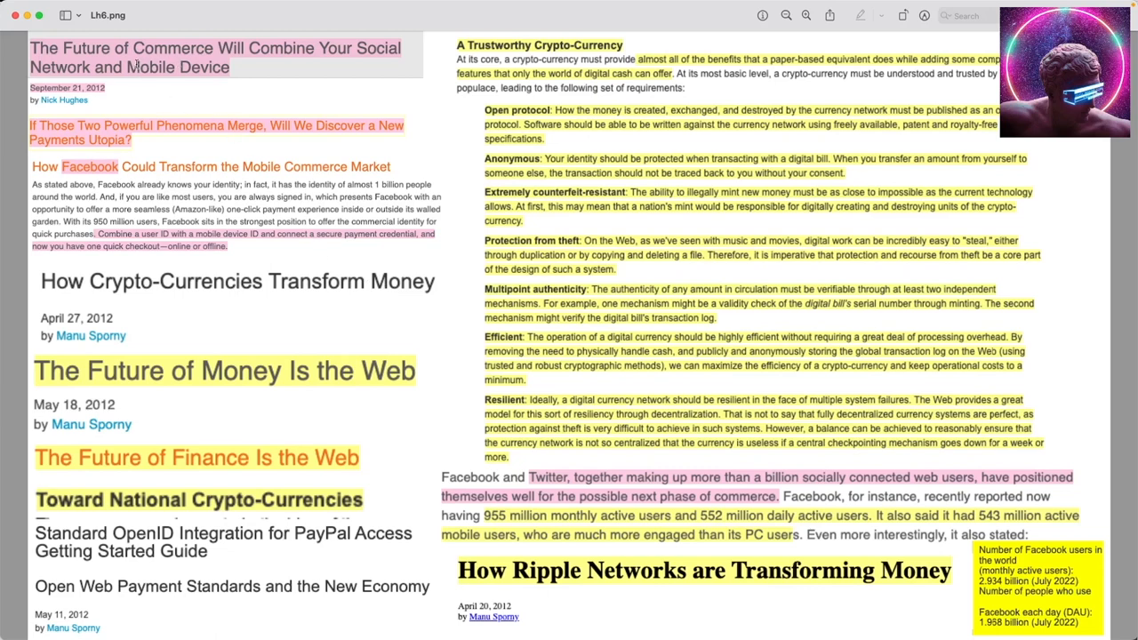
mouse_move(46, 131)
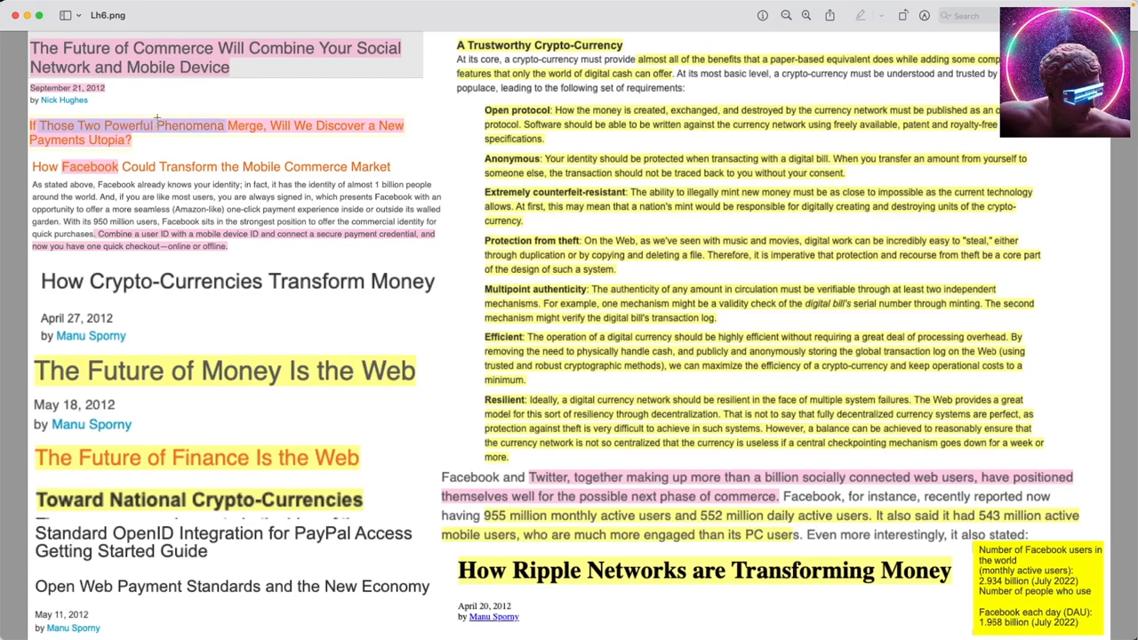
mouse_move(235, 149)
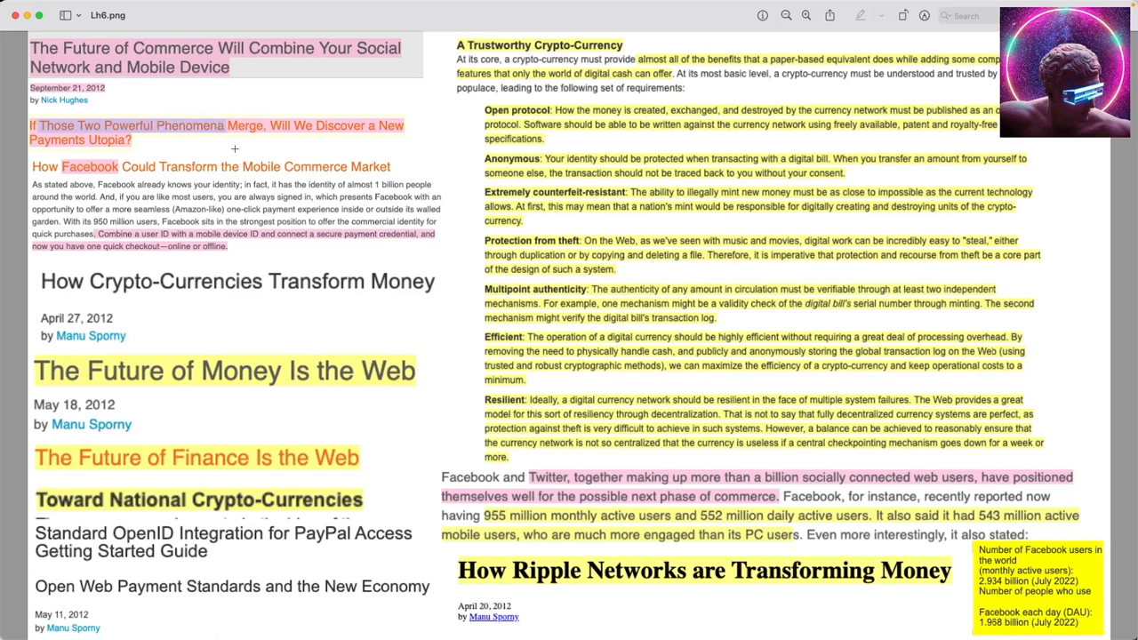
mouse_move(138, 167)
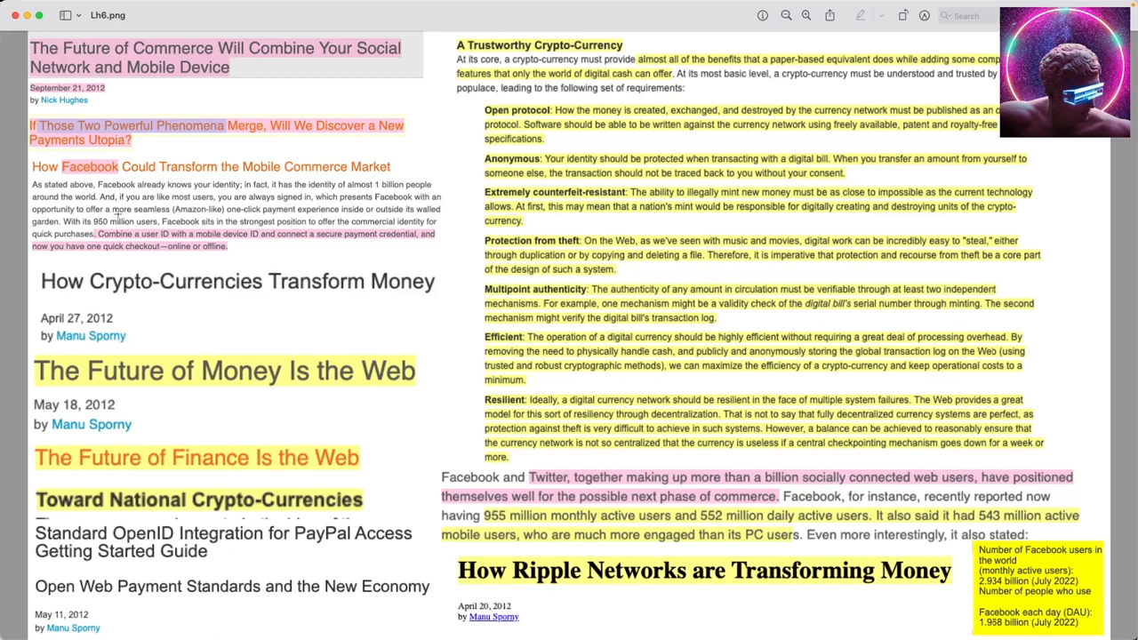
mouse_move(362, 183)
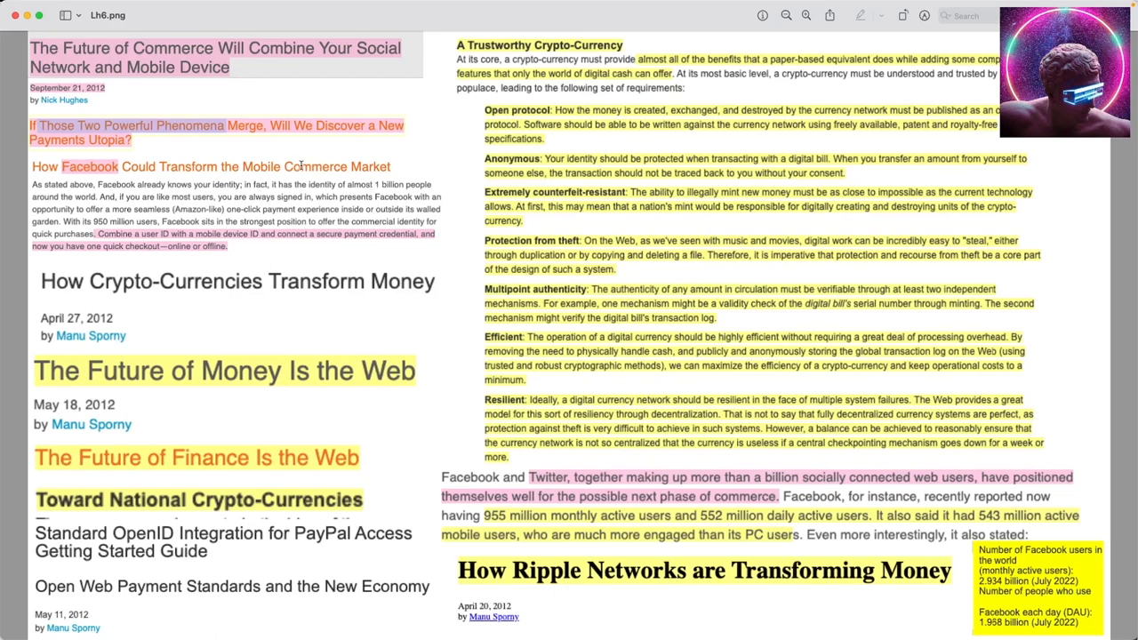
mouse_move(158, 213)
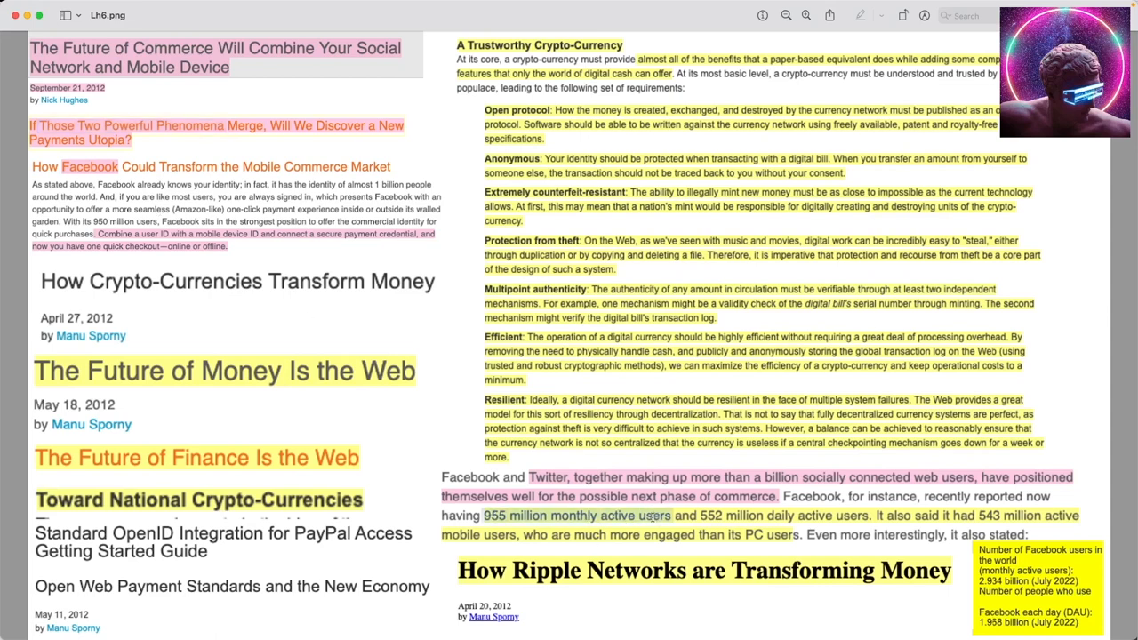
mouse_move(750, 516)
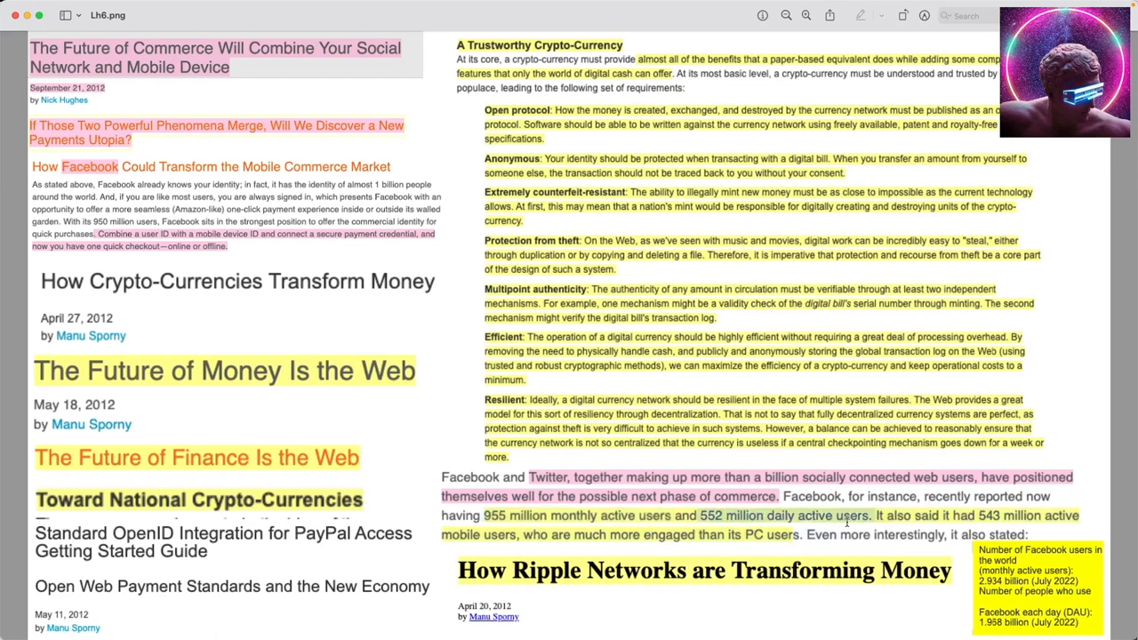
mouse_move(800, 504)
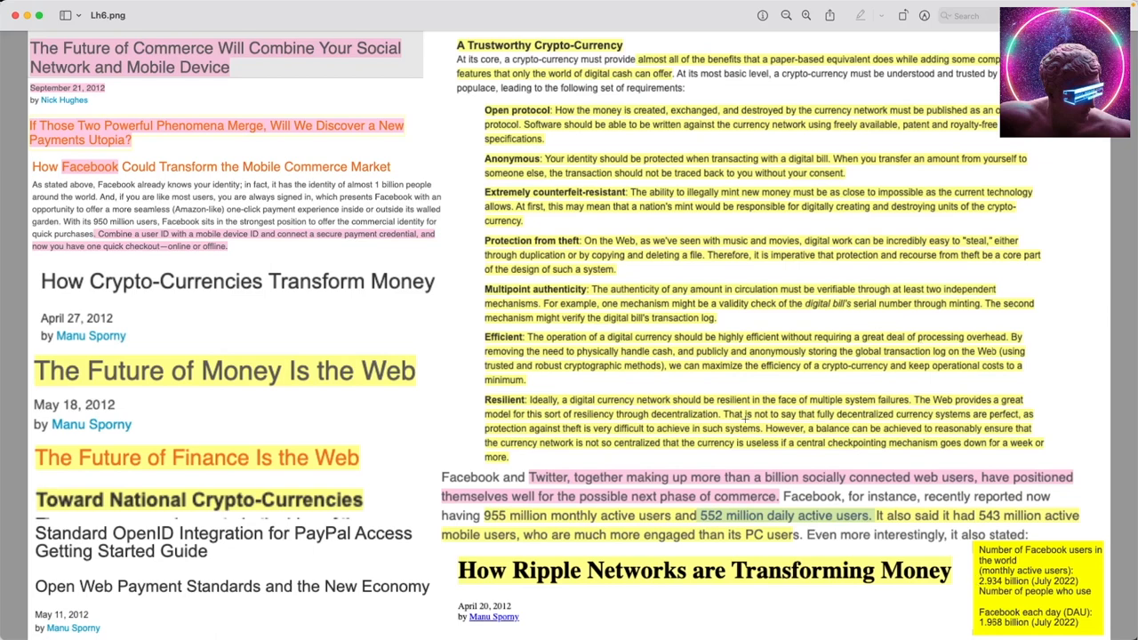
mouse_move(213, 295)
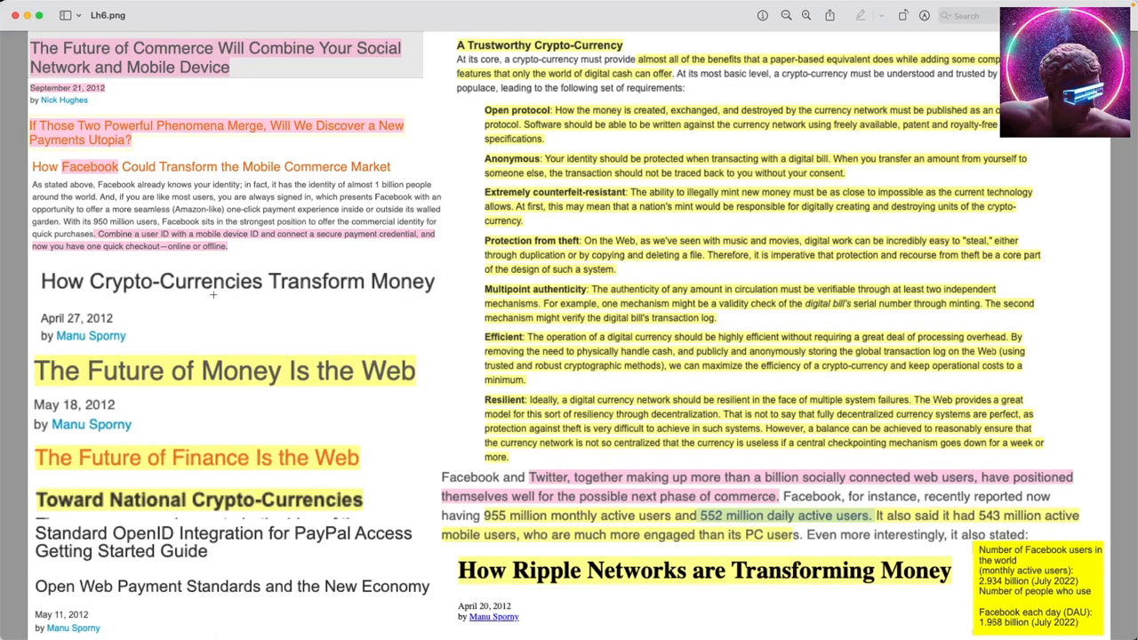
mouse_move(208, 297)
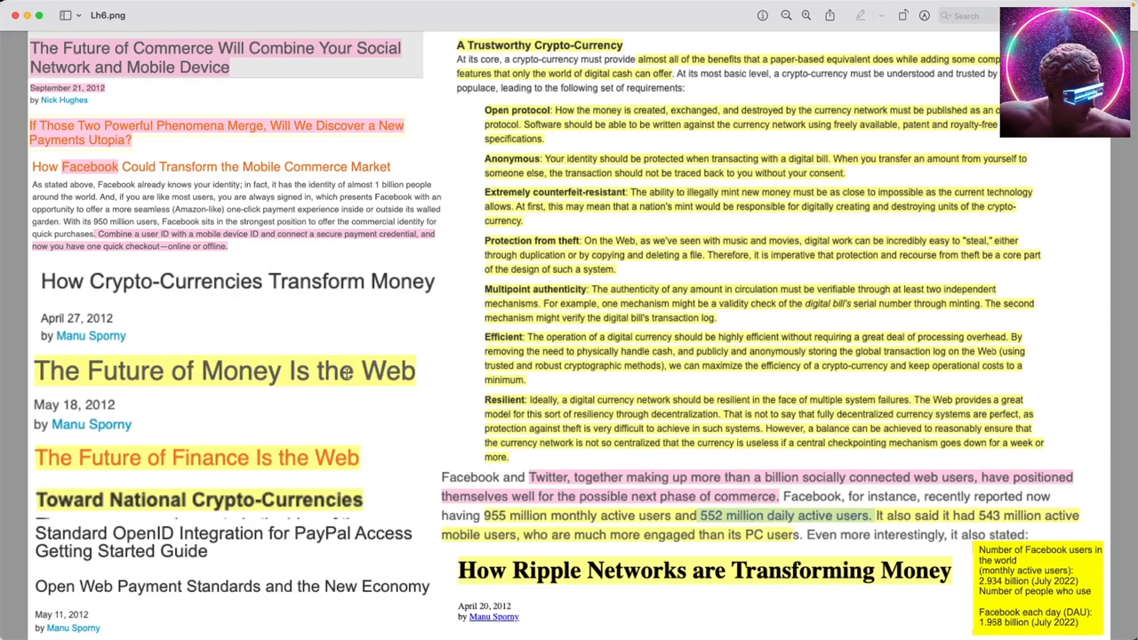
mouse_move(338, 391)
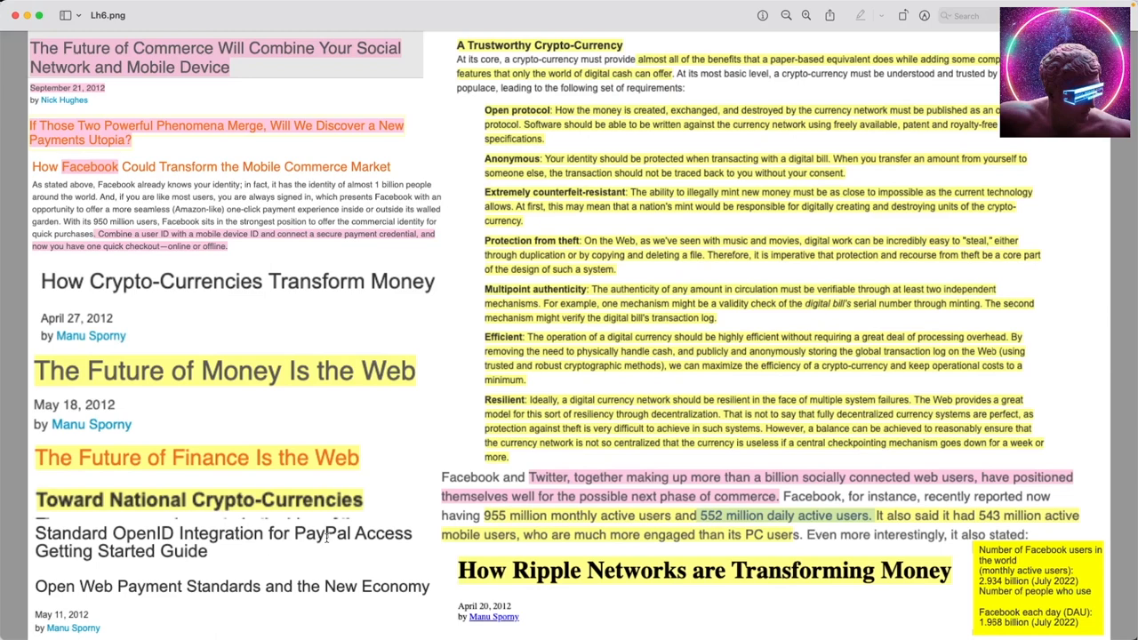
mouse_move(291, 282)
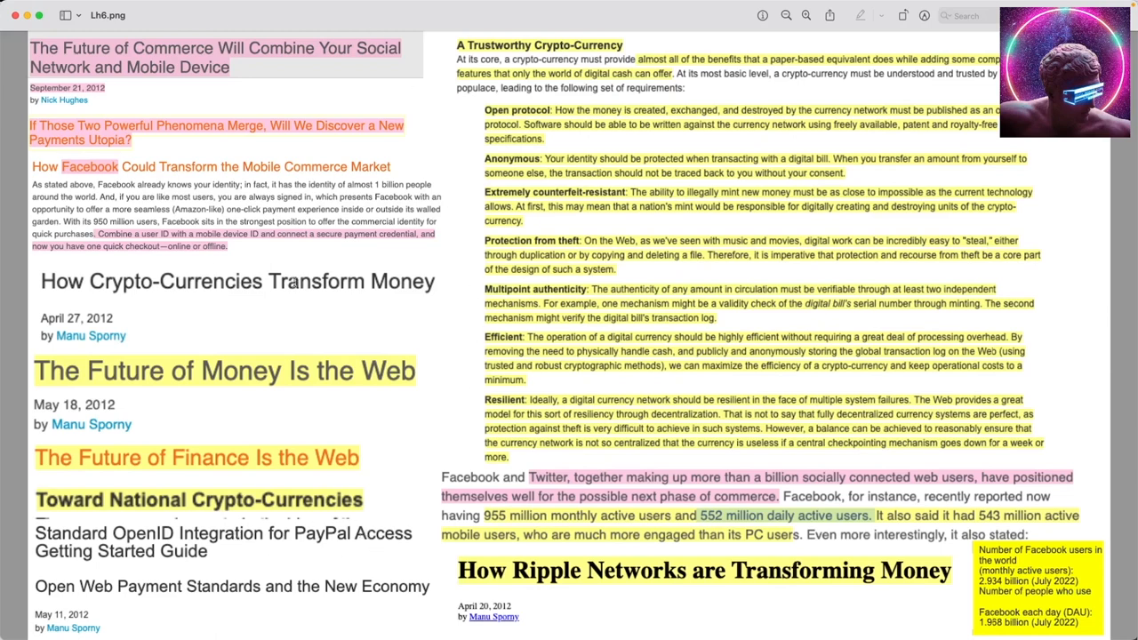
- Clear the Facebook user-figure highlight and mark 'Protection from theft' instead
double_click(144, 534)
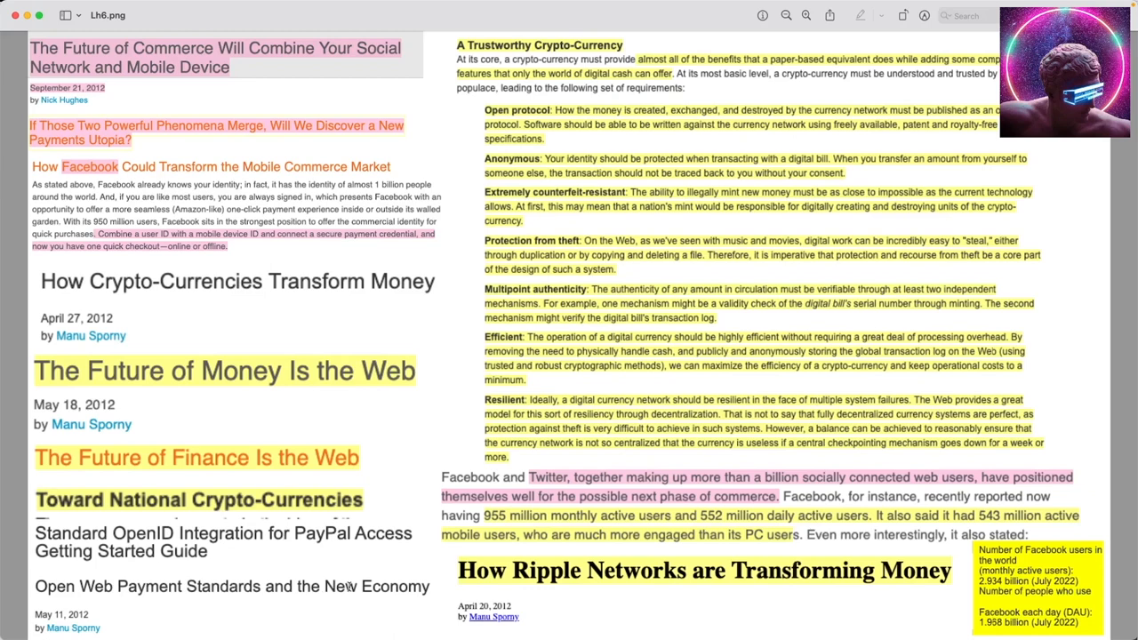
mouse_move(513, 263)
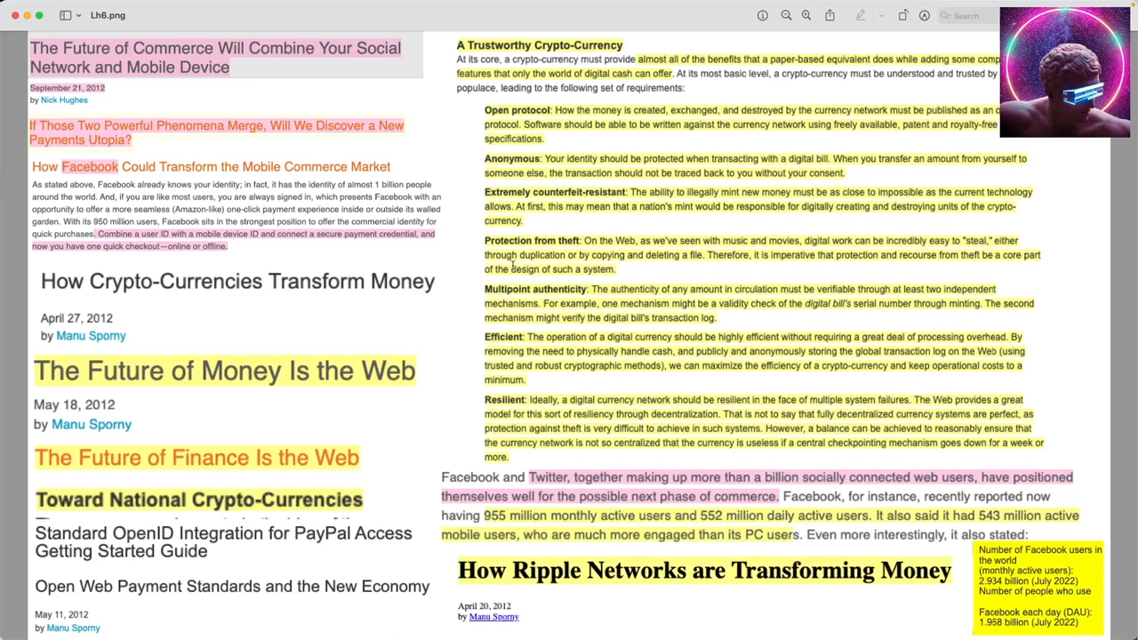
mouse_move(472, 39)
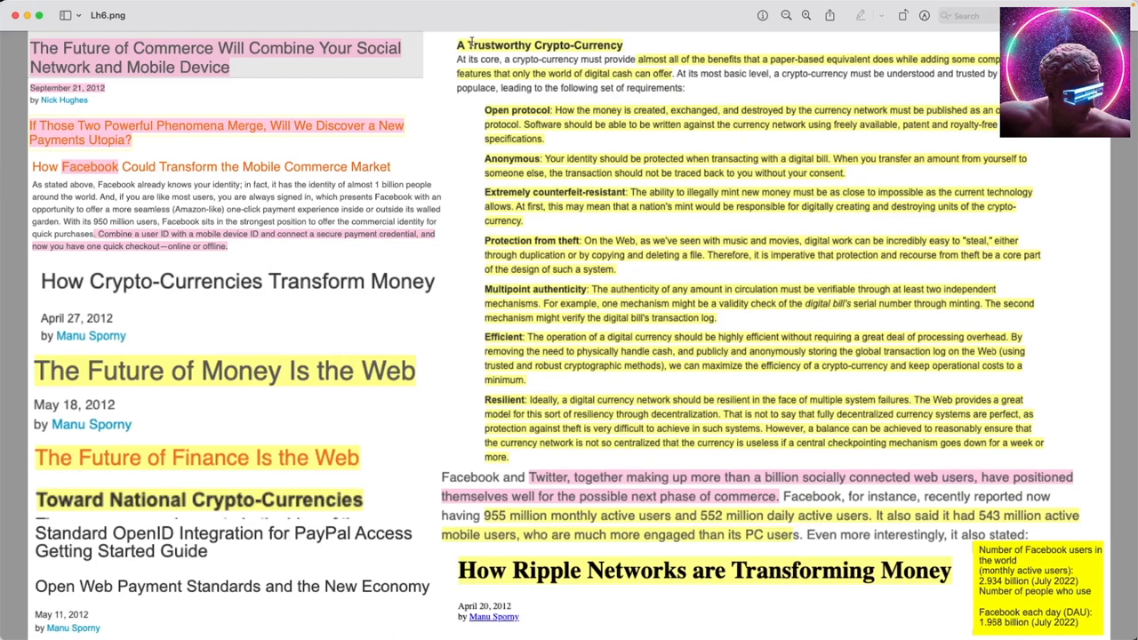
mouse_move(536, 55)
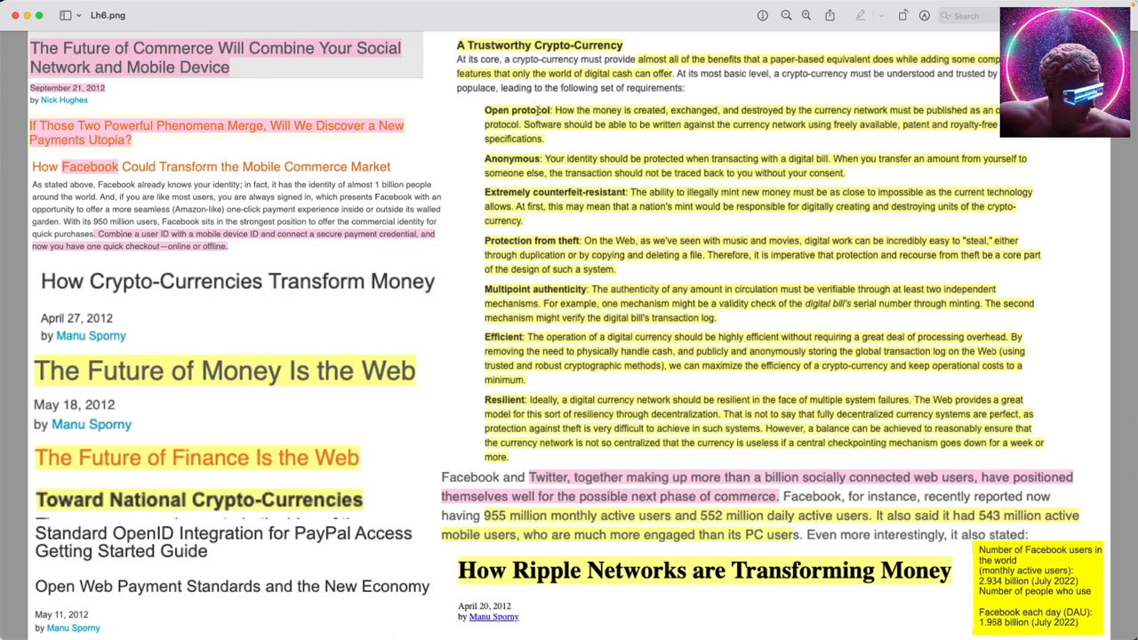
mouse_move(525, 157)
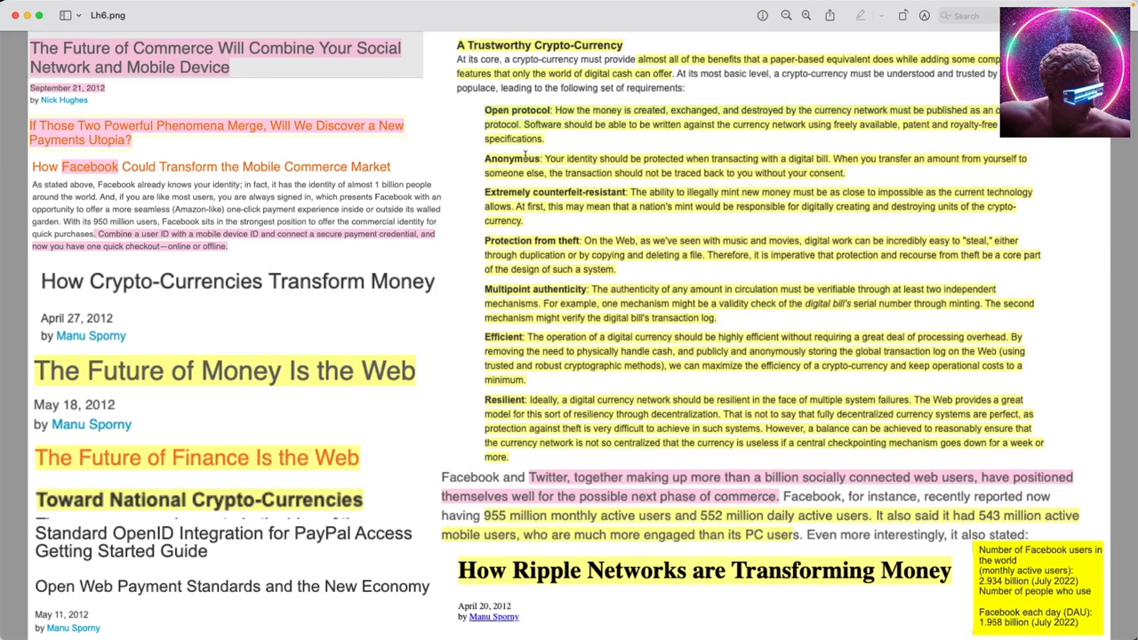
double_click(562, 192)
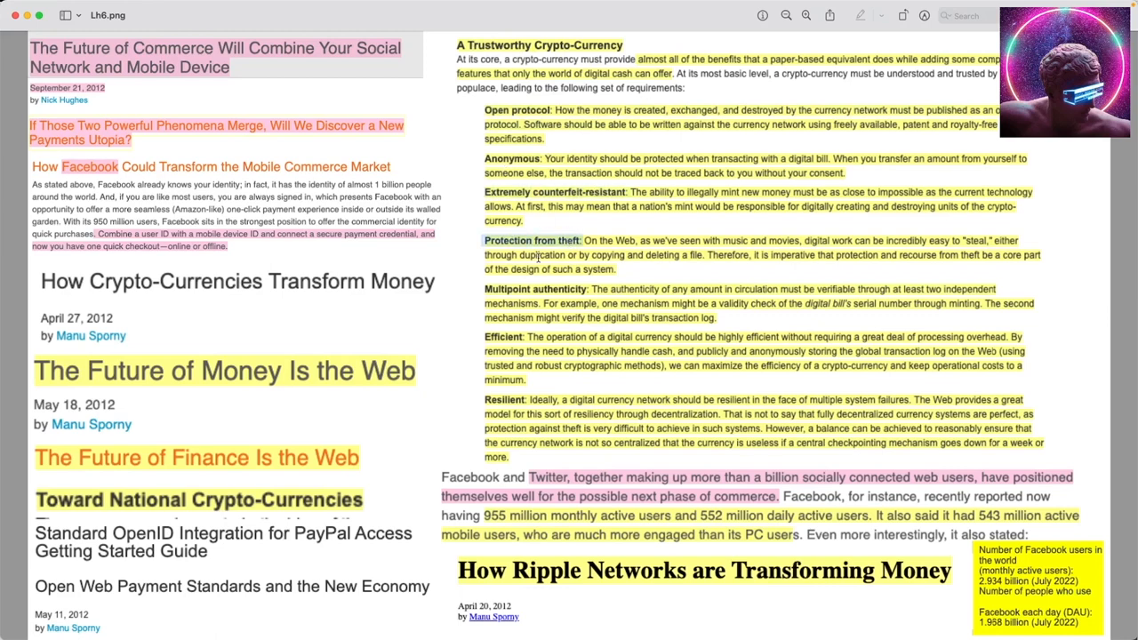
mouse_move(514, 334)
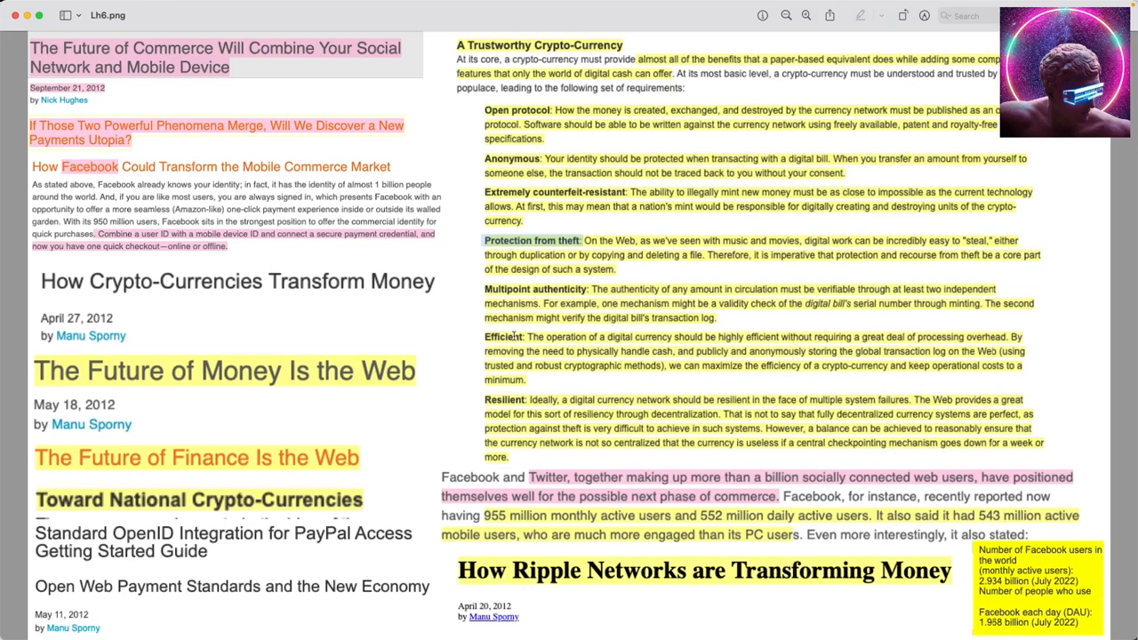
mouse_move(498, 398)
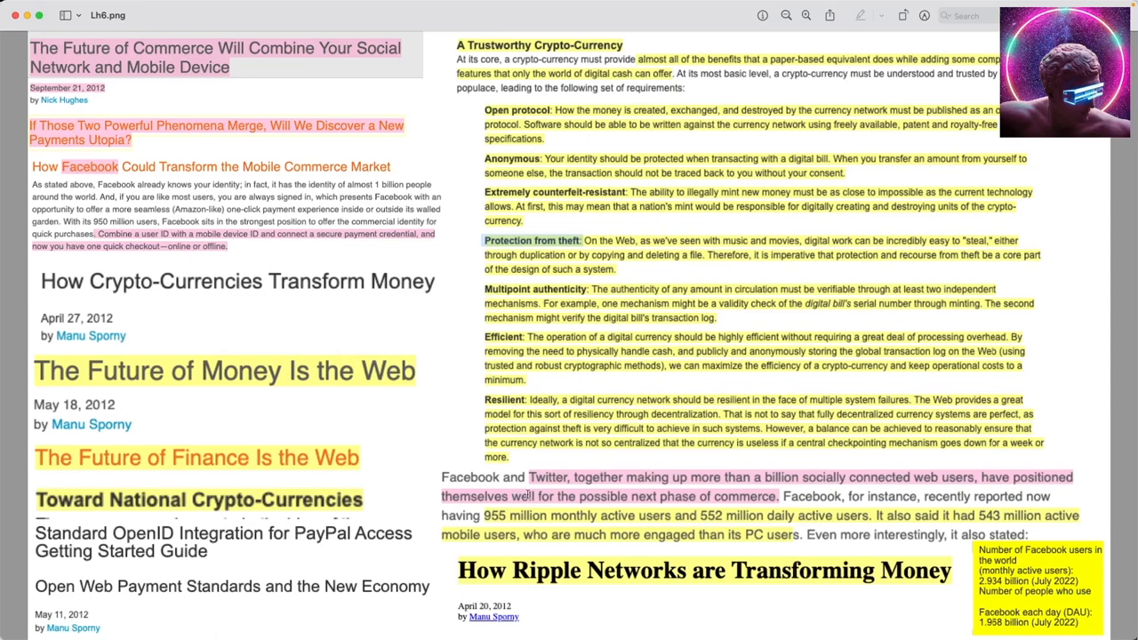
mouse_move(523, 568)
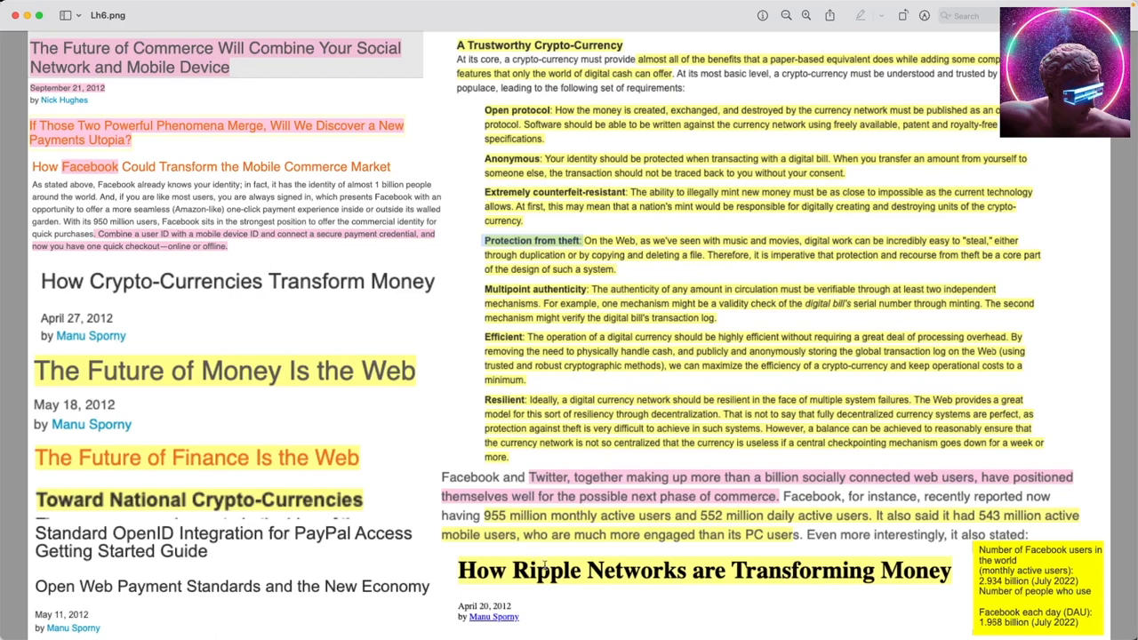
mouse_move(861, 590)
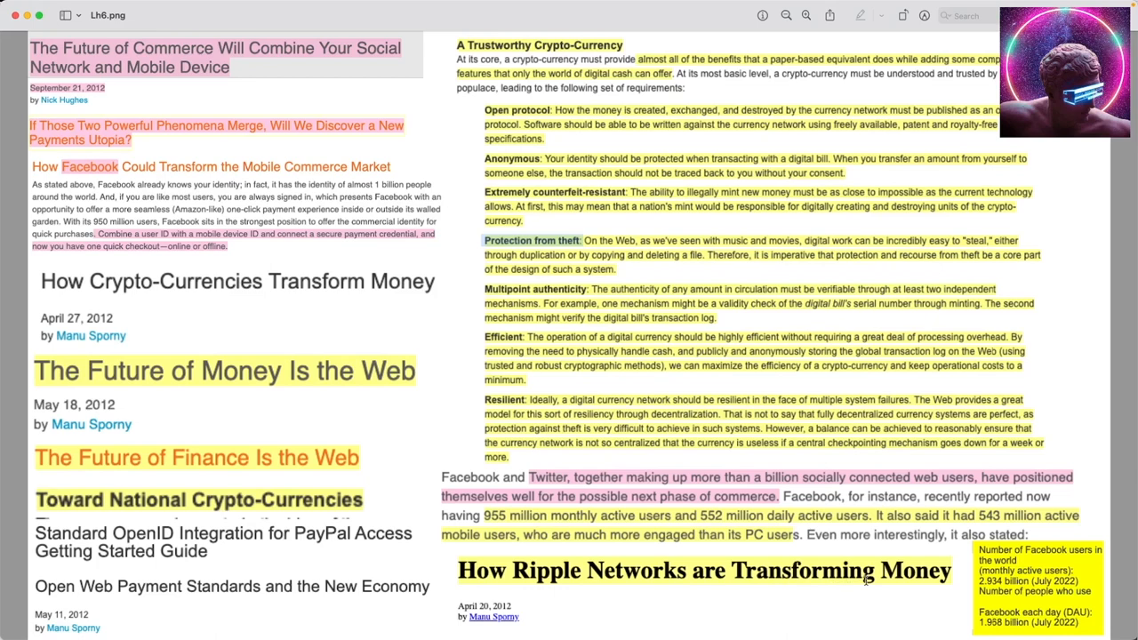
mouse_move(494, 608)
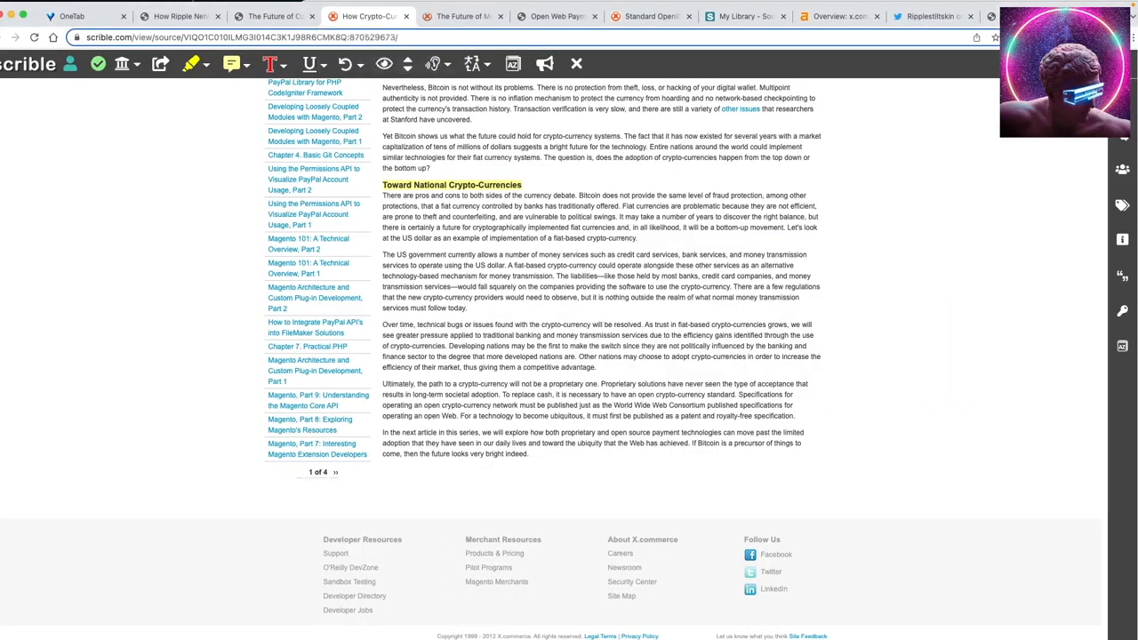
mouse_move(270, 16)
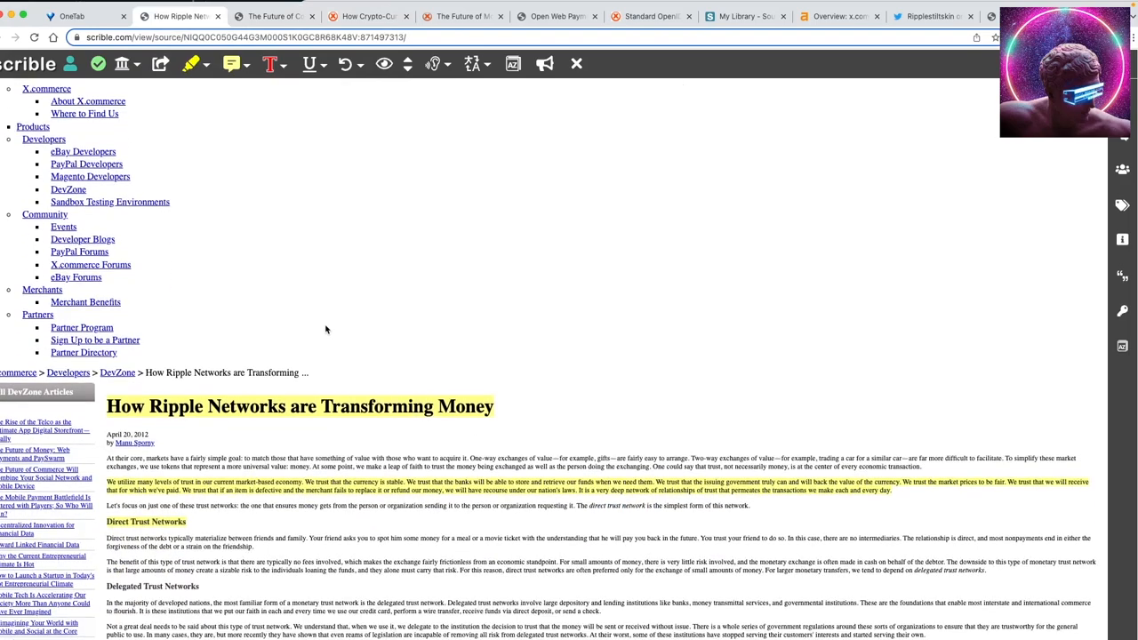
scroll("down", 3)
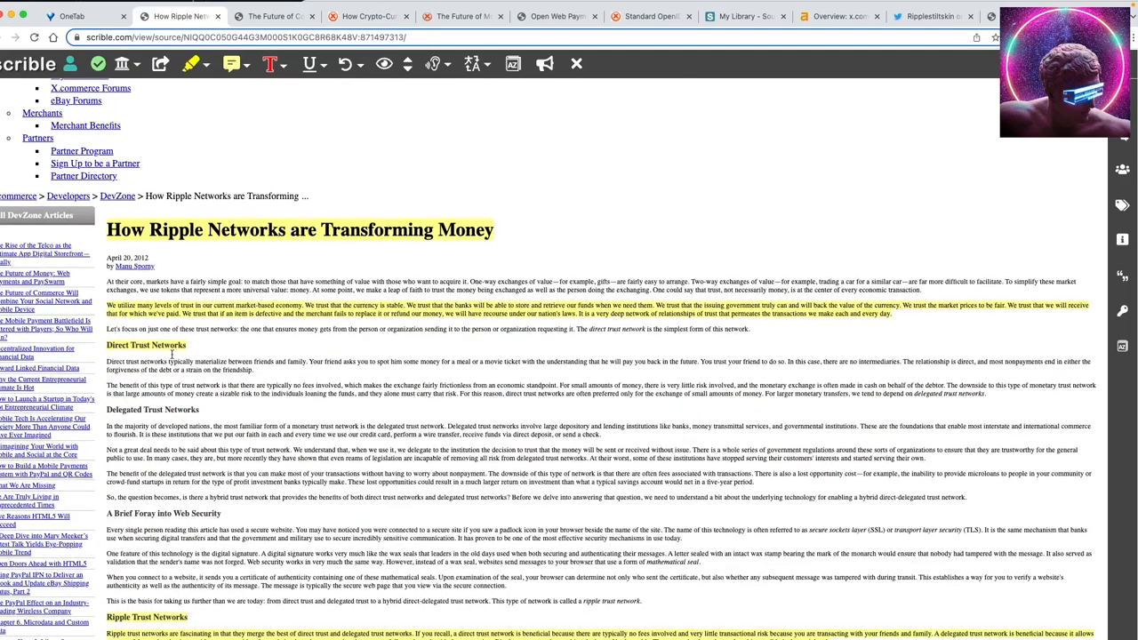
mouse_move(157, 356)
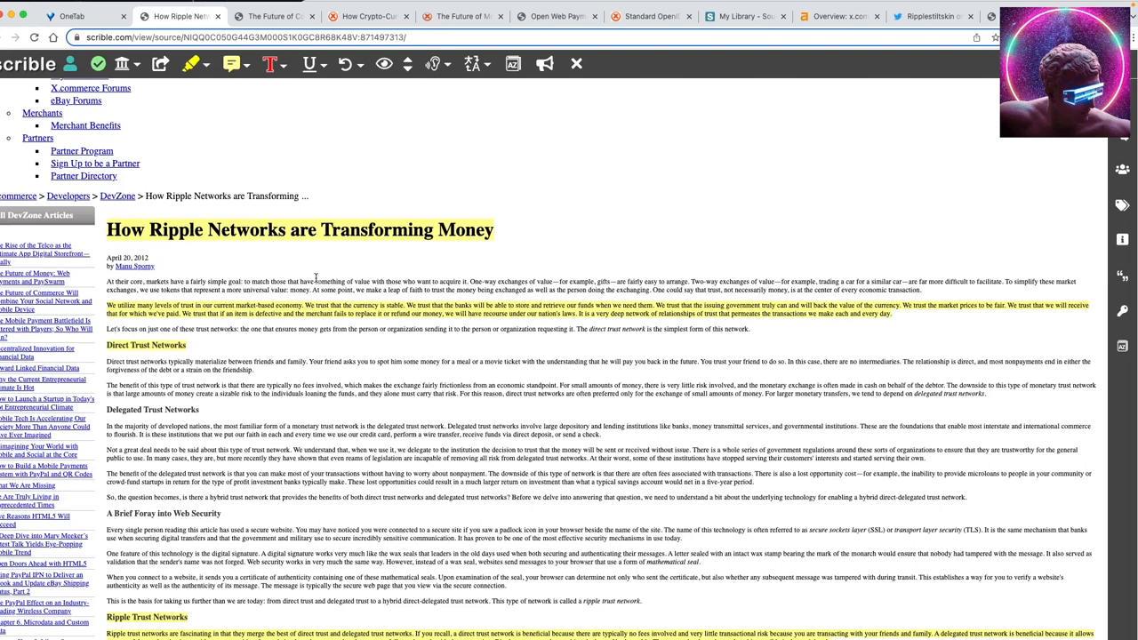
mouse_move(320, 277)
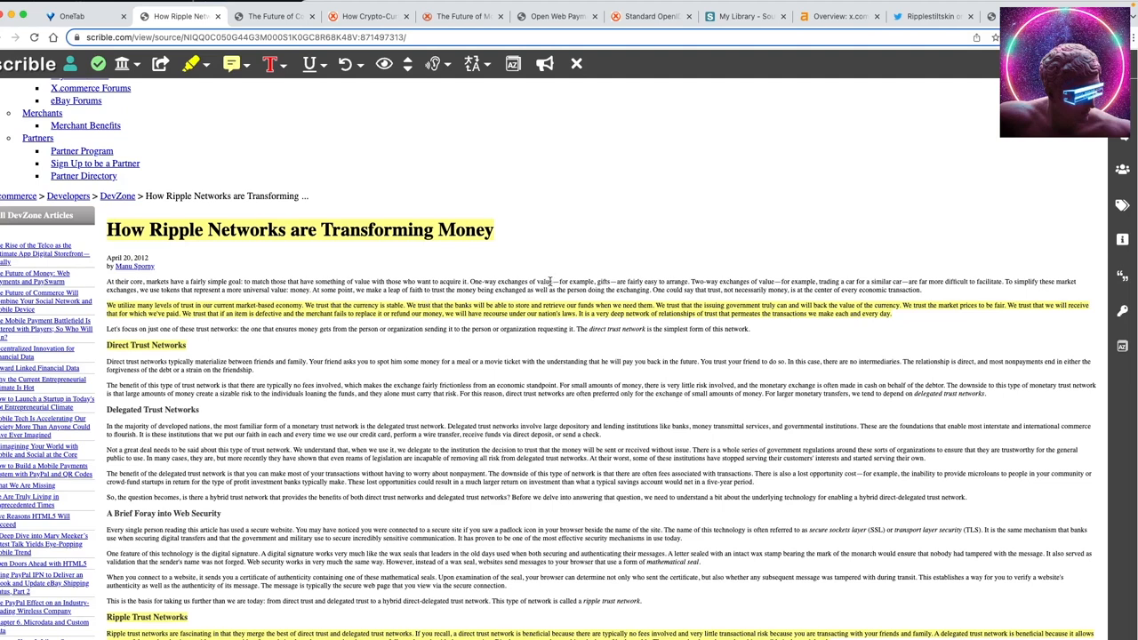
mouse_move(814, 329)
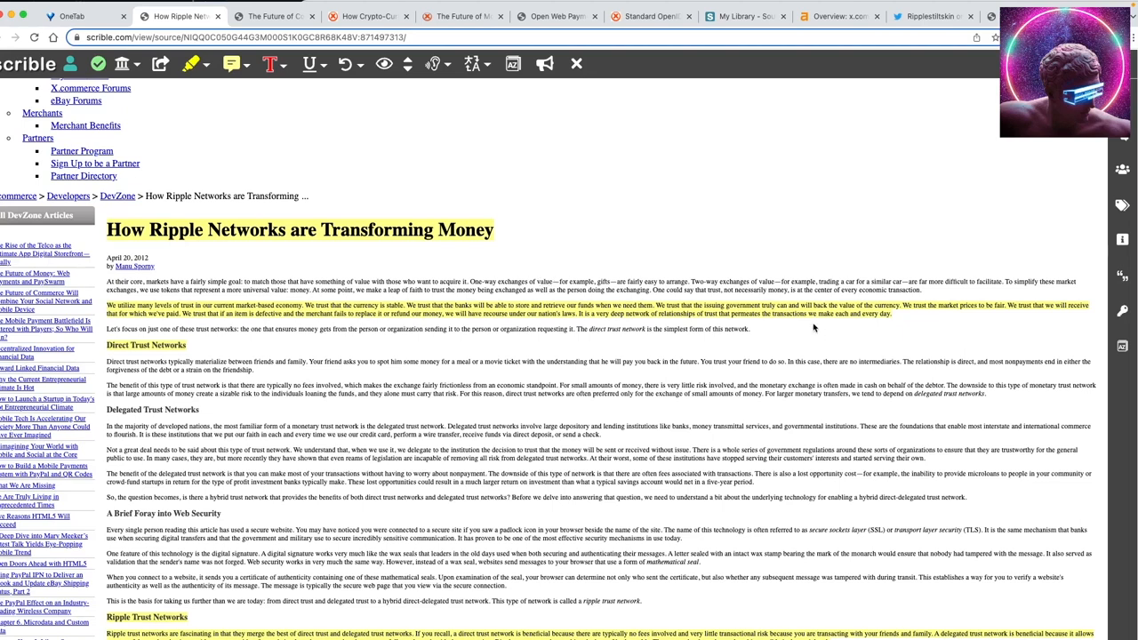
mouse_move(807, 327)
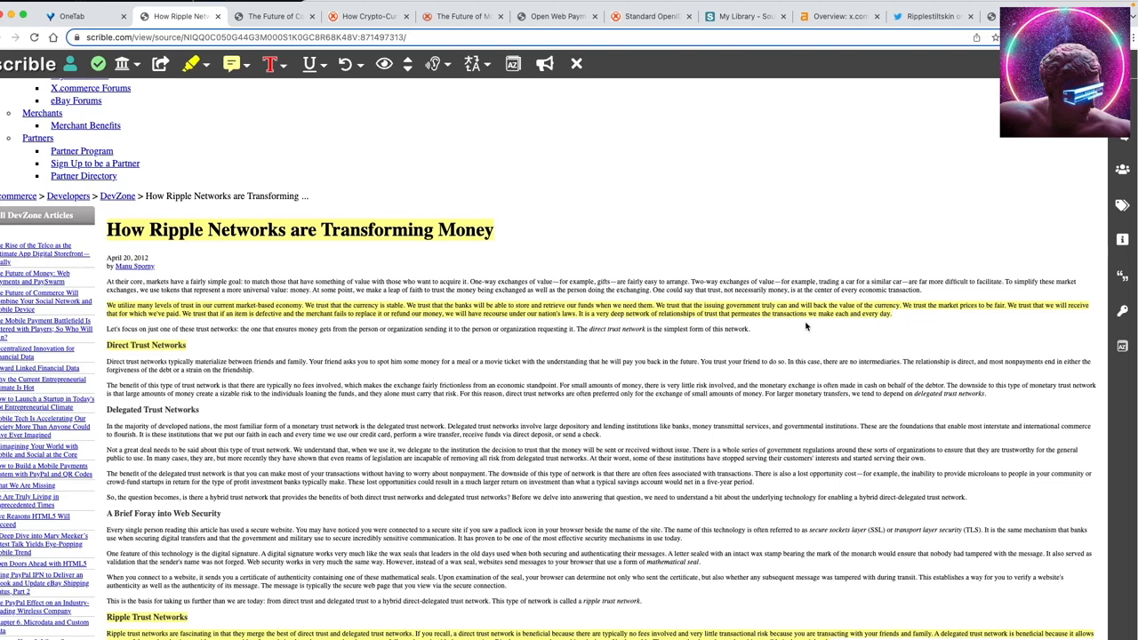
mouse_move(900, 316)
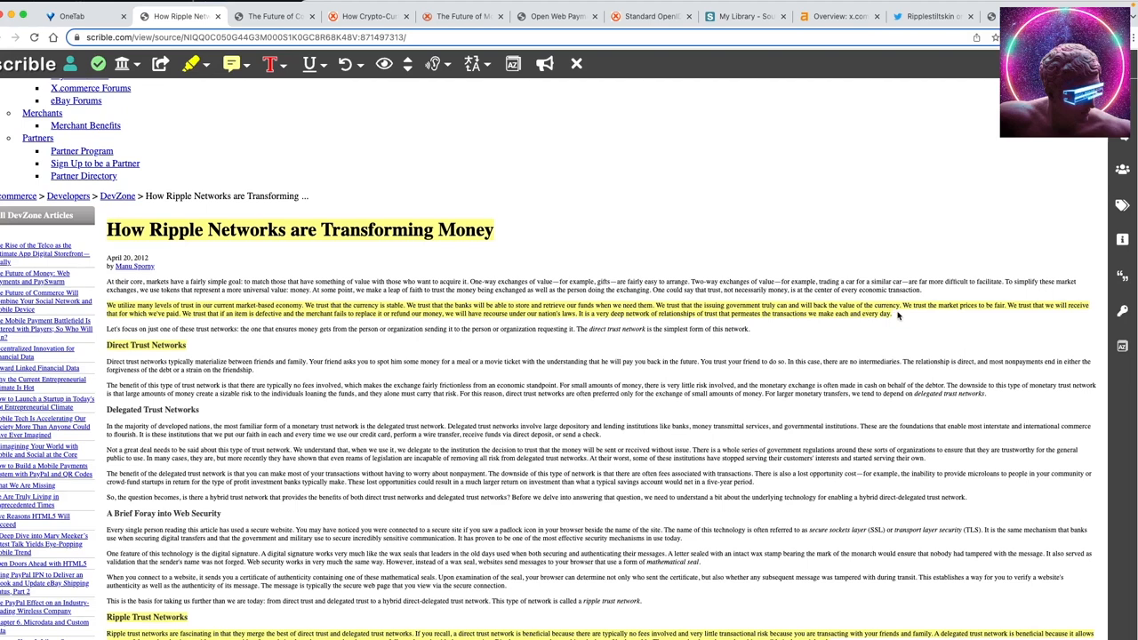
mouse_move(903, 317)
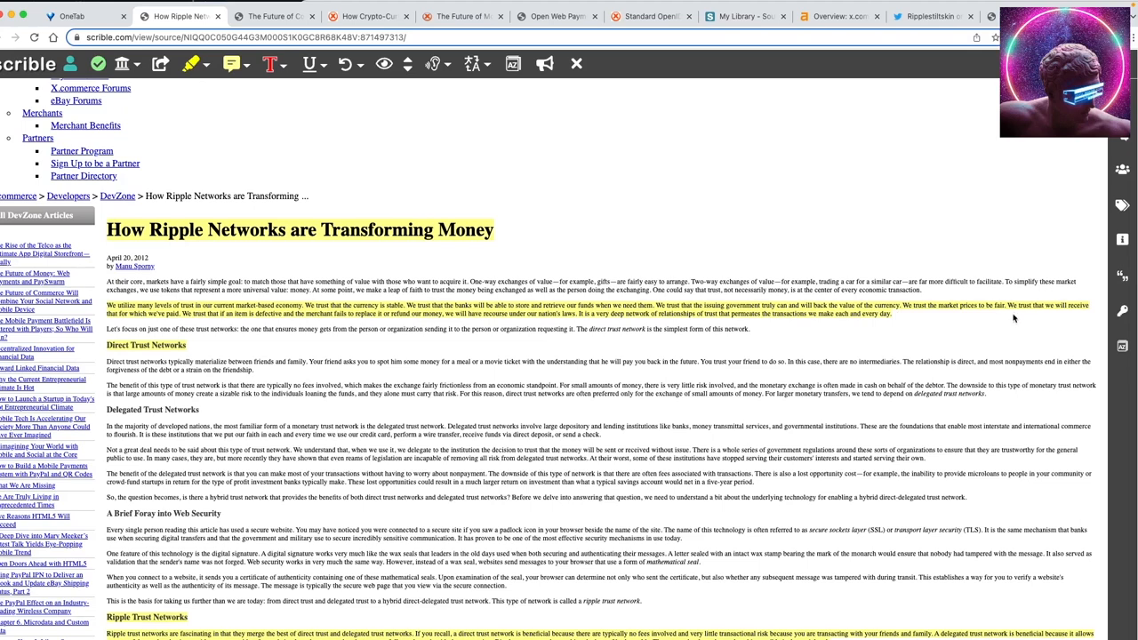
mouse_move(142, 295)
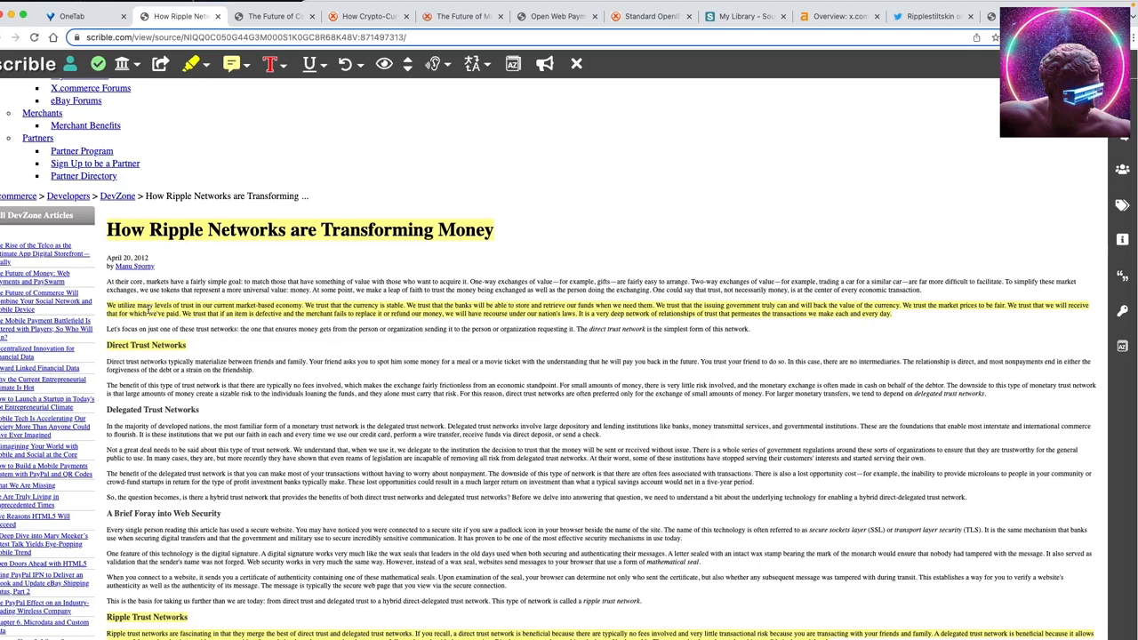
mouse_move(235, 299)
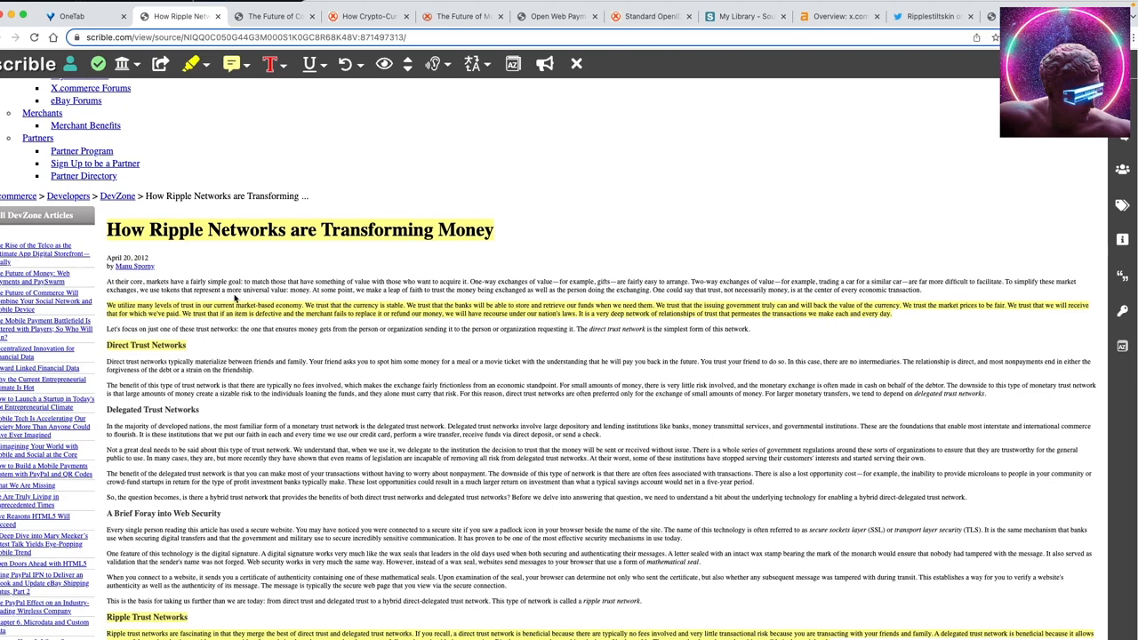
mouse_move(329, 299)
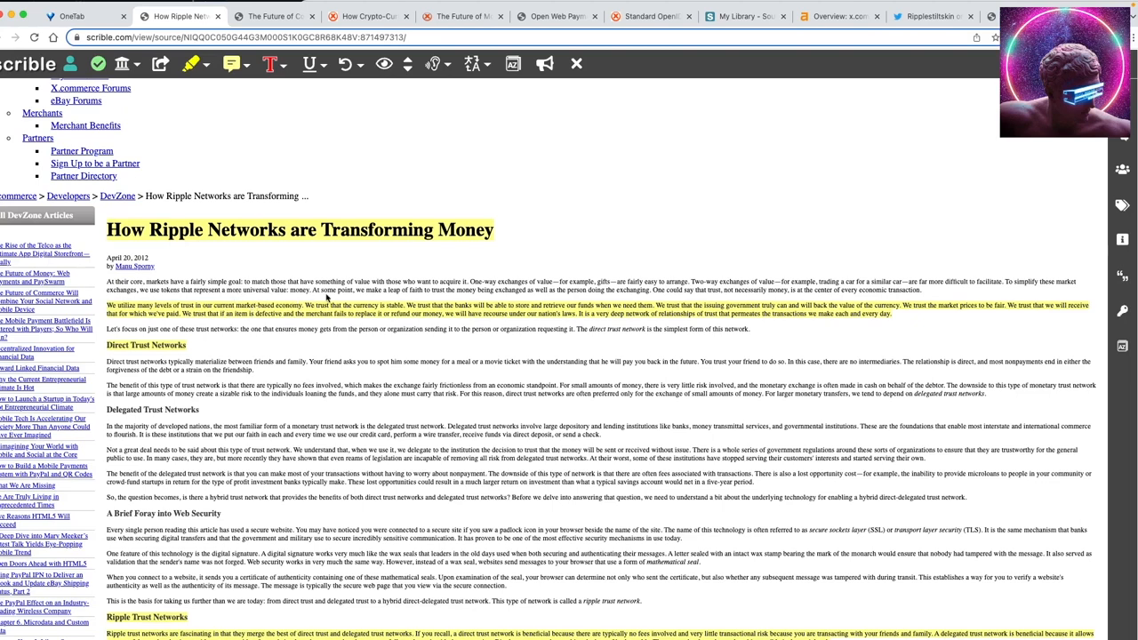
mouse_move(329, 295)
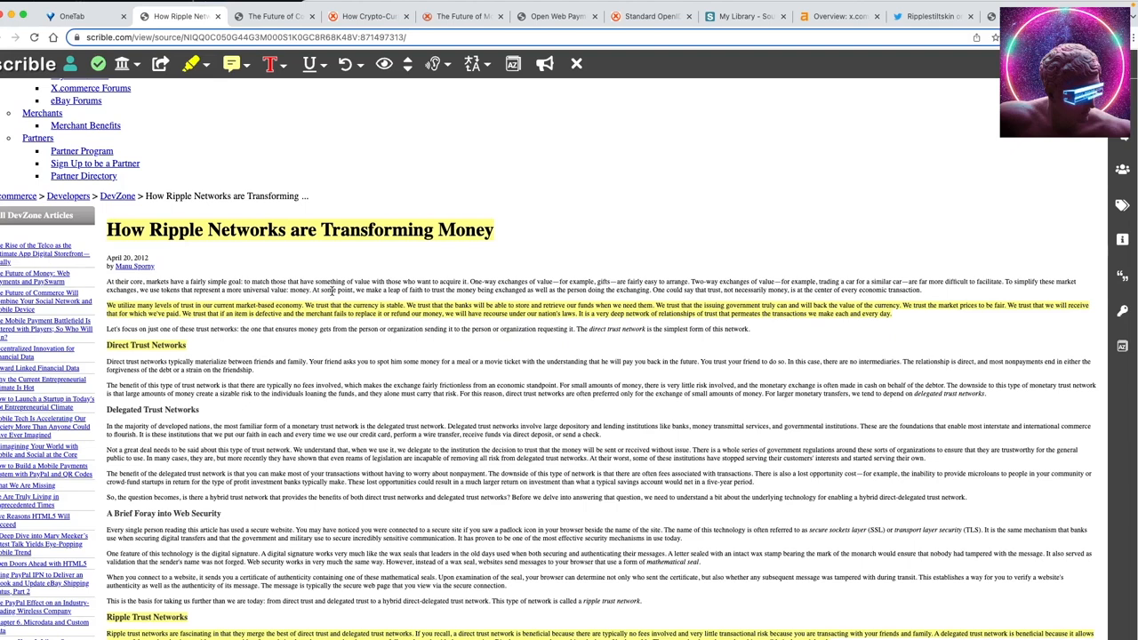
mouse_move(498, 318)
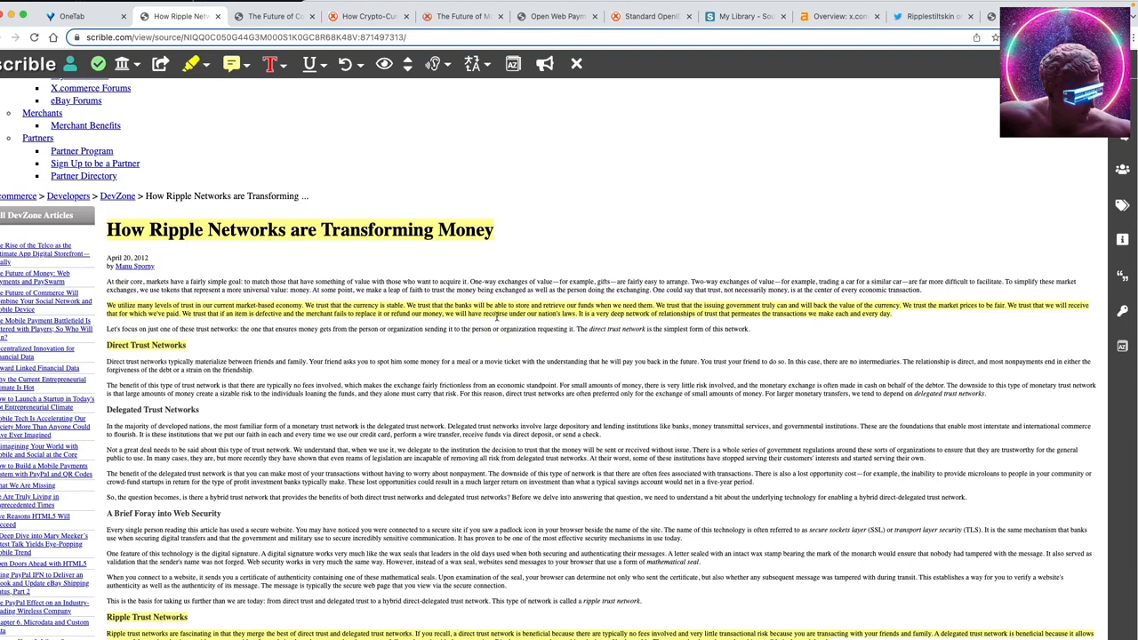
mouse_move(523, 320)
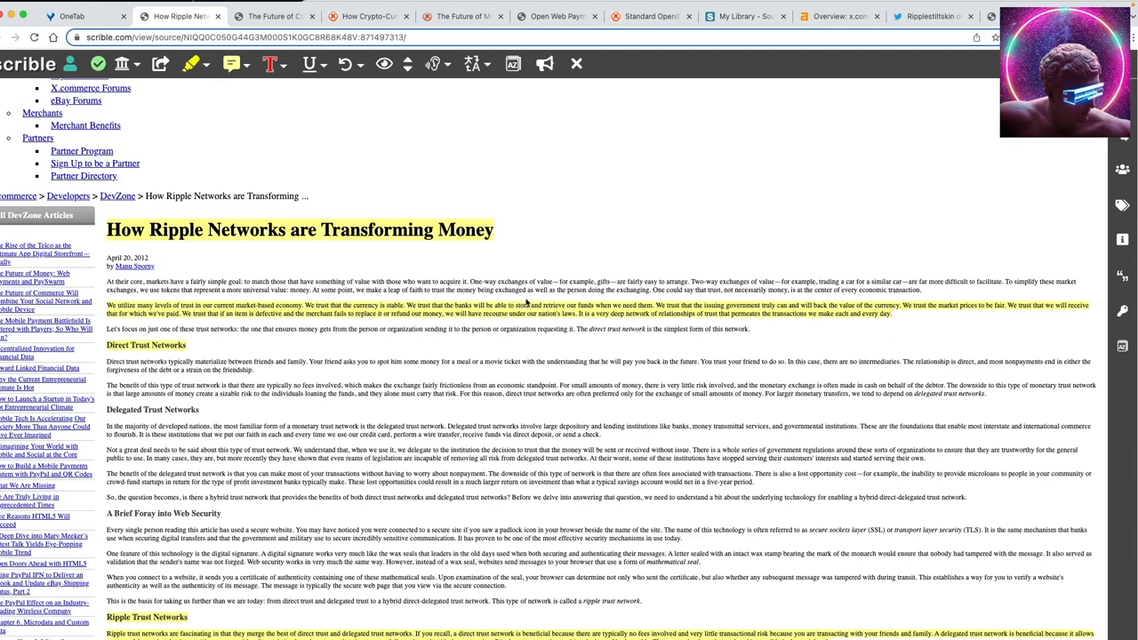
mouse_move(555, 293)
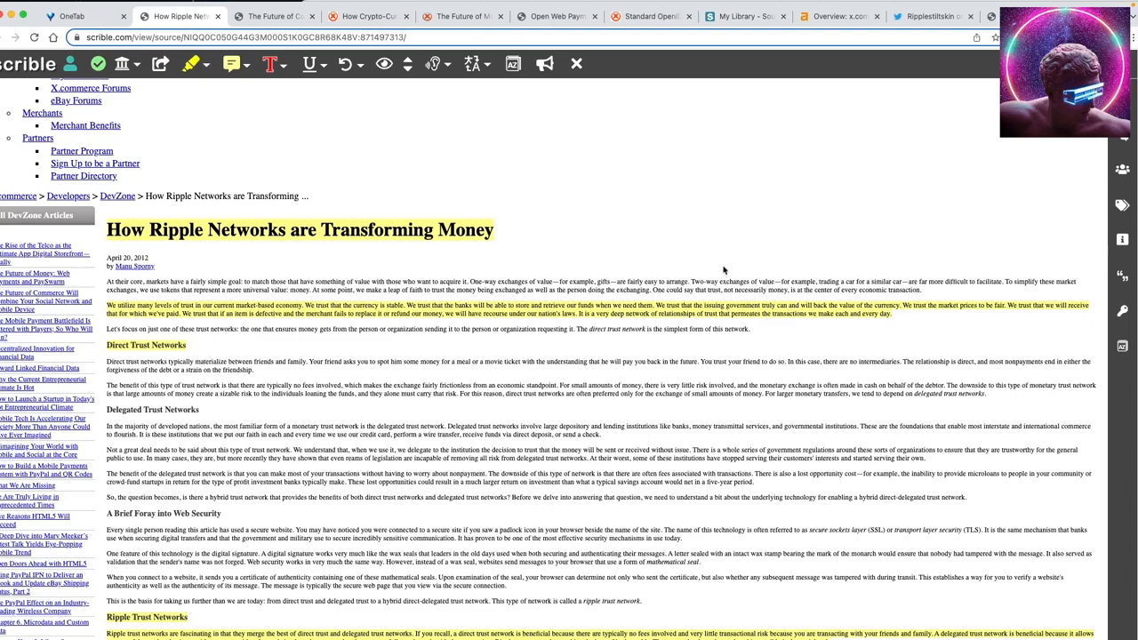
mouse_move(690, 246)
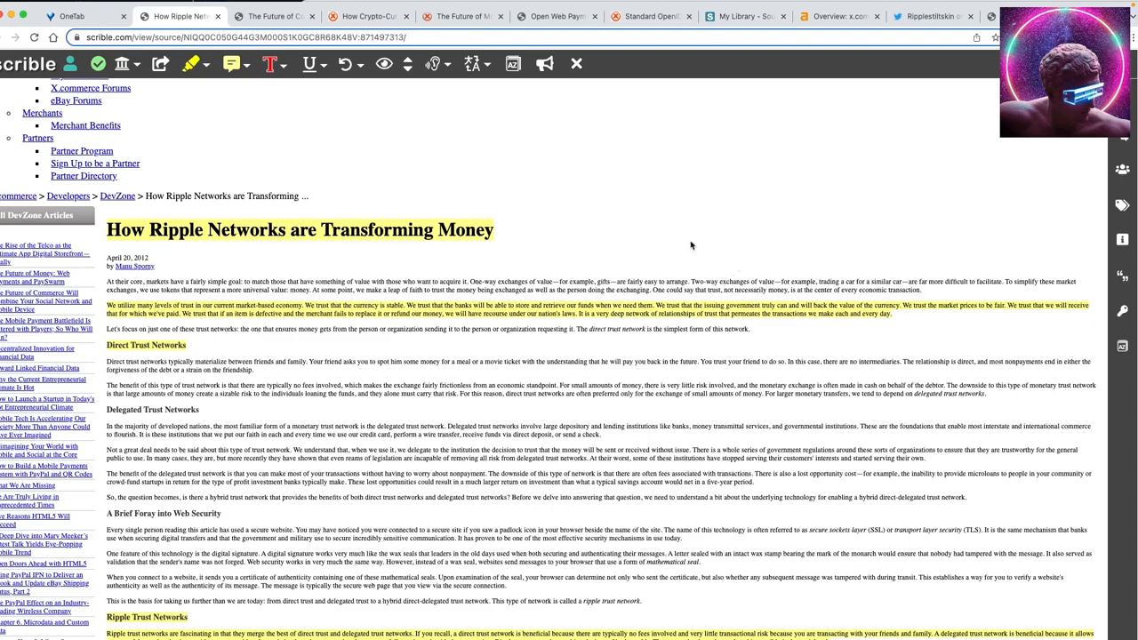
scroll("down", 3)
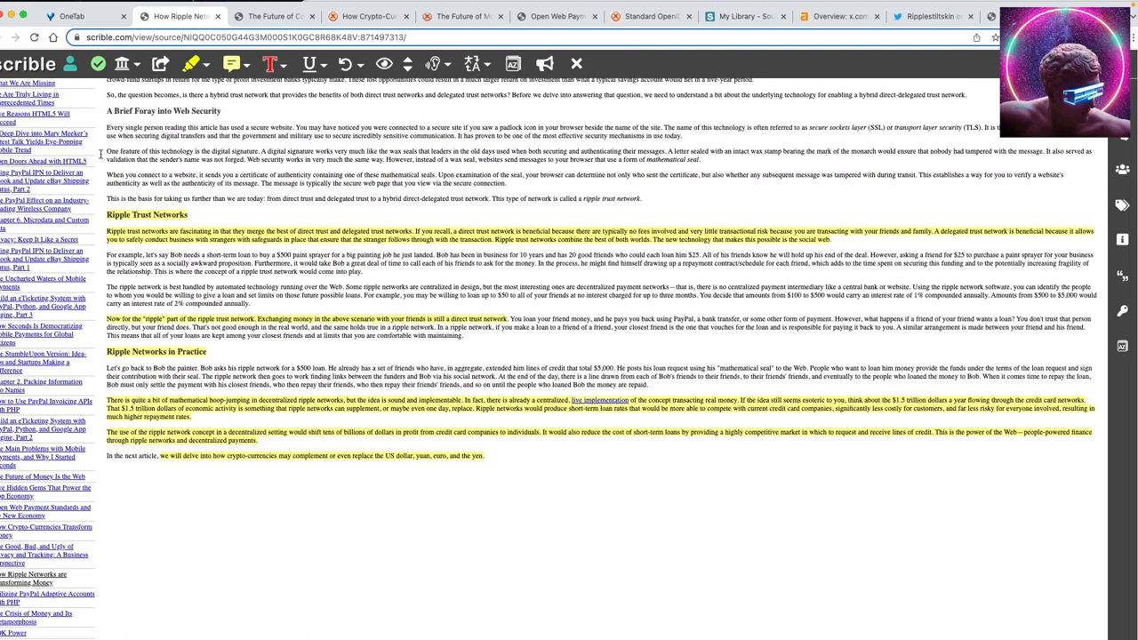
mouse_move(857, 125)
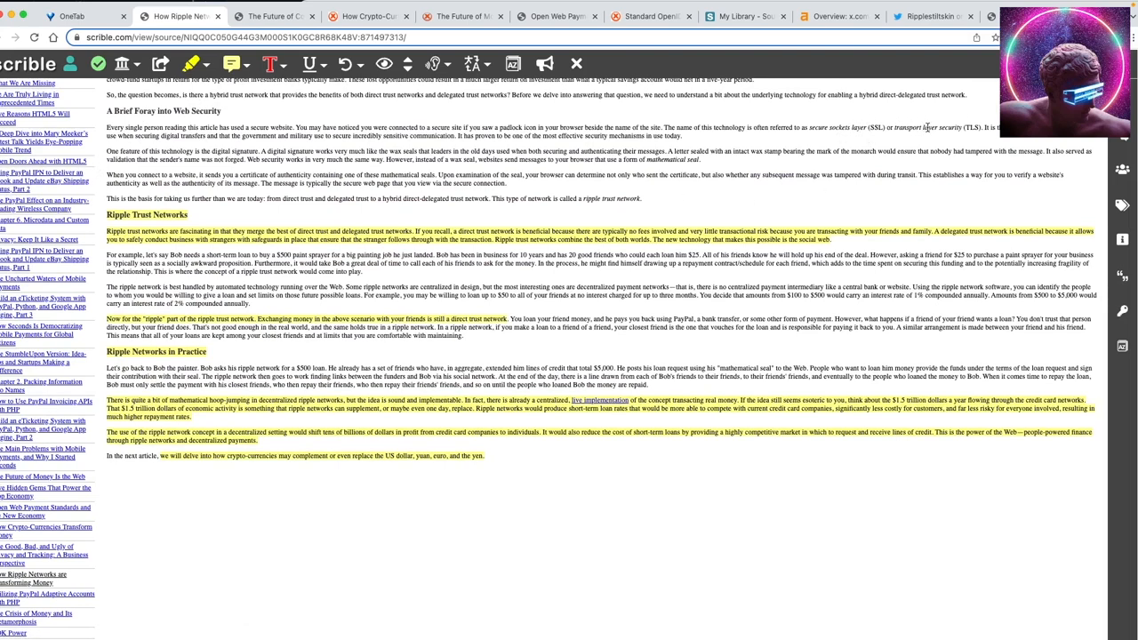
mouse_move(782, 149)
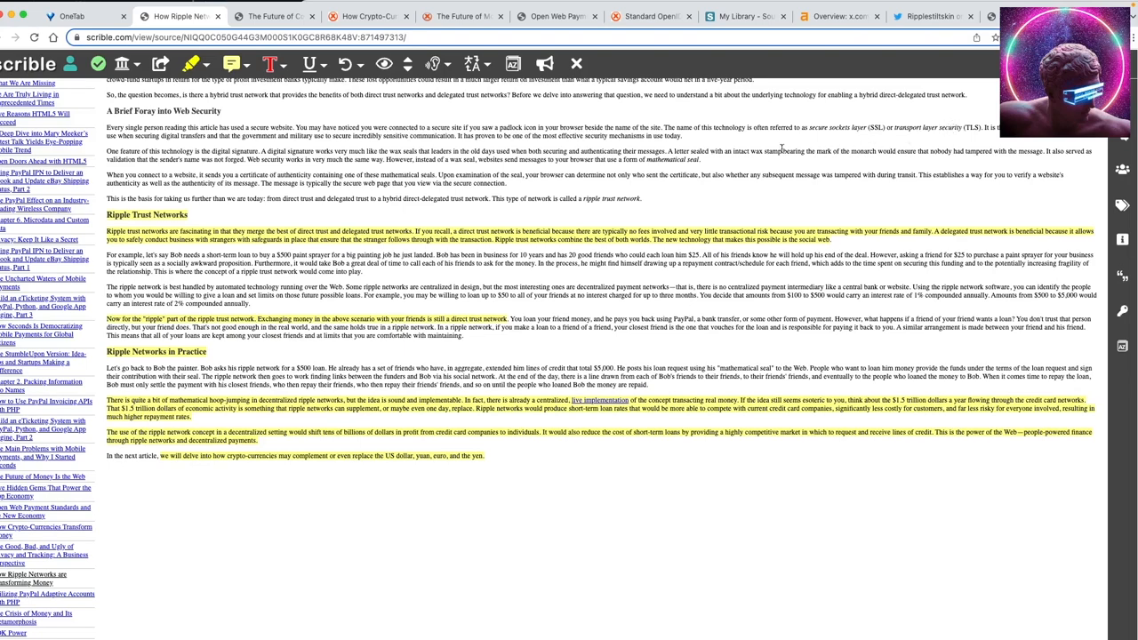
- Scroll the mobile payments article to the Ripple Networks in Practice section
scroll("up", 3)
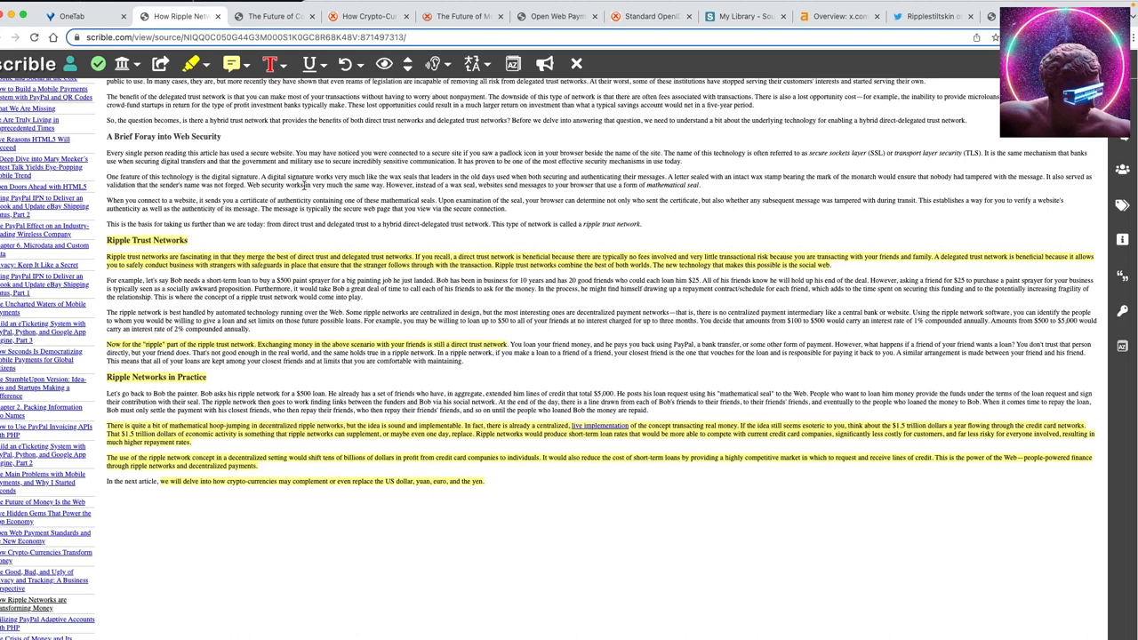
mouse_move(142, 199)
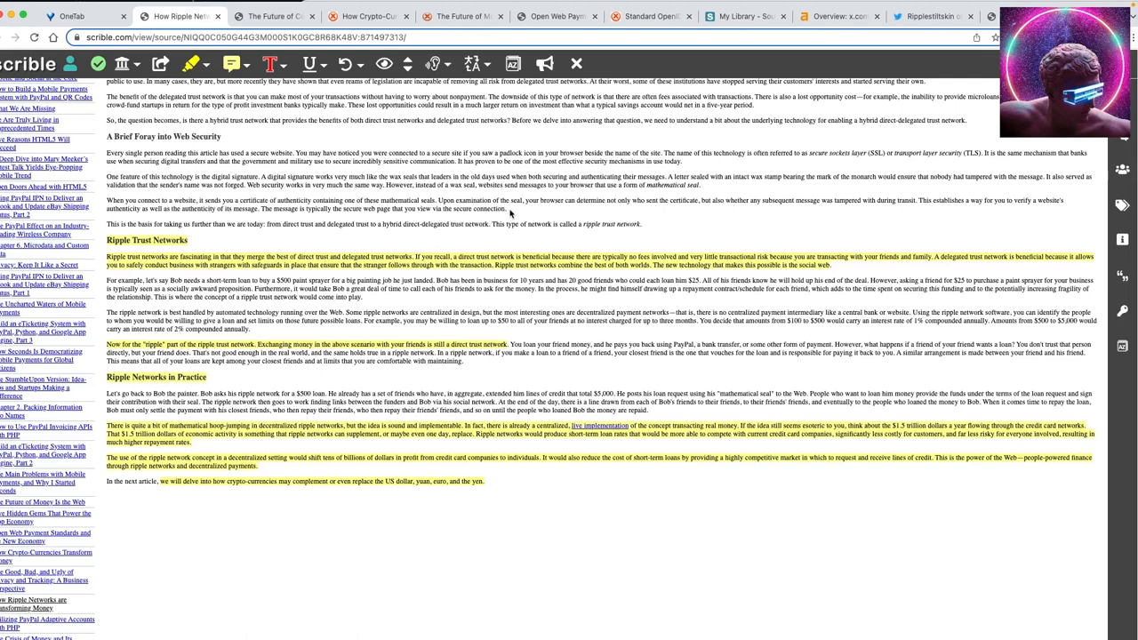
mouse_move(512, 237)
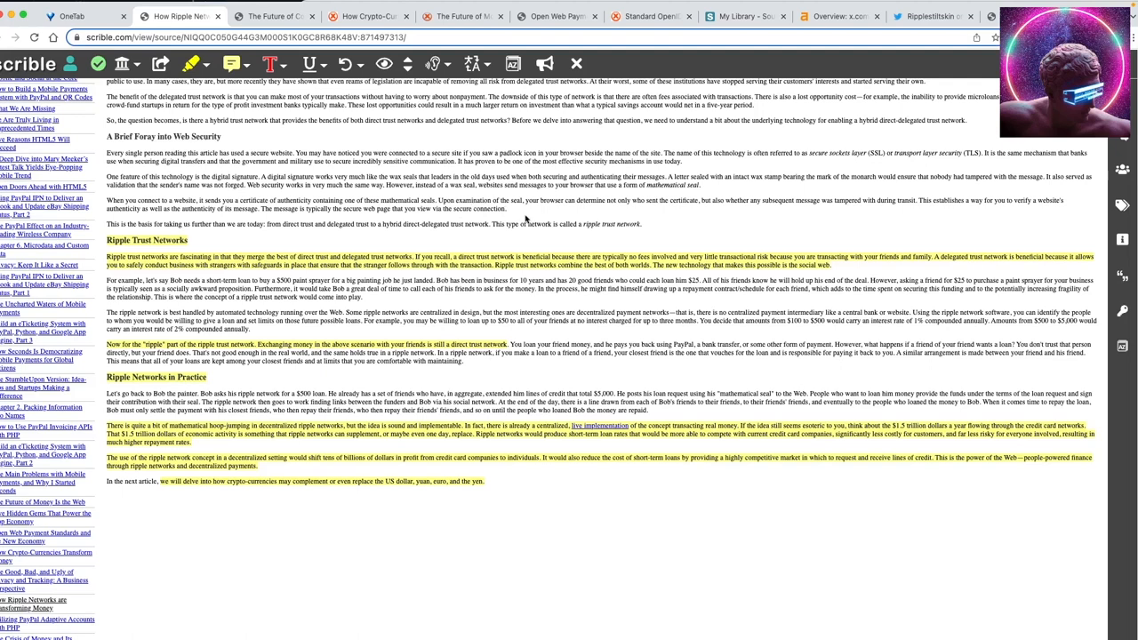
mouse_move(320, 235)
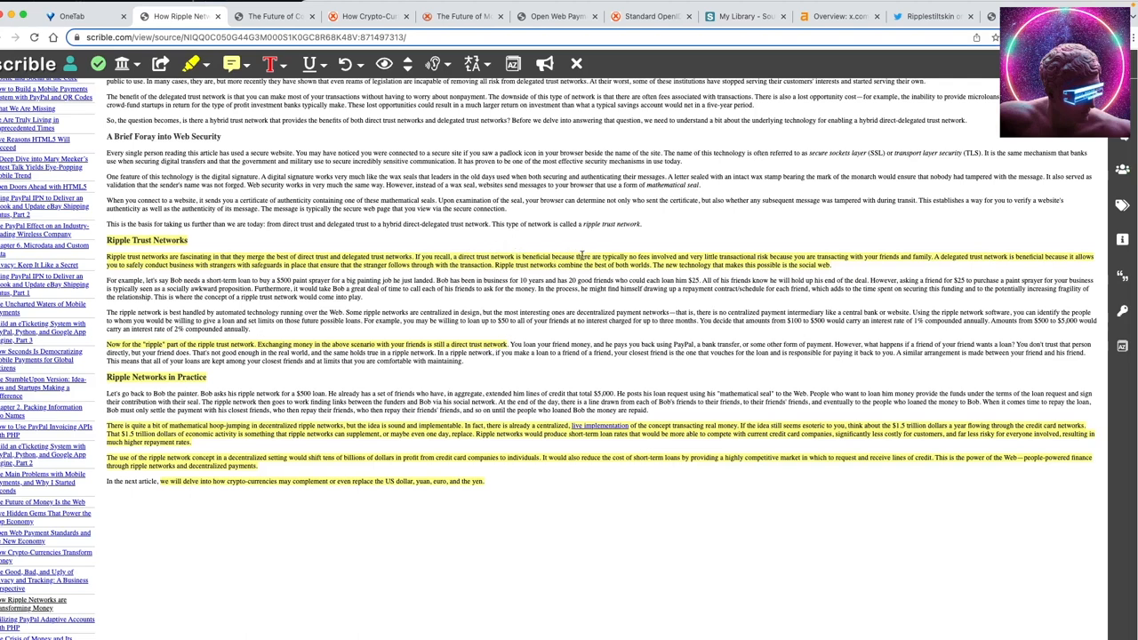
mouse_move(654, 271)
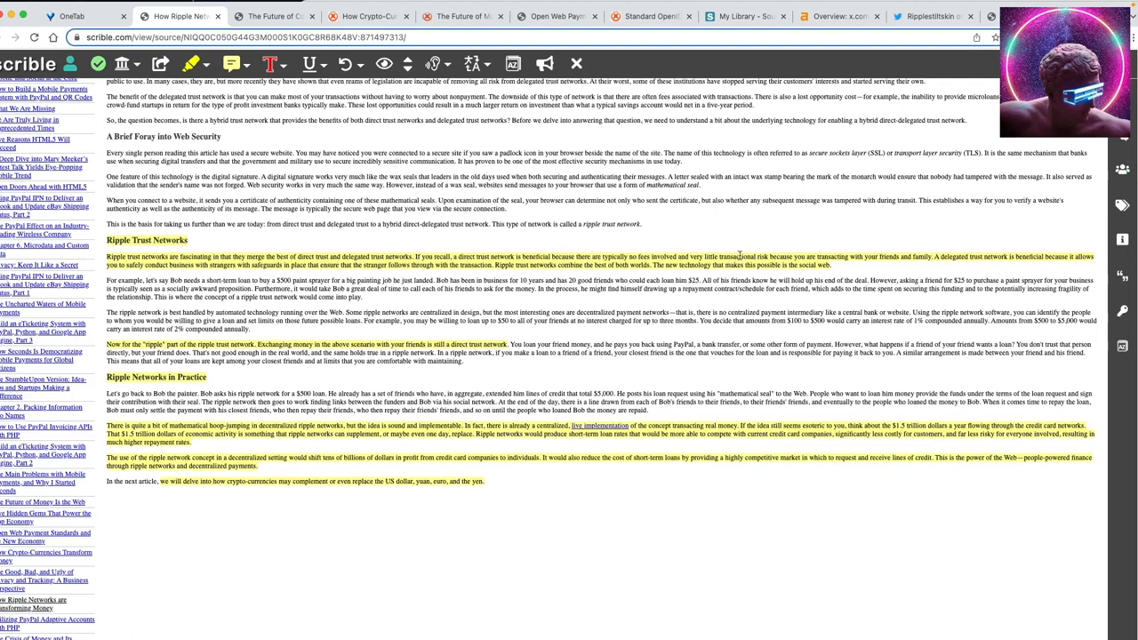
mouse_move(849, 256)
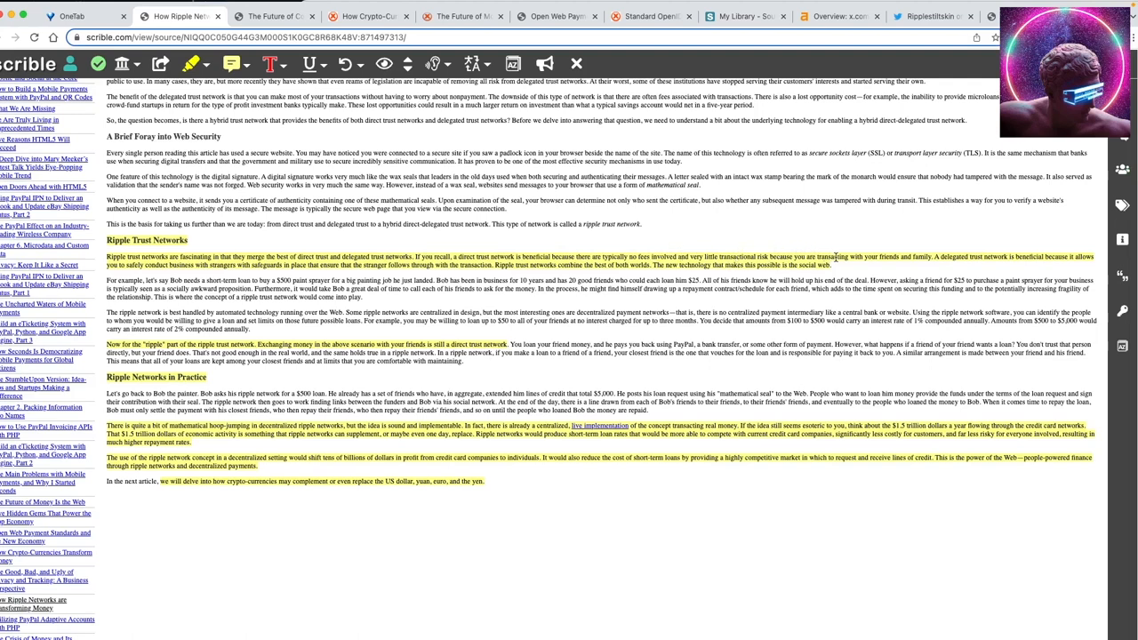
mouse_move(974, 256)
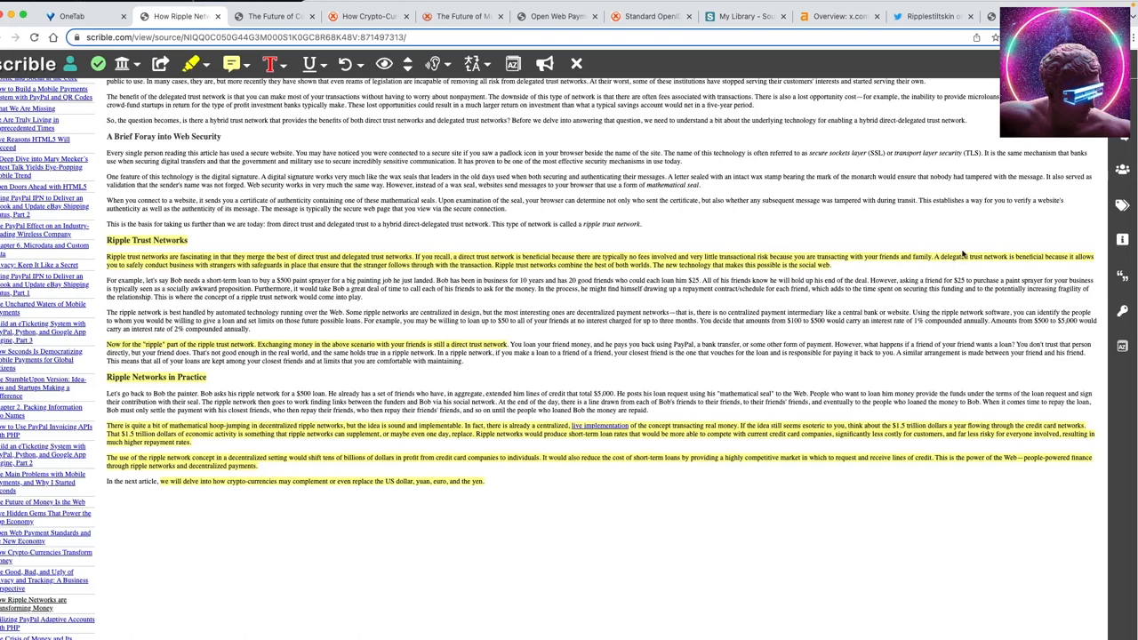
mouse_move(1028, 247)
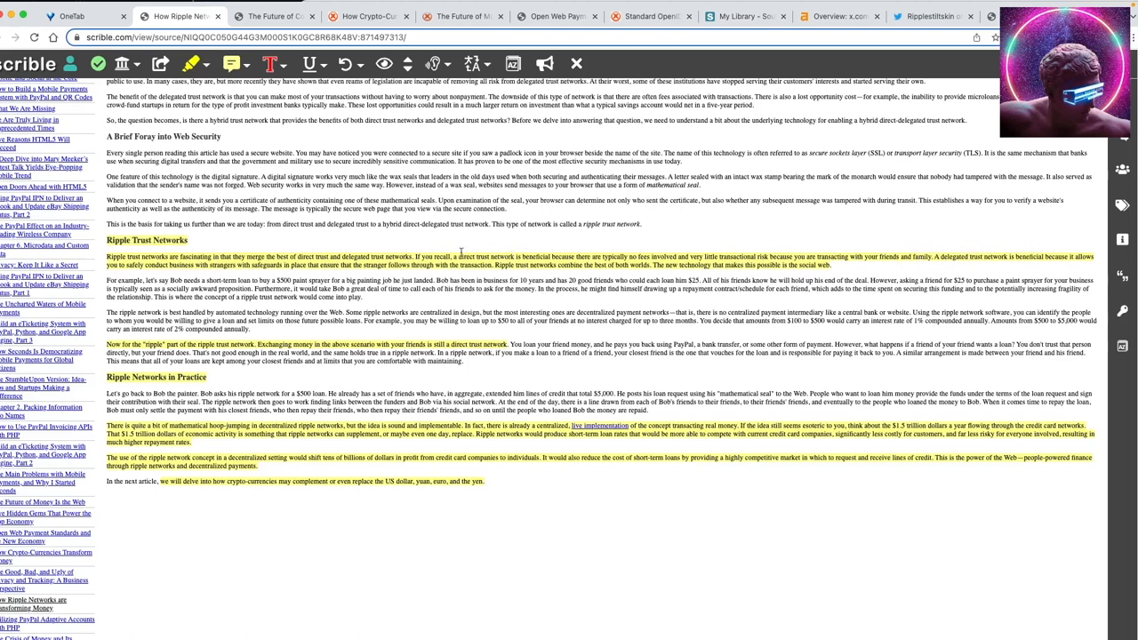
mouse_move(277, 260)
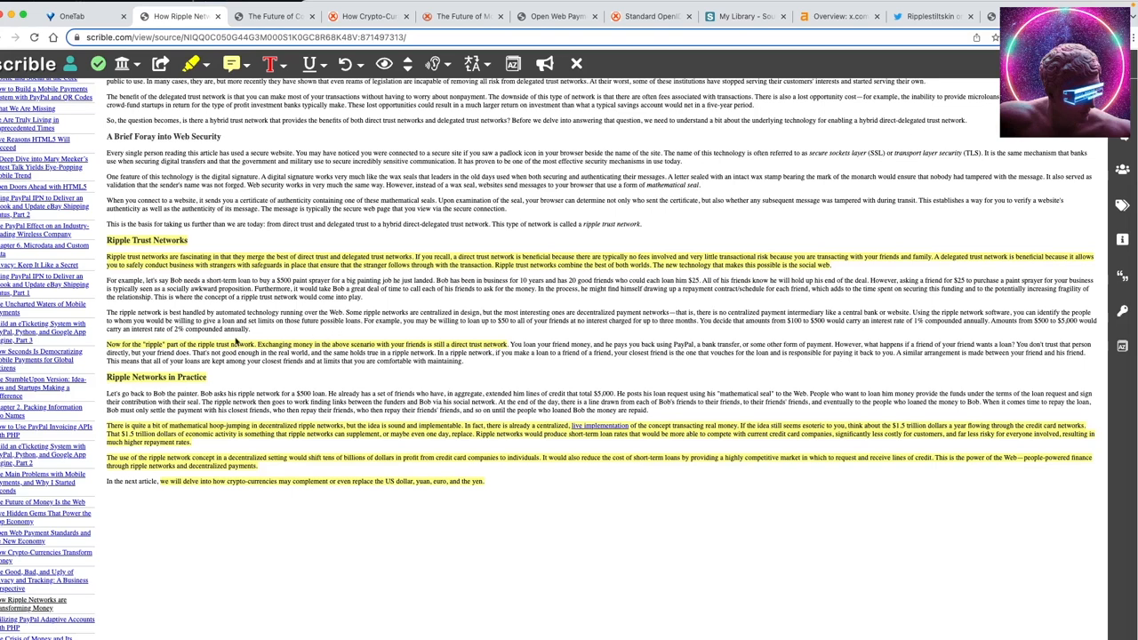
mouse_move(630, 280)
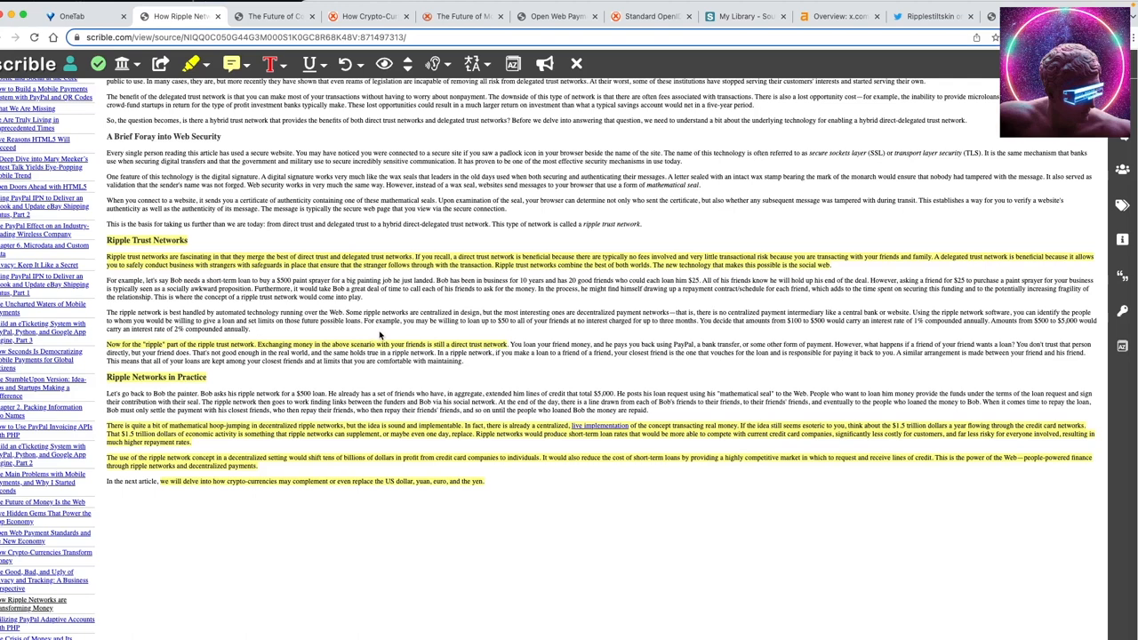
mouse_move(426, 332)
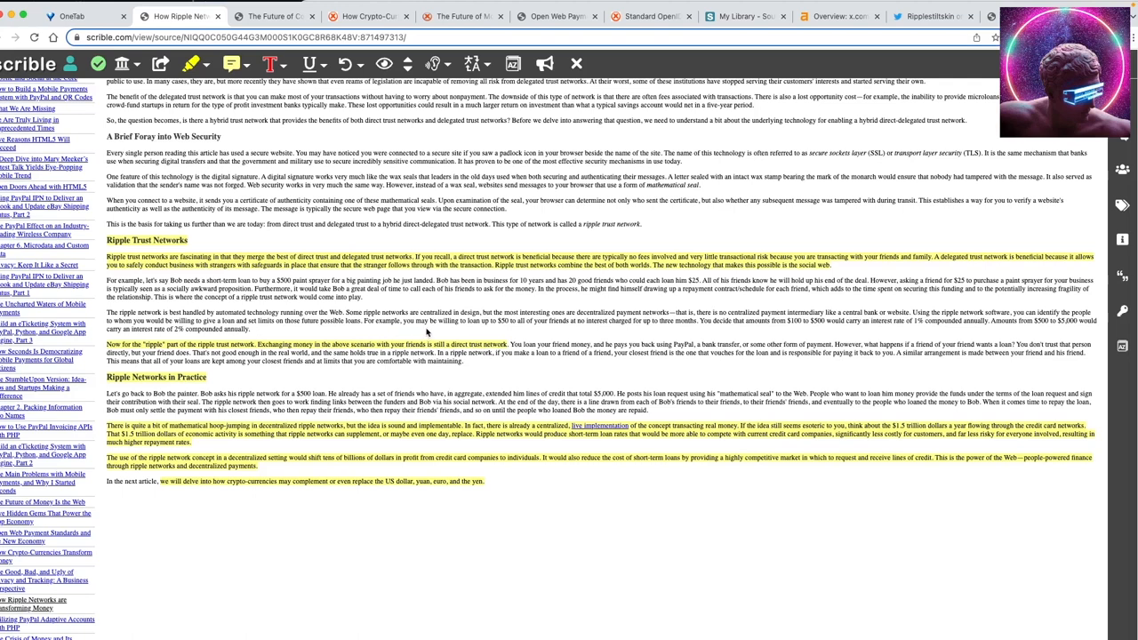
mouse_move(608, 338)
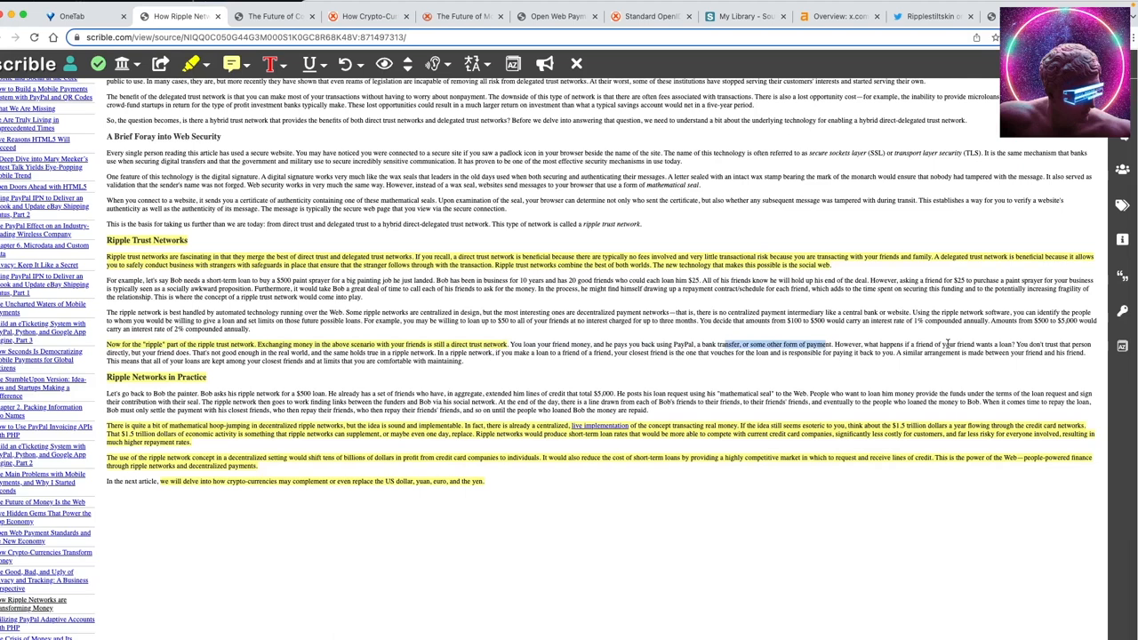
mouse_move(978, 345)
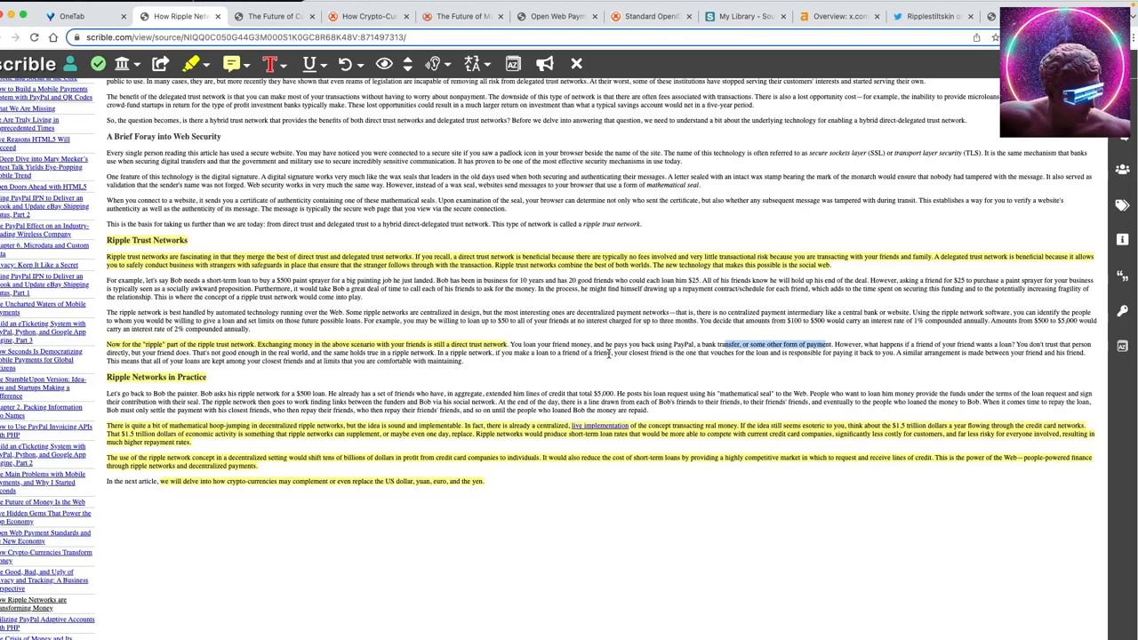
mouse_move(725, 355)
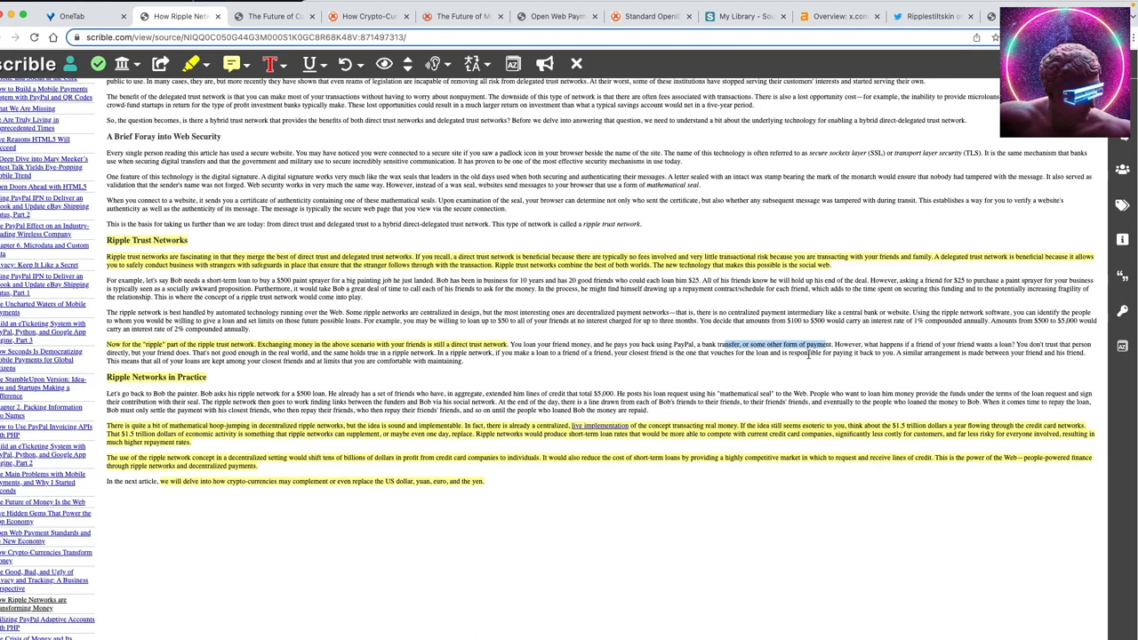
mouse_move(814, 359)
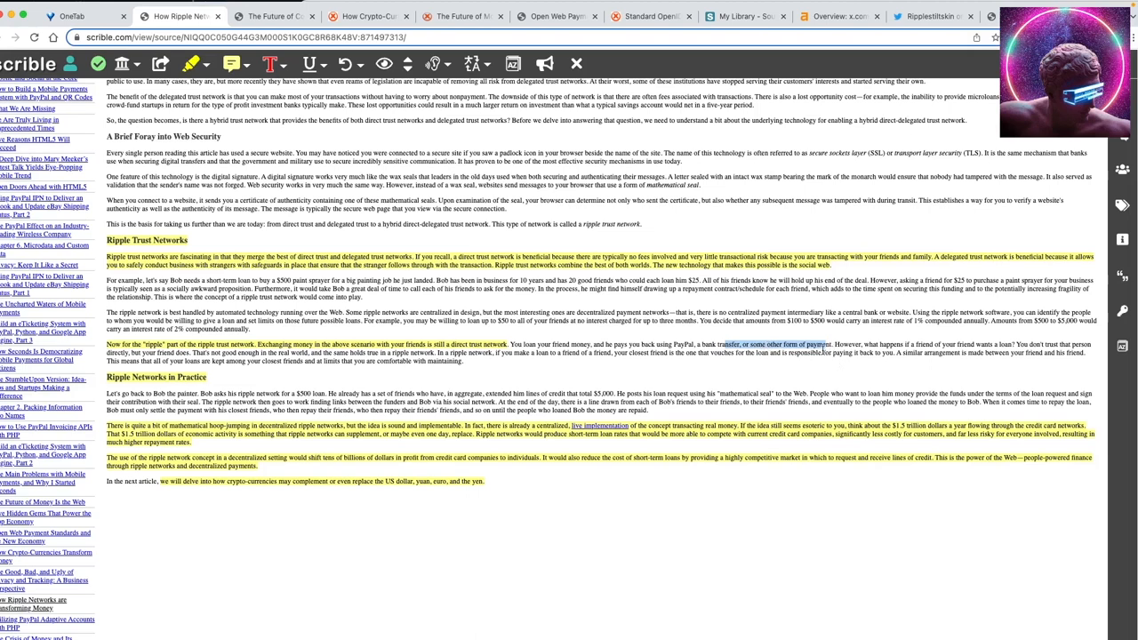
mouse_move(173, 381)
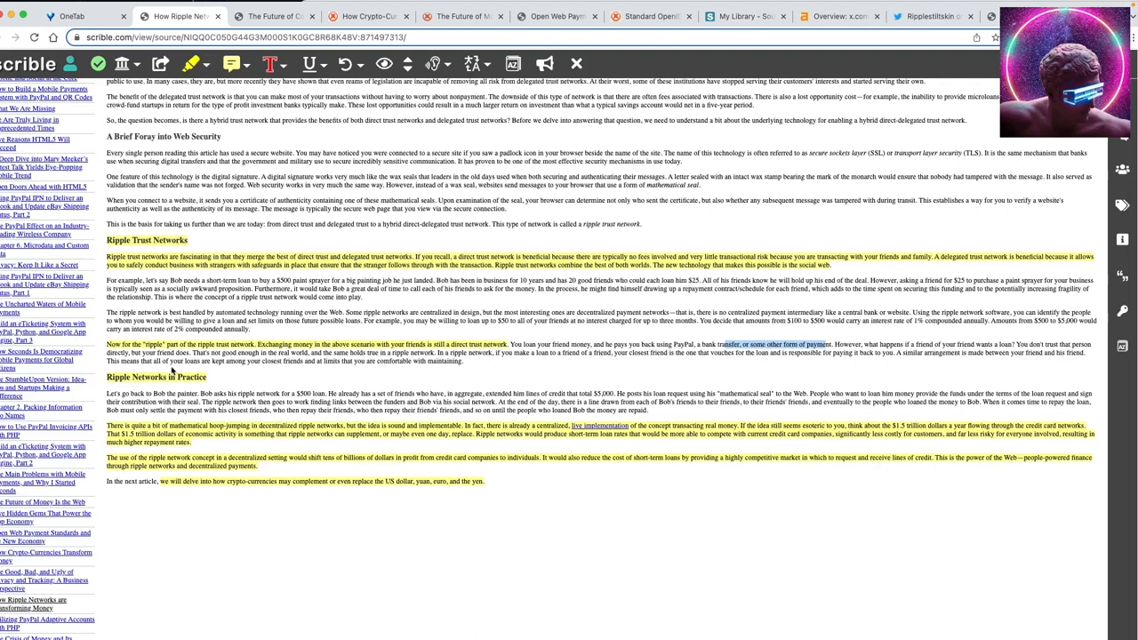
mouse_move(178, 373)
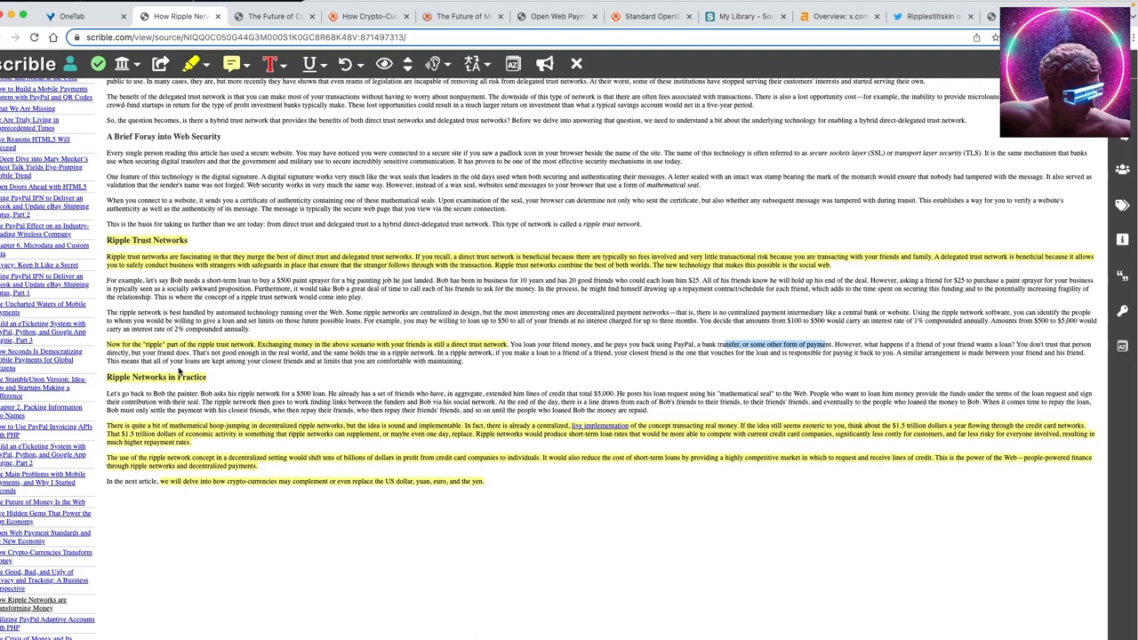
mouse_move(354, 371)
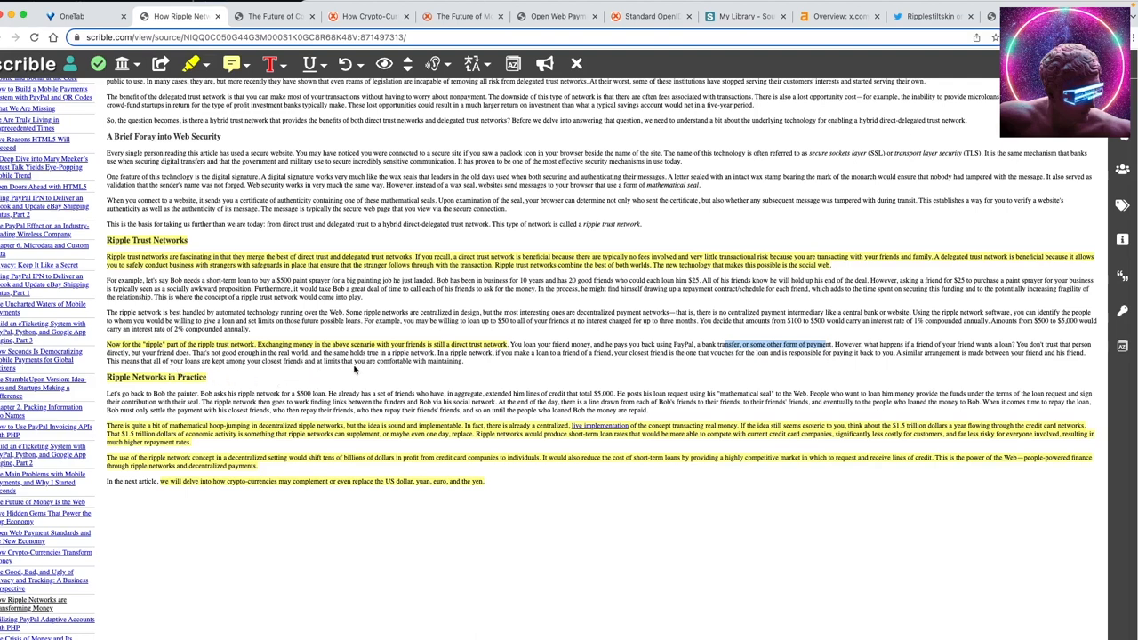
mouse_move(416, 371)
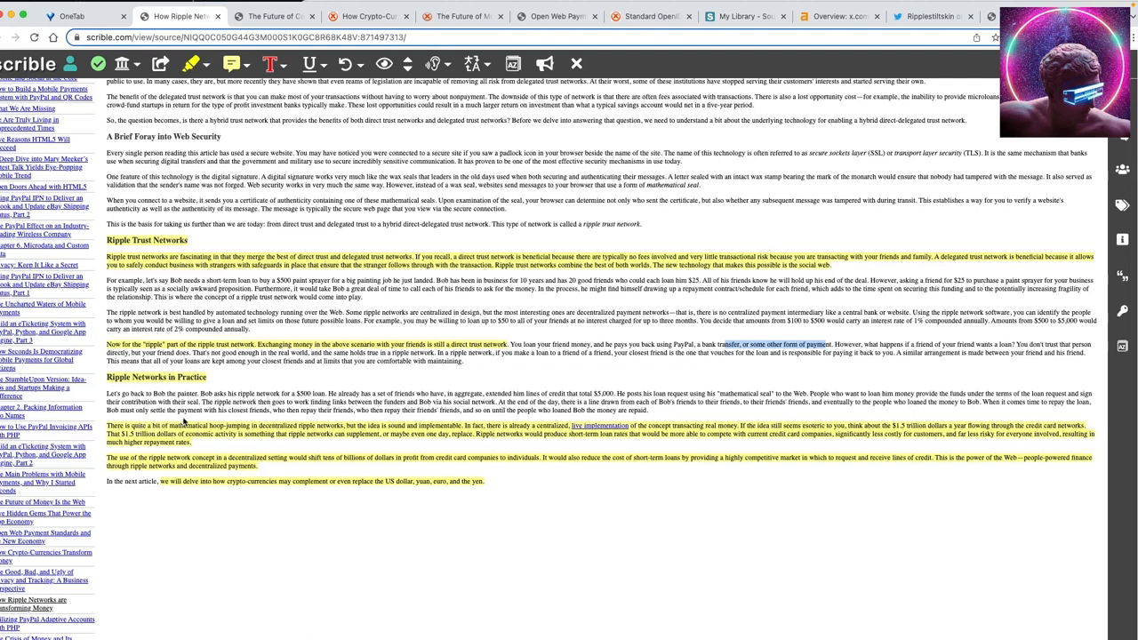
mouse_move(221, 409)
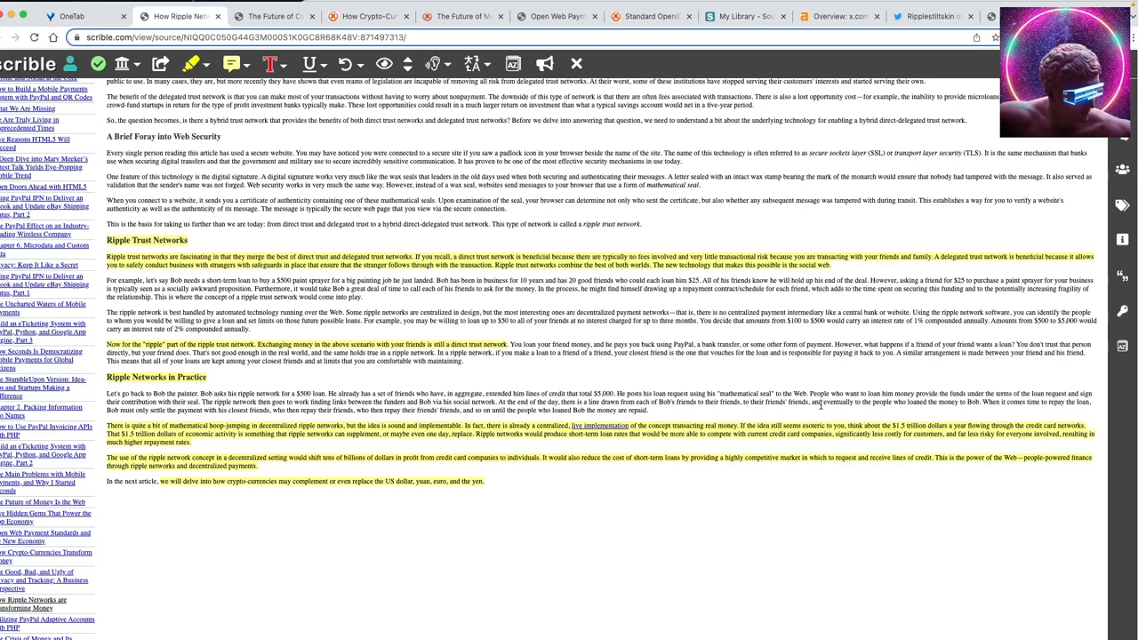
mouse_move(850, 418)
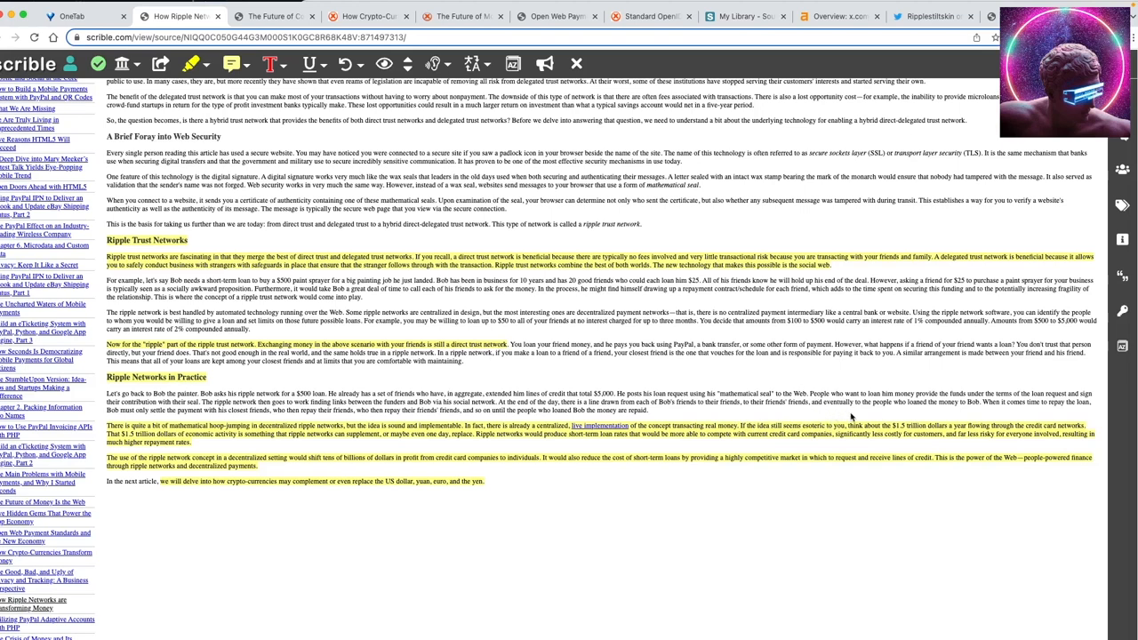
mouse_move(962, 450)
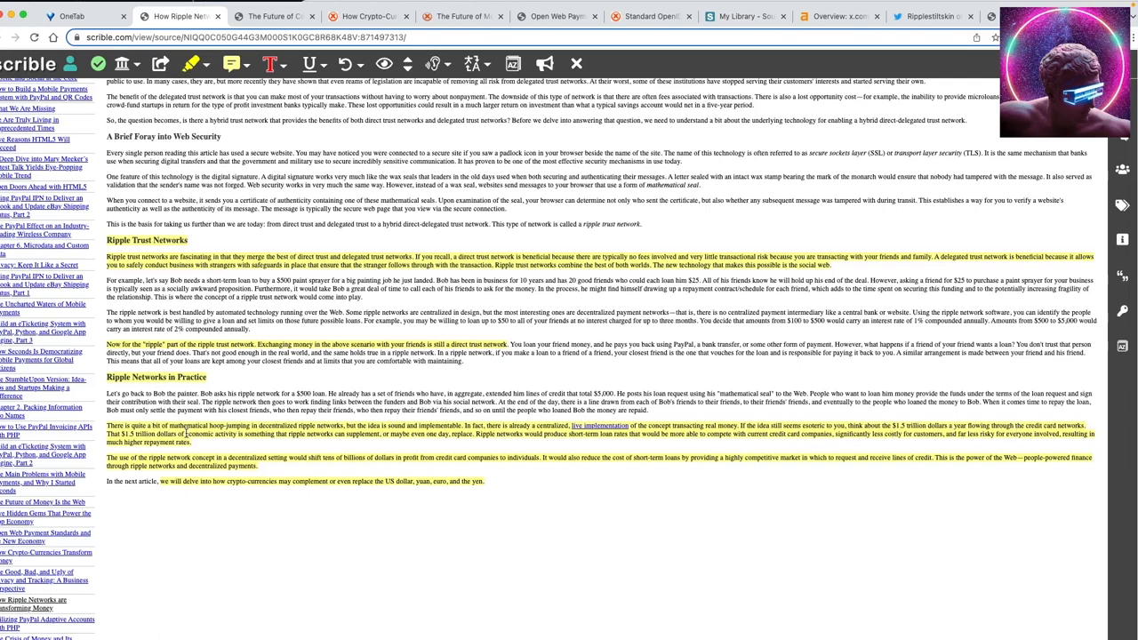
mouse_move(306, 427)
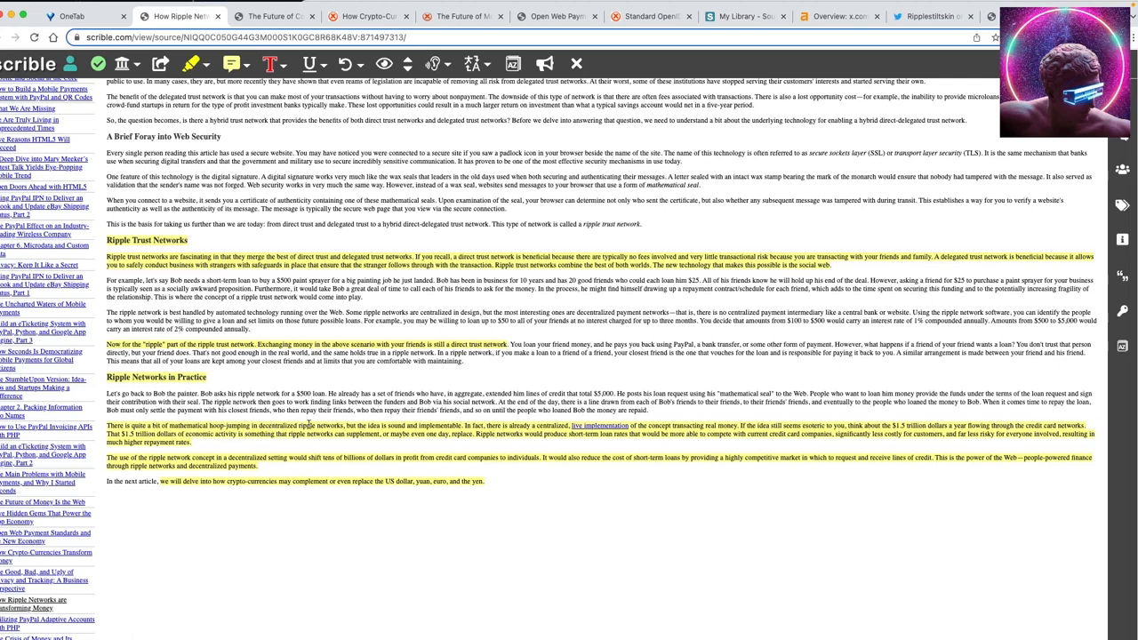
mouse_move(359, 425)
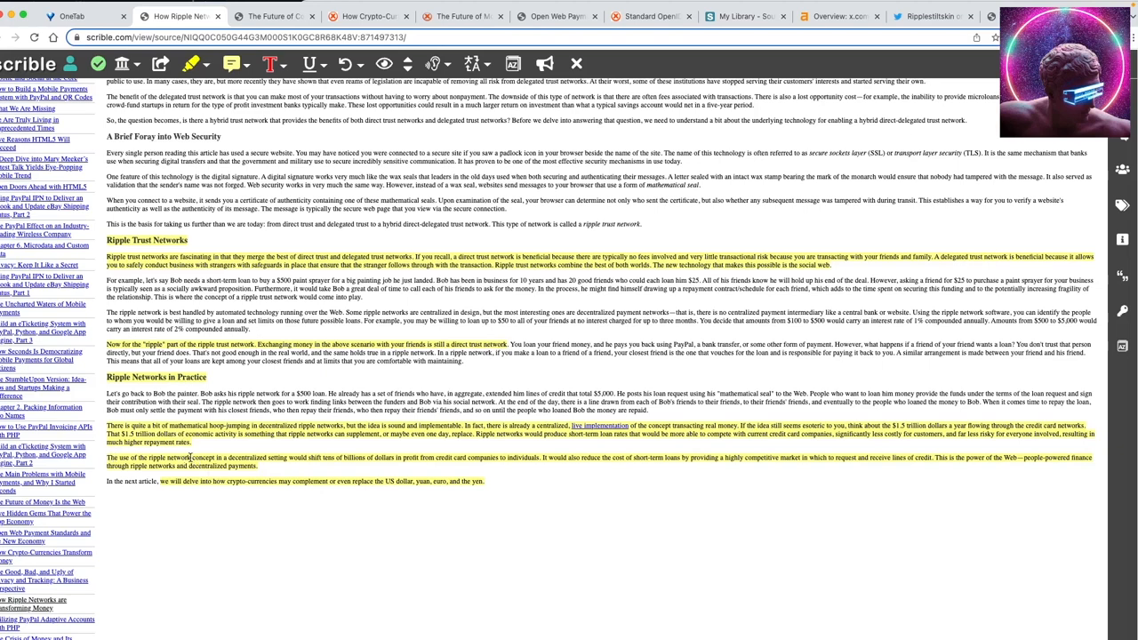
mouse_move(283, 455)
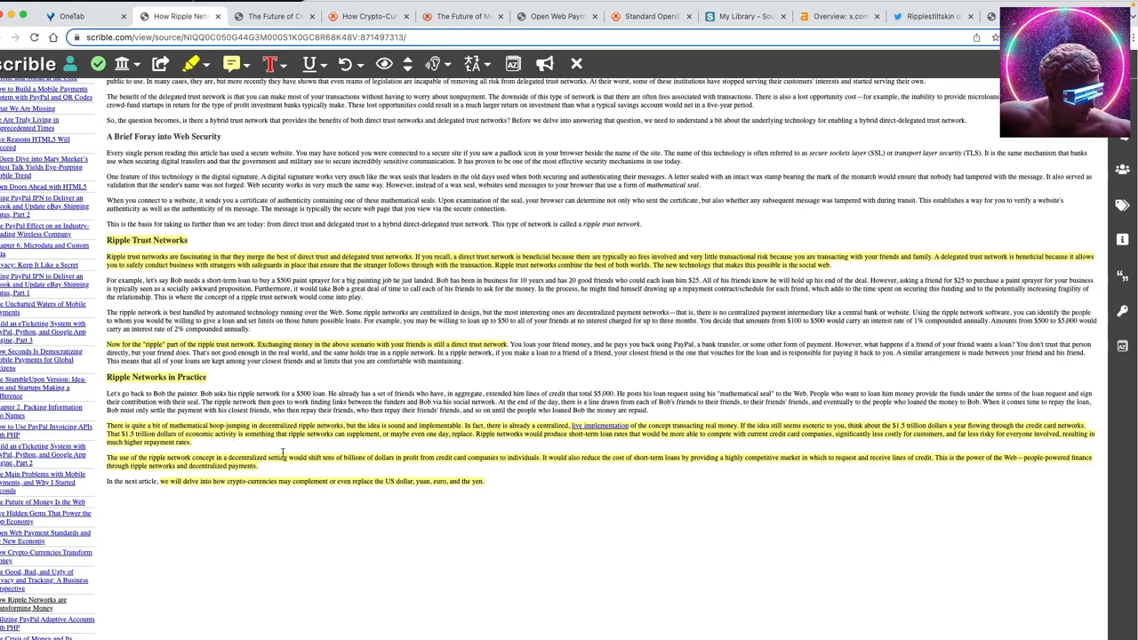
mouse_move(334, 455)
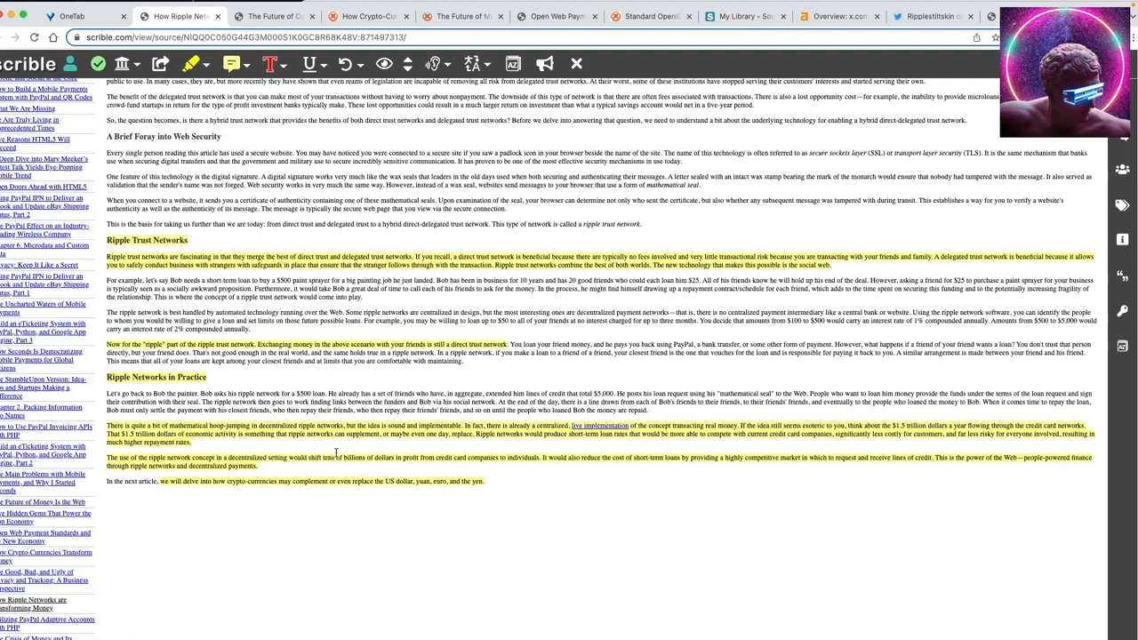
mouse_move(464, 445)
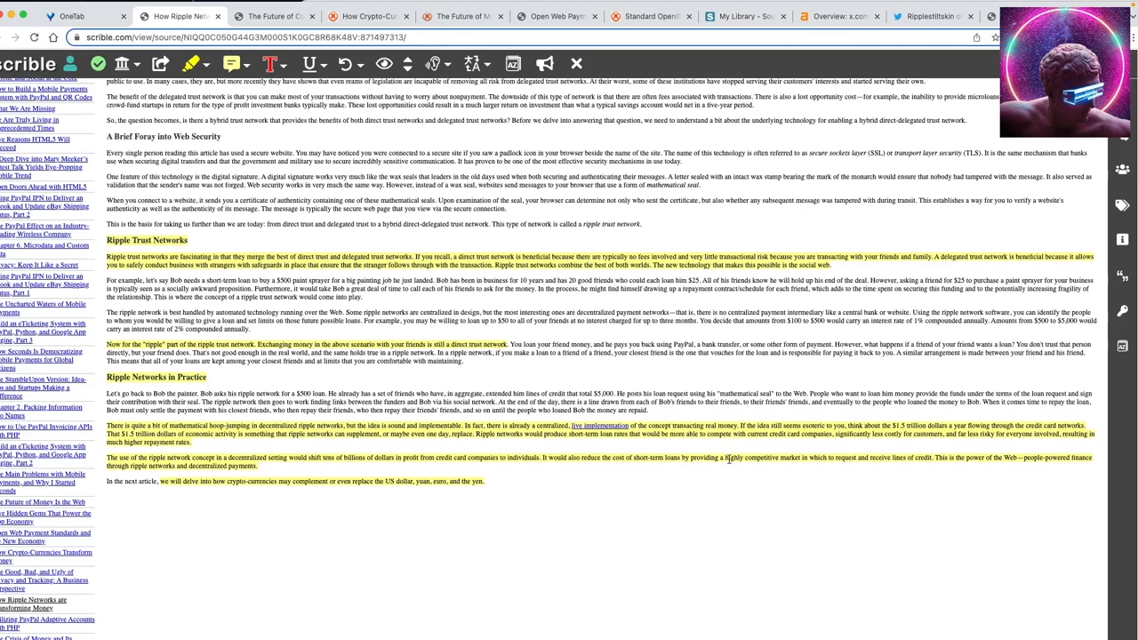
mouse_move(846, 462)
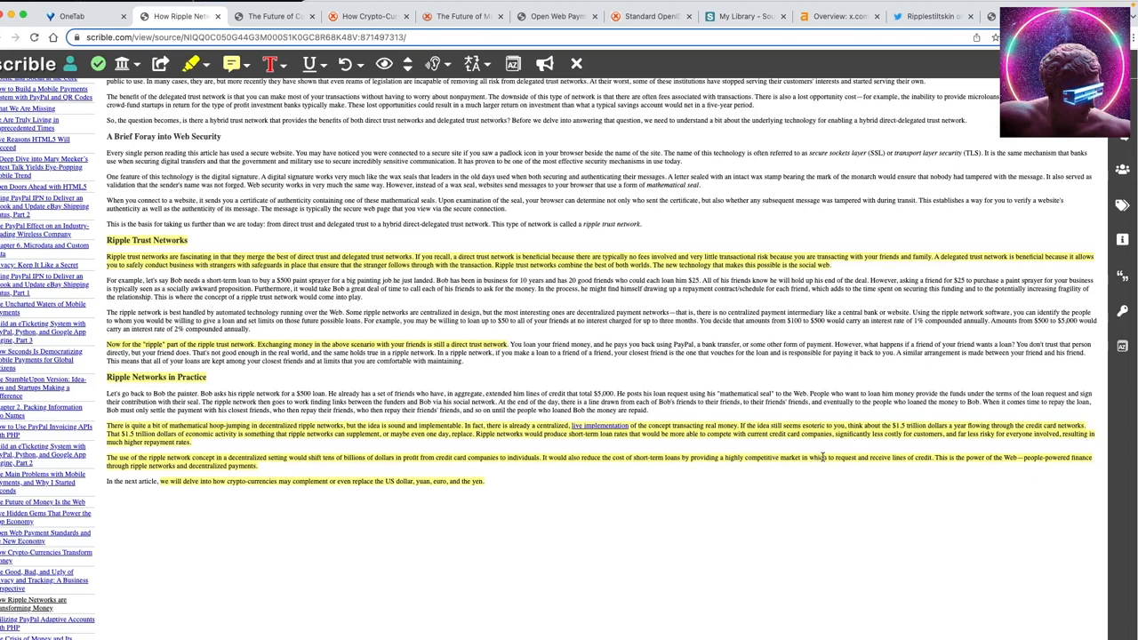
mouse_move(882, 444)
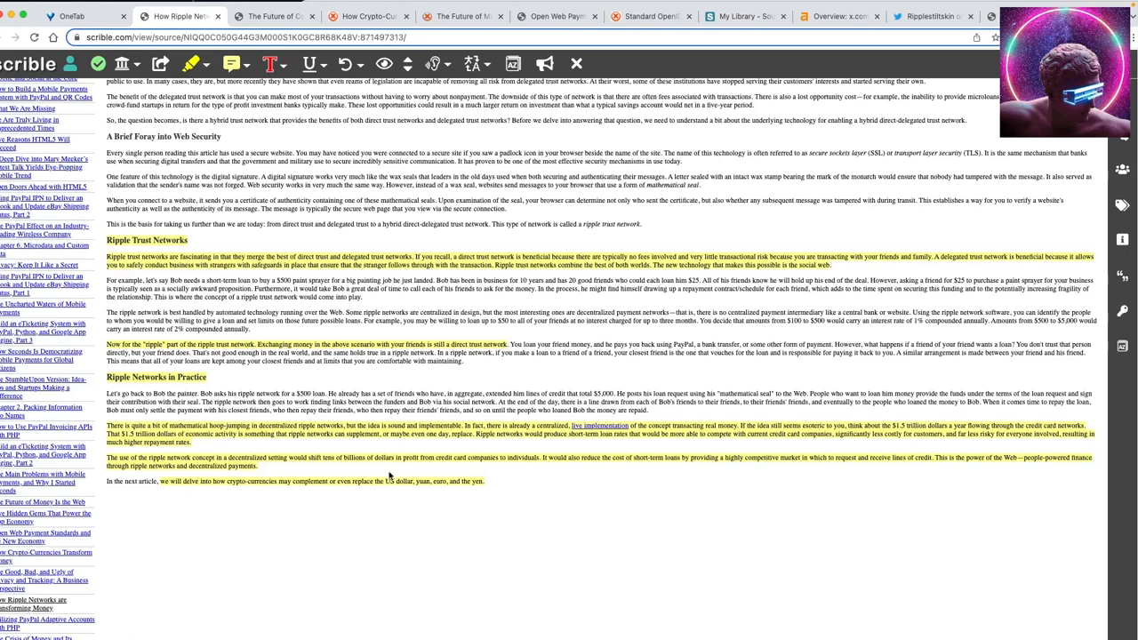
mouse_move(285, 469)
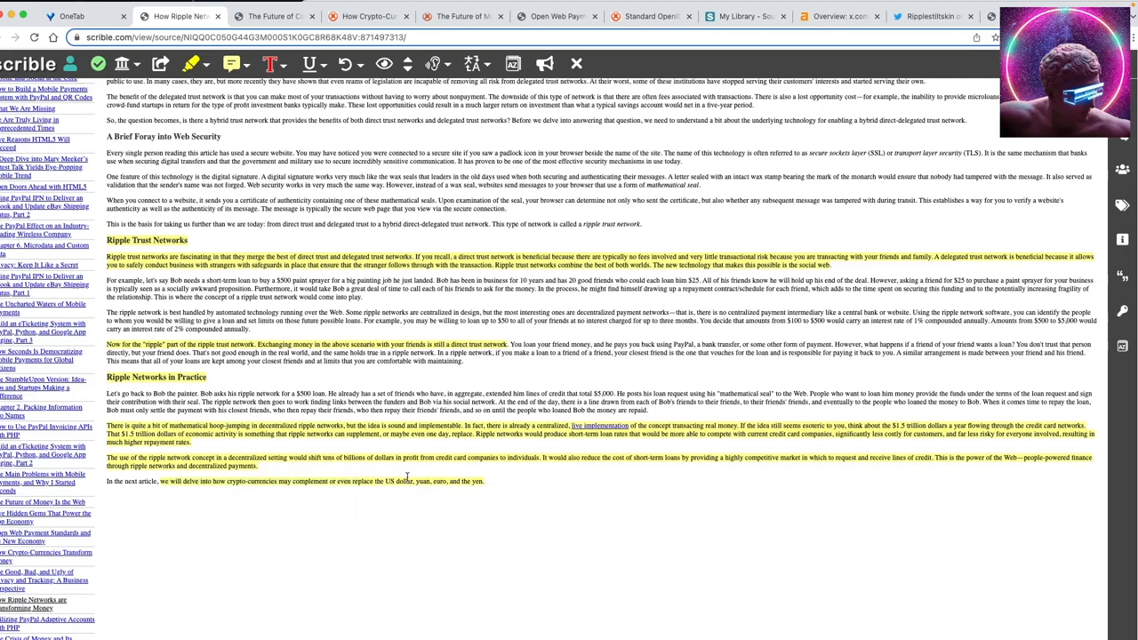
mouse_move(419, 468)
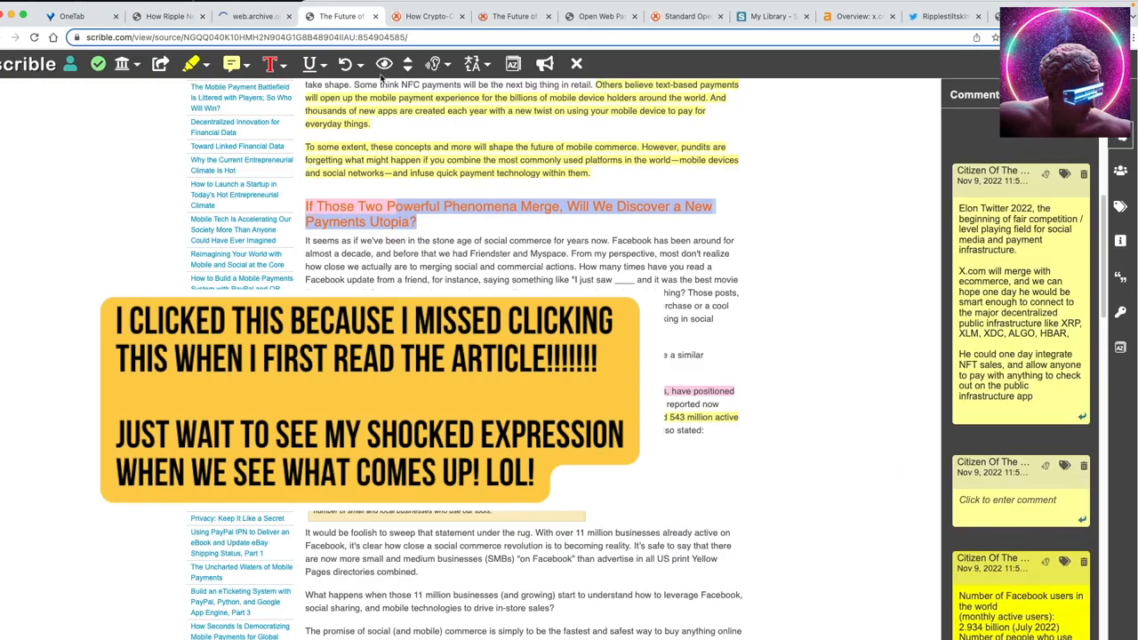
- Review the Facebook commerce section and bring up the How Crypto-Currencies Transform Money article
scroll("down", 3)
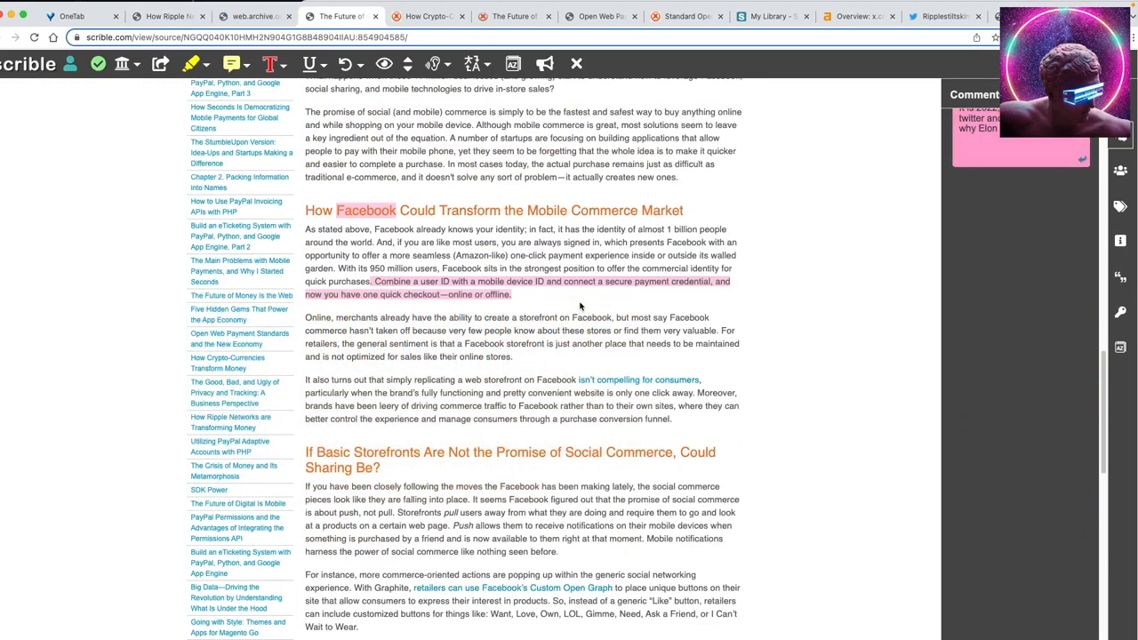
scroll("up", 3)
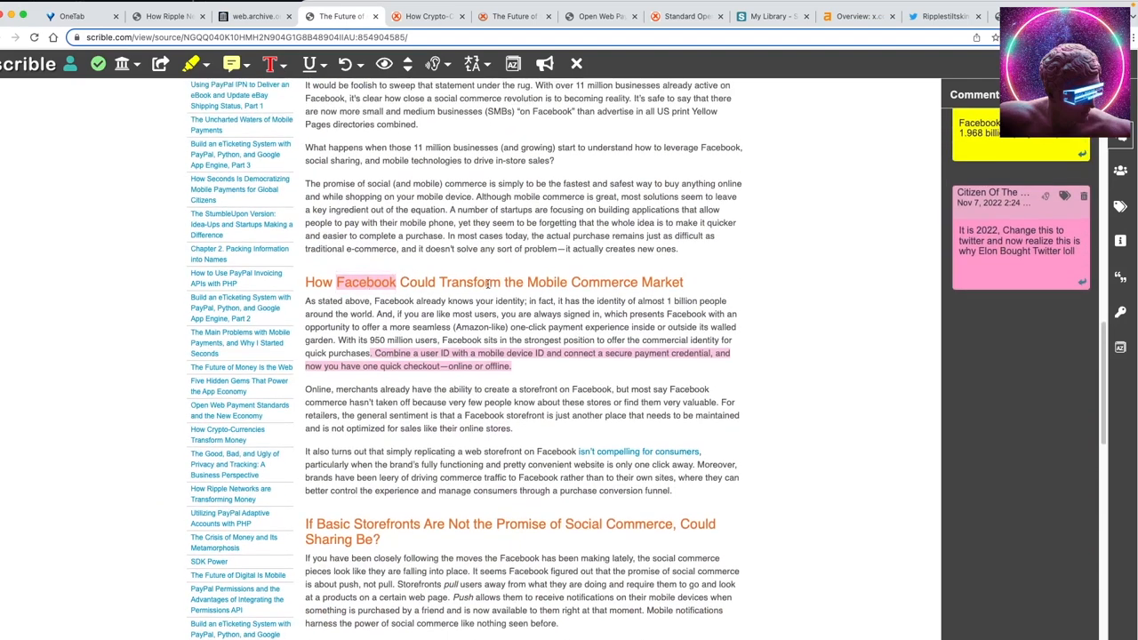
left_click_drag(494, 281, 658, 281)
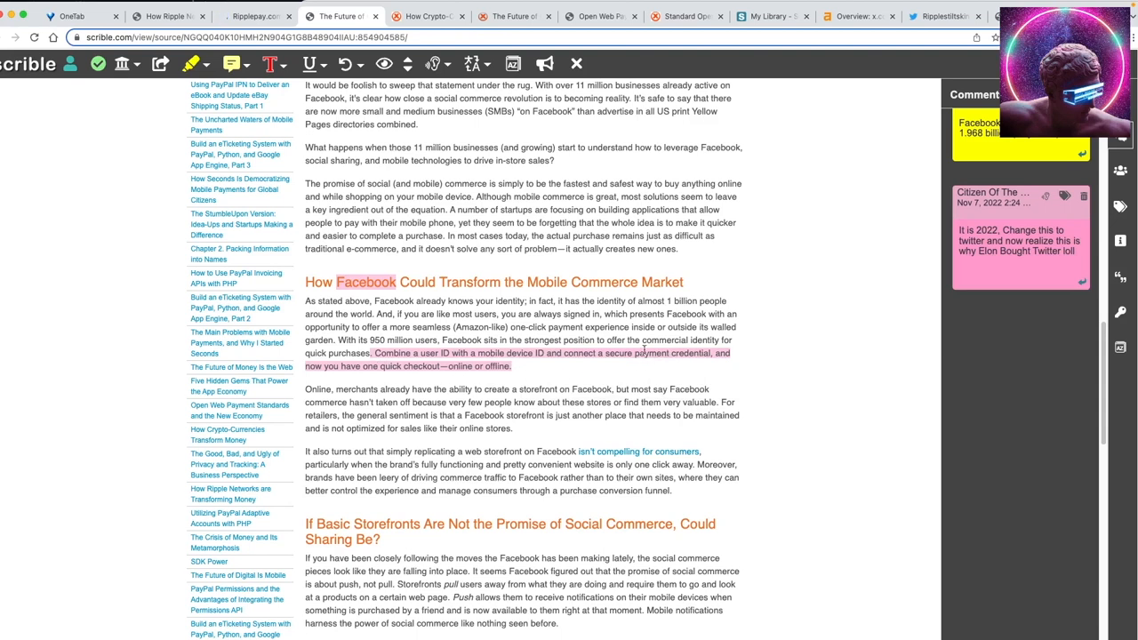
double_click(363, 281)
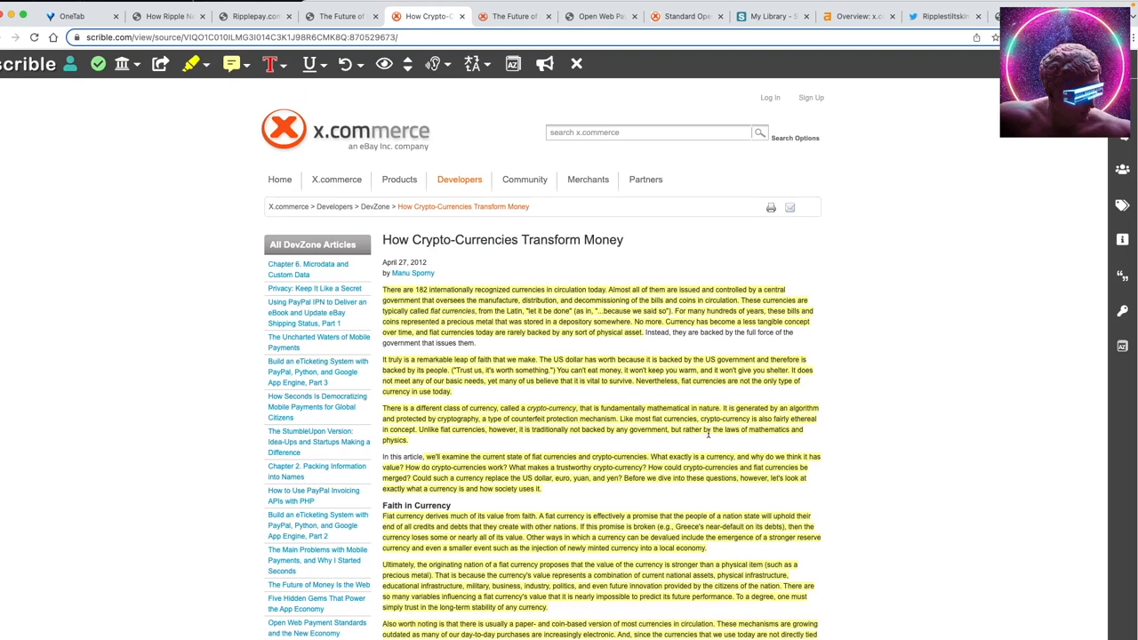
mouse_move(693, 441)
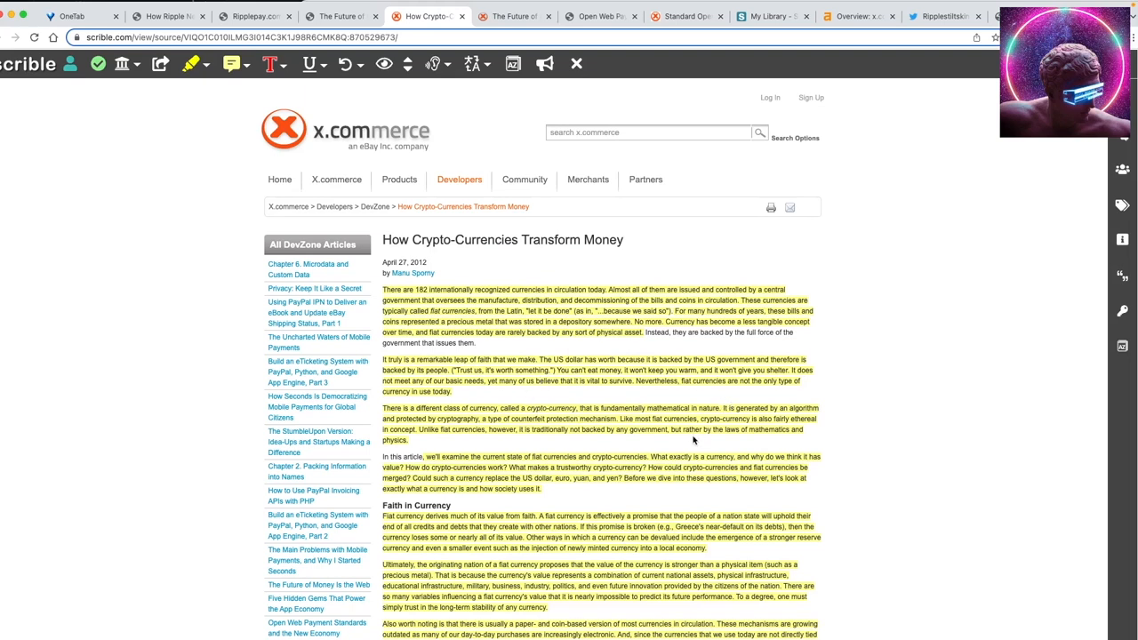
mouse_move(714, 443)
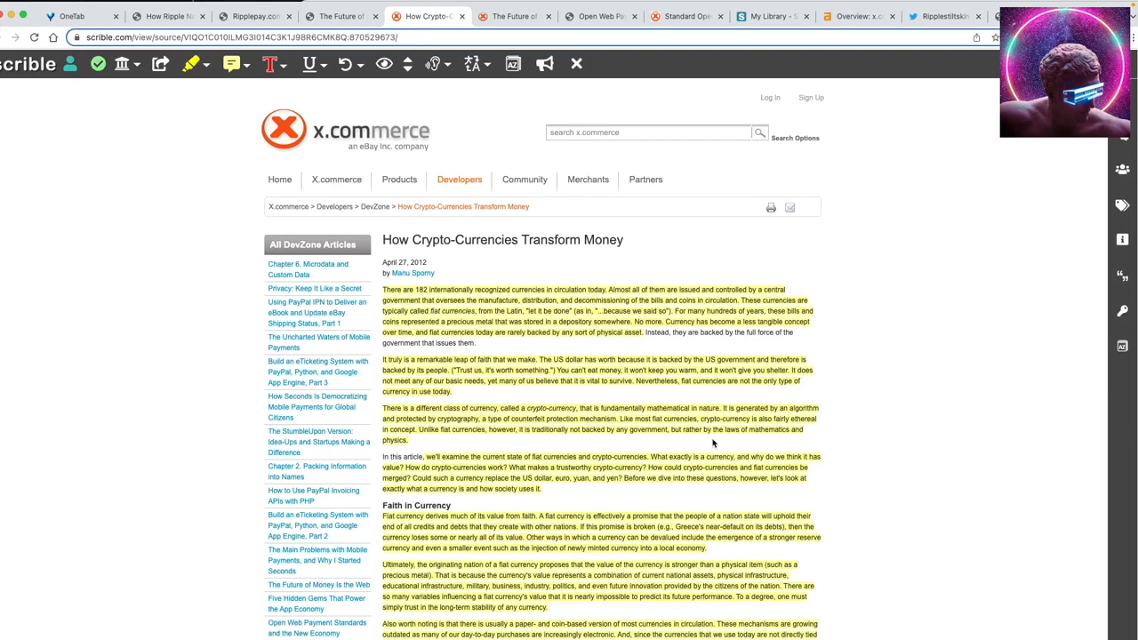
- Read down the crypto-currencies article to Toward National Crypto-Currencies
scroll("down", 3)
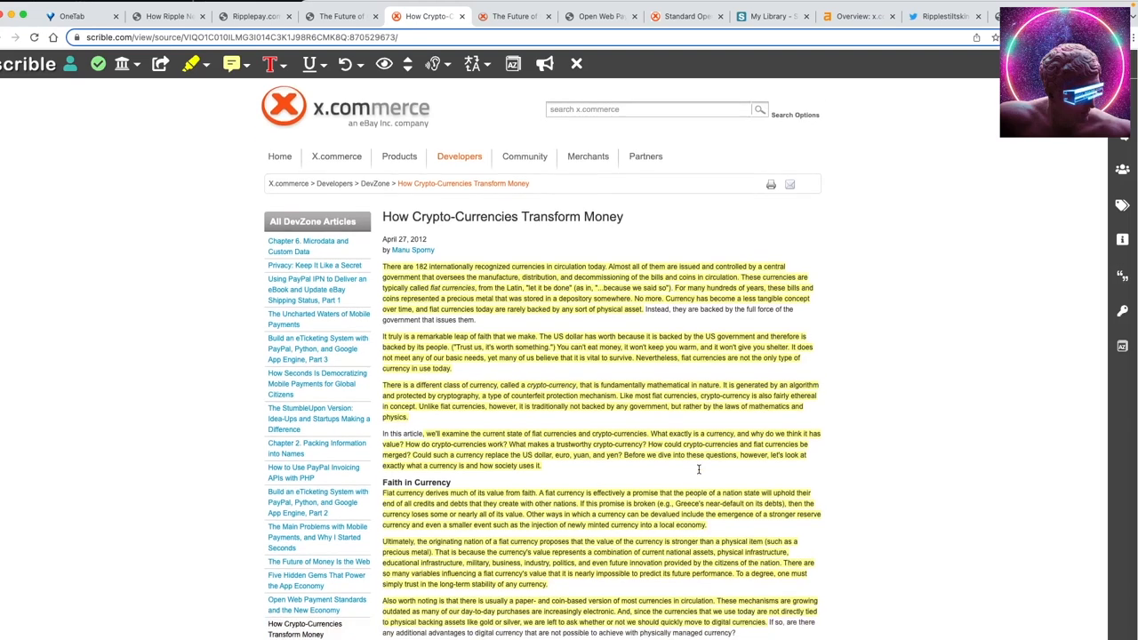
scroll("down", 3)
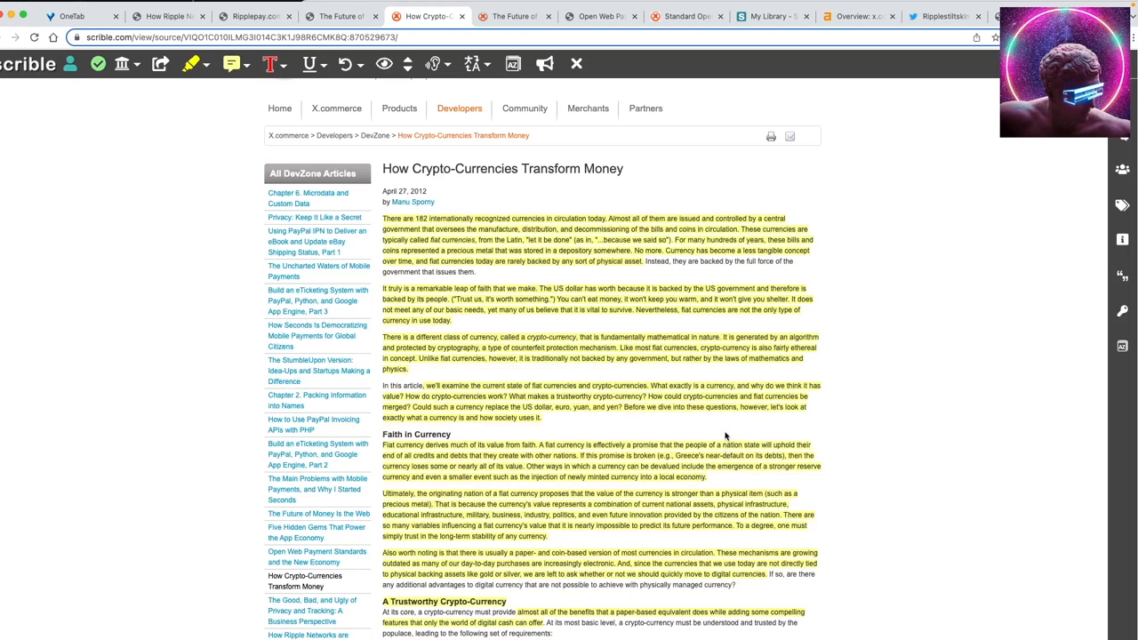
scroll("down", 3)
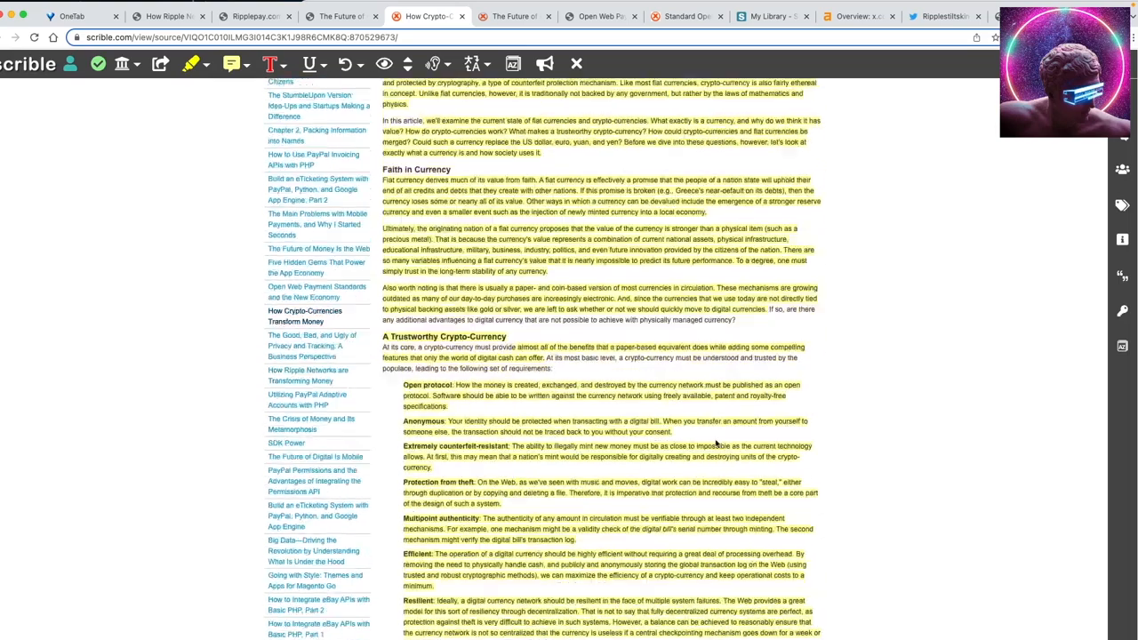
scroll("down", 3)
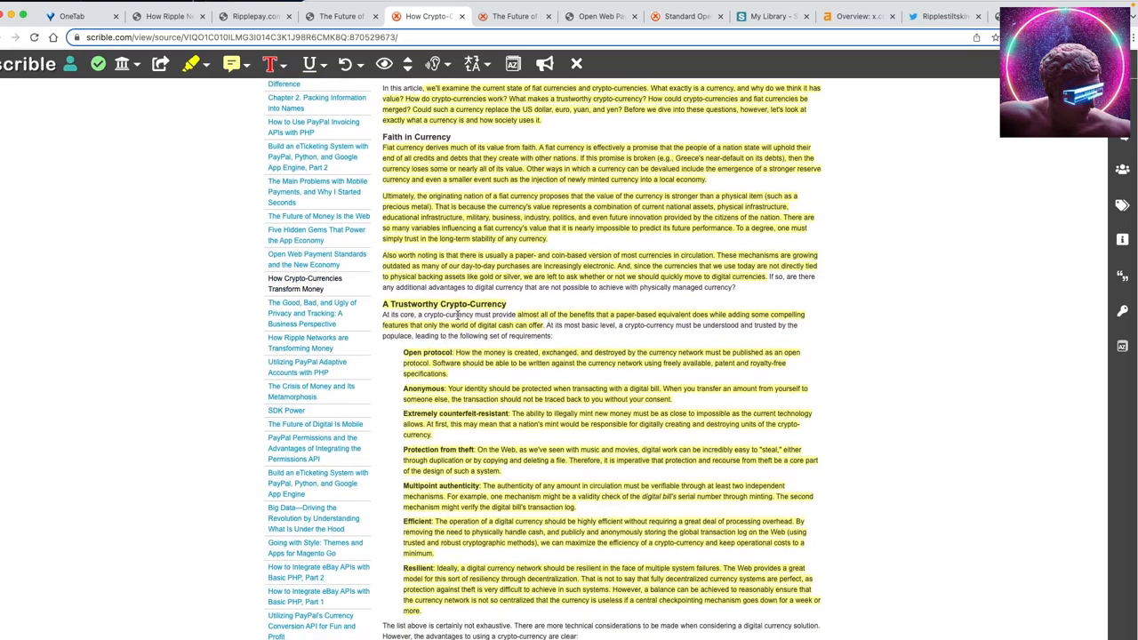
scroll("down", 3)
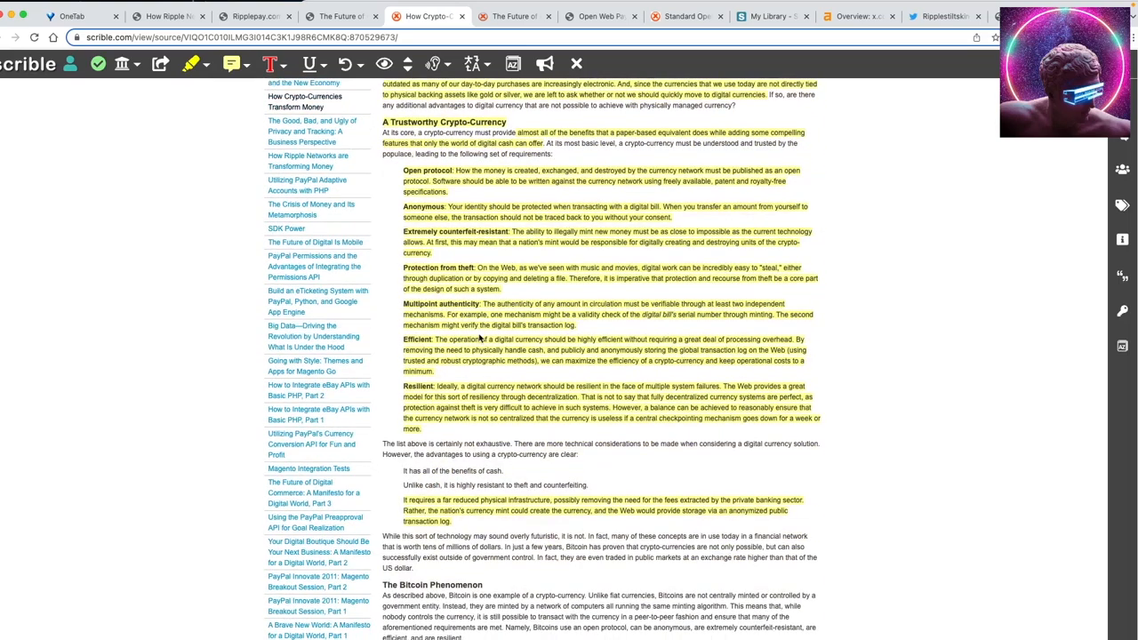
scroll("down", 3)
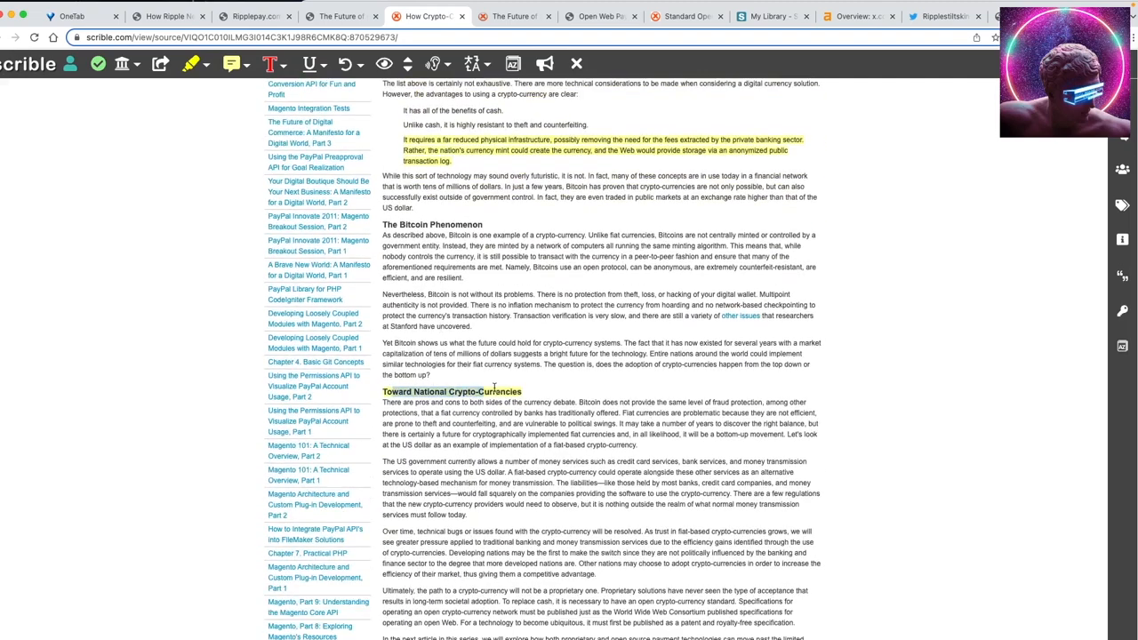
scroll("down", 3)
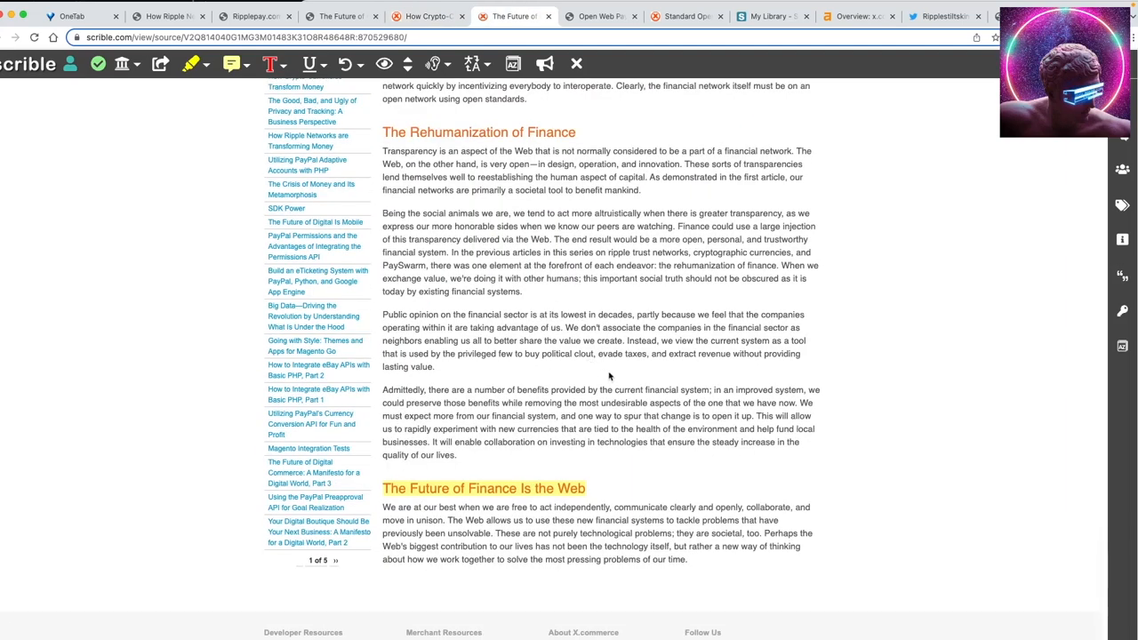
mouse_move(612, 368)
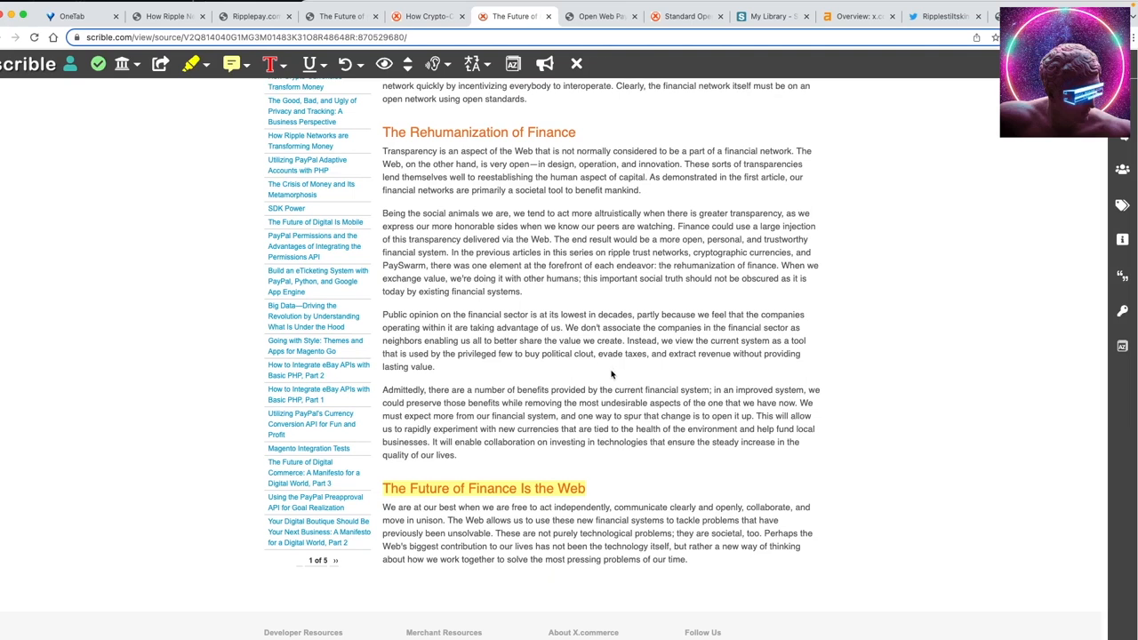
mouse_move(611, 373)
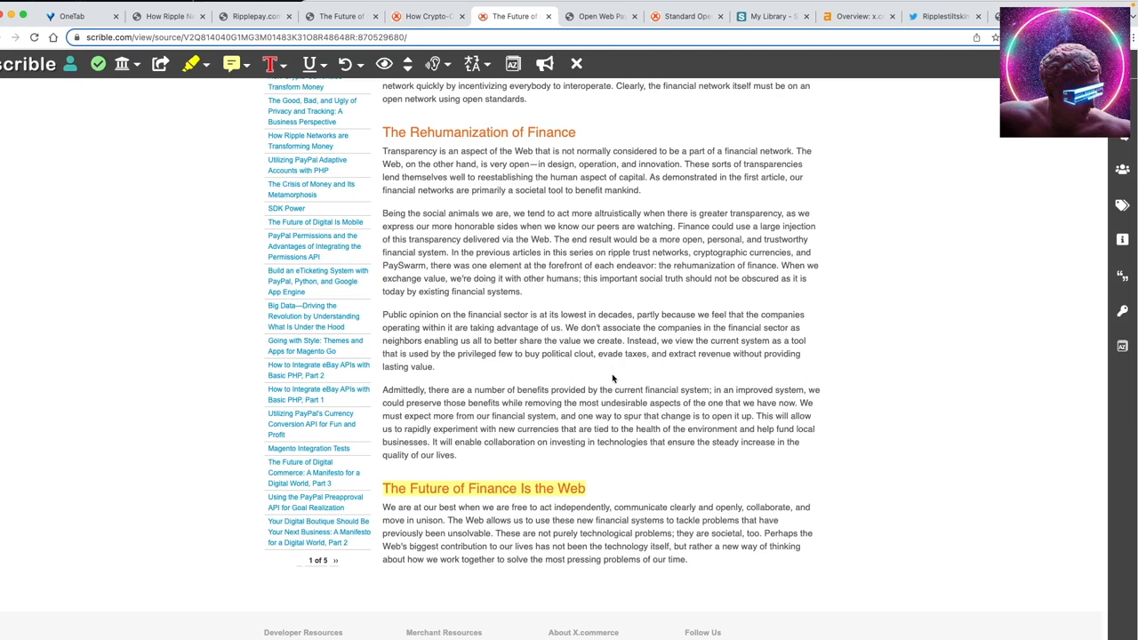
mouse_move(621, 388)
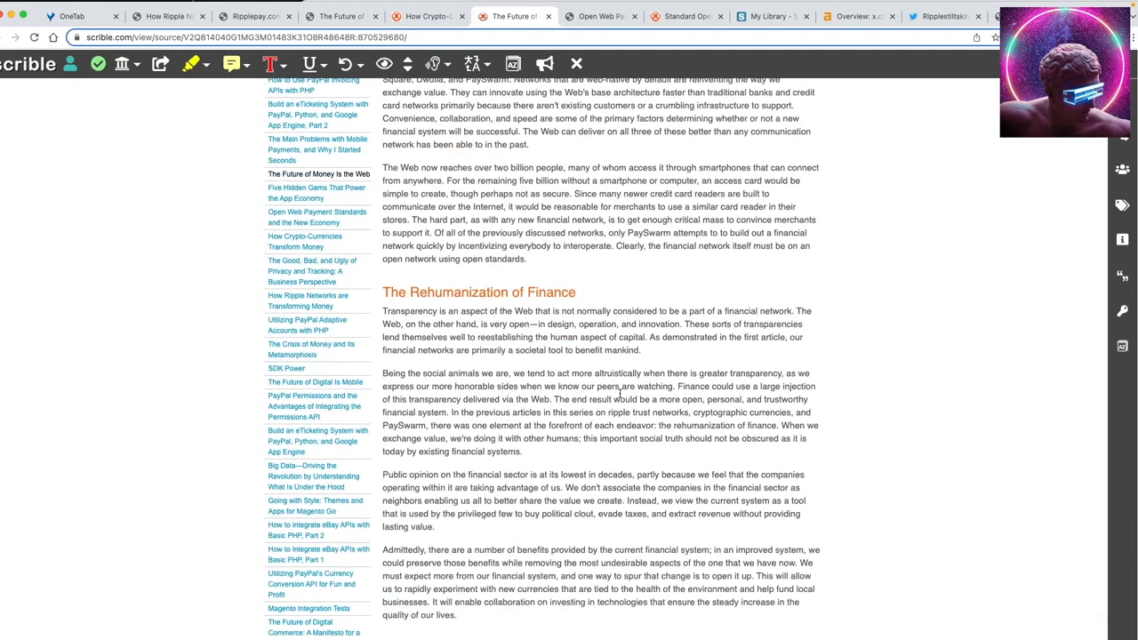
mouse_move(614, 420)
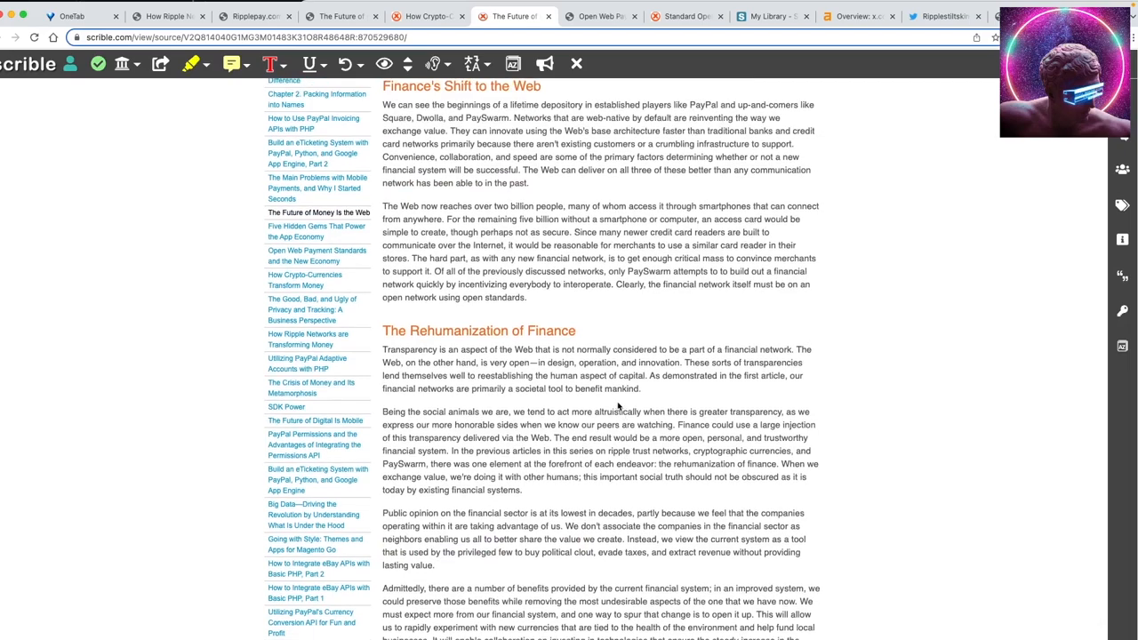
mouse_move(617, 398)
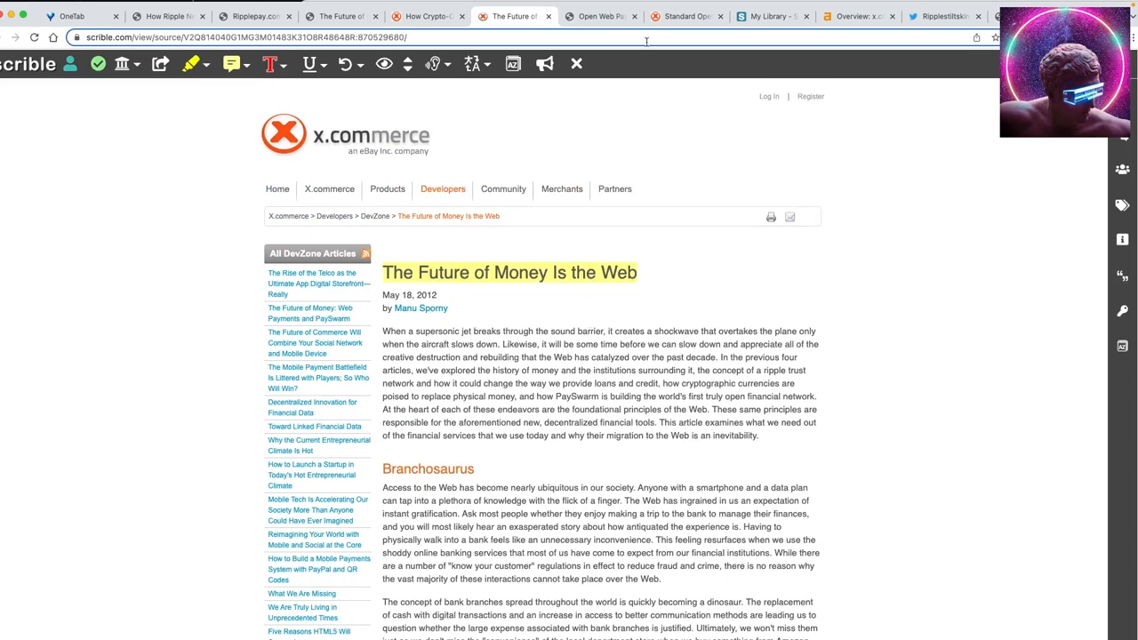
- Switch to the Wayback capture of the PayPal Access Standard OpenID guide
left_click(608, 16)
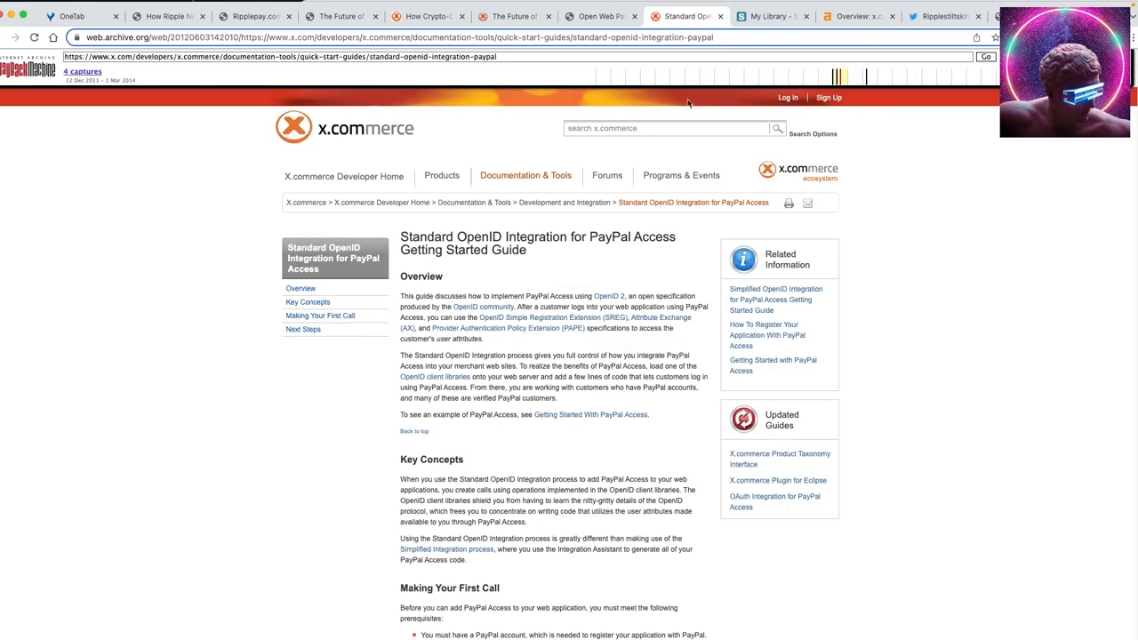
mouse_move(377, 132)
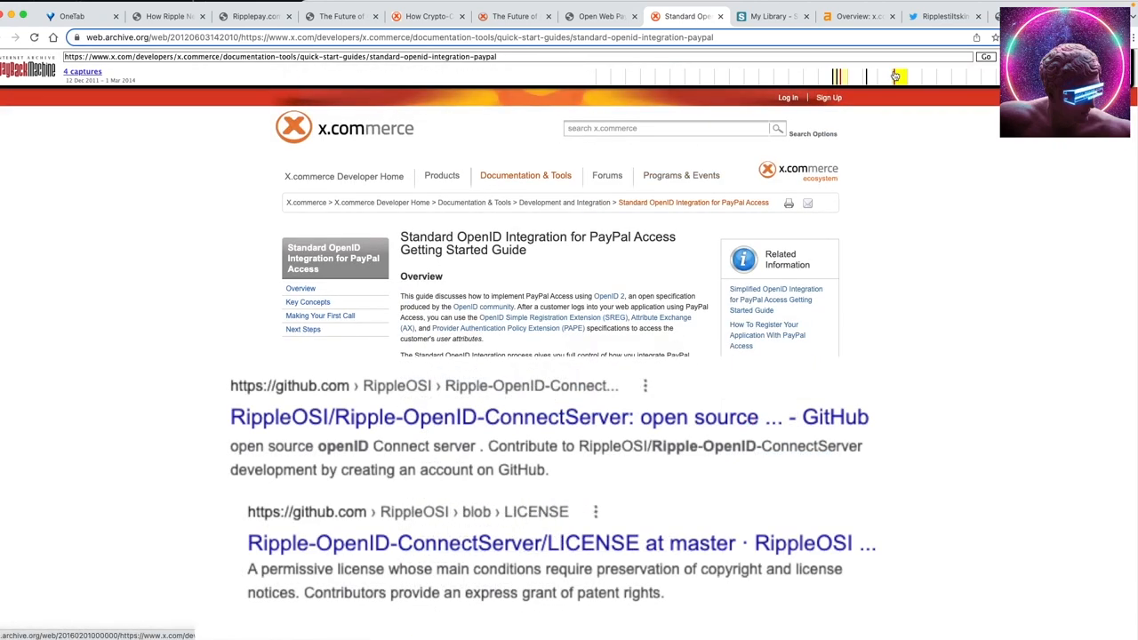
mouse_move(951, 16)
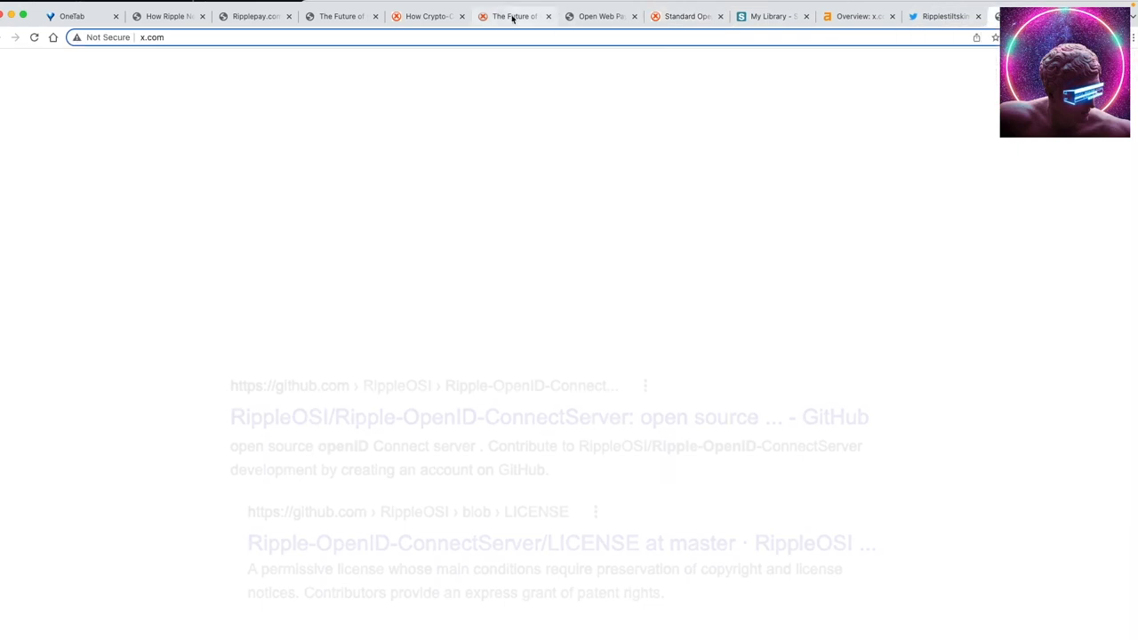
- Flip through the crypto-currencies and mobile commerce articles to the archived 2013 Ripplepay home page
left_click(427, 16)
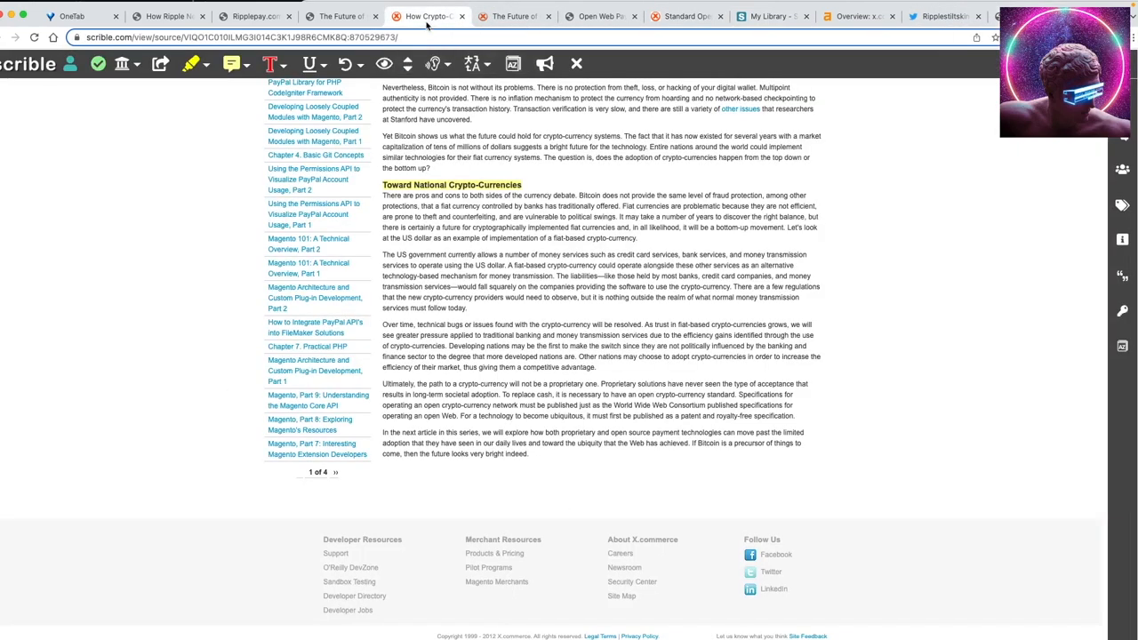
left_click(337, 16)
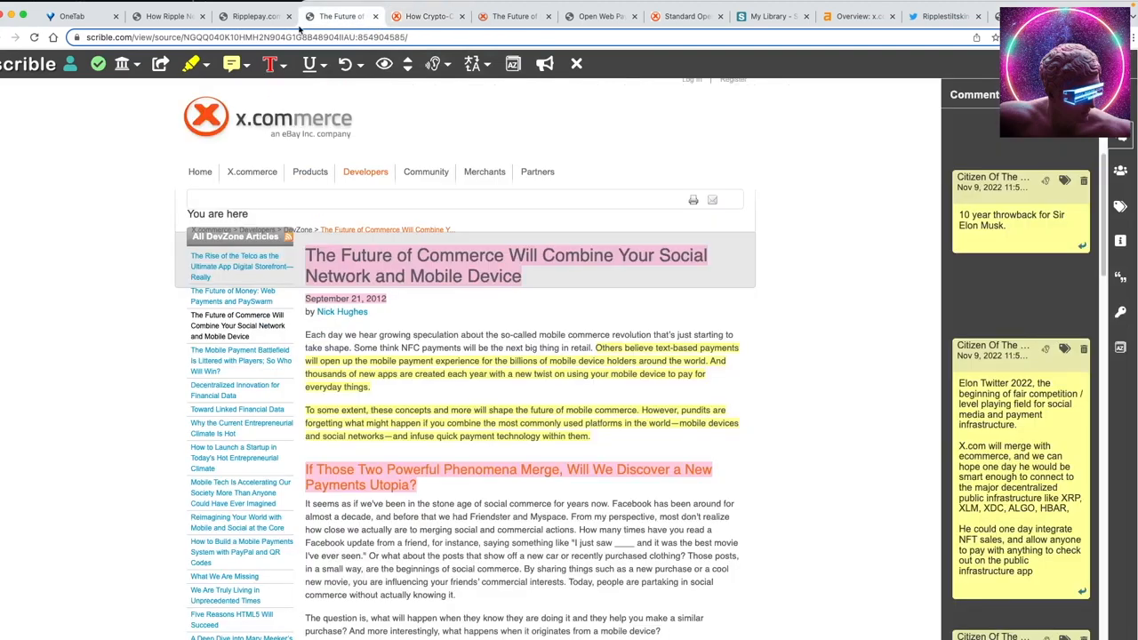
left_click(264, 16)
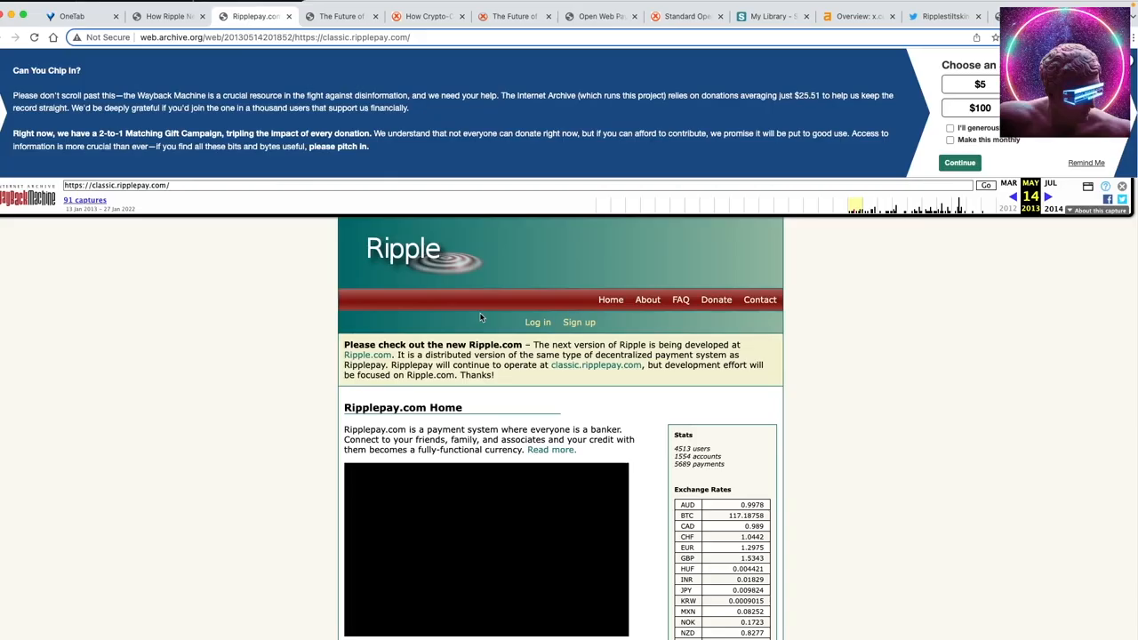
- Read down the archived Ripplepay page to its login, registration and news sections
scroll("down", 3)
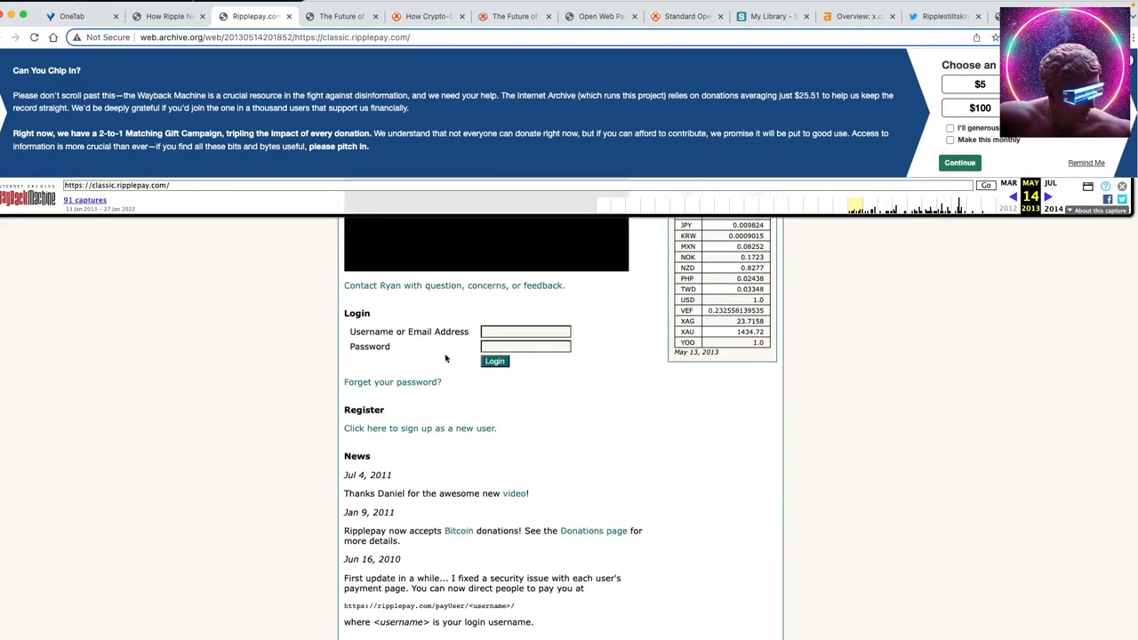
scroll("down", 3)
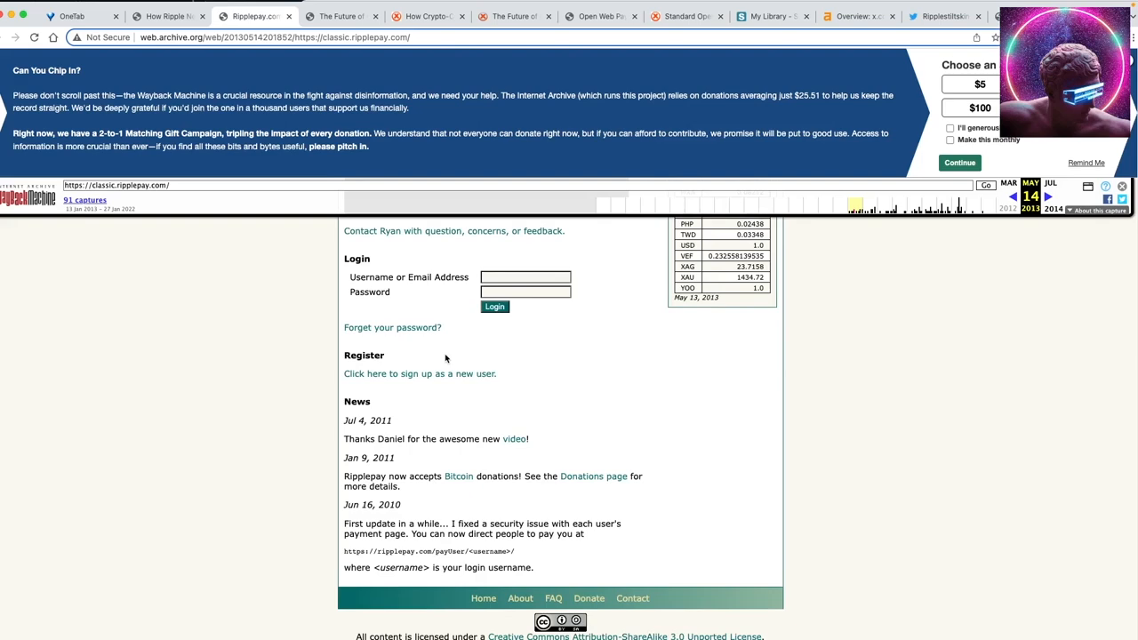
mouse_move(441, 359)
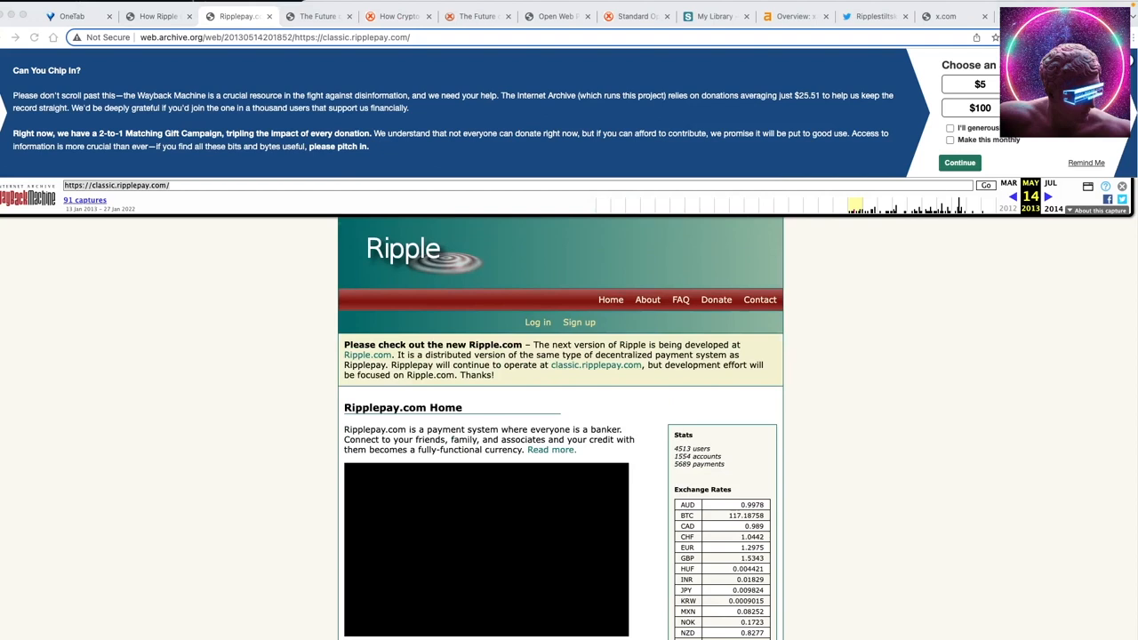
mouse_move(691, 471)
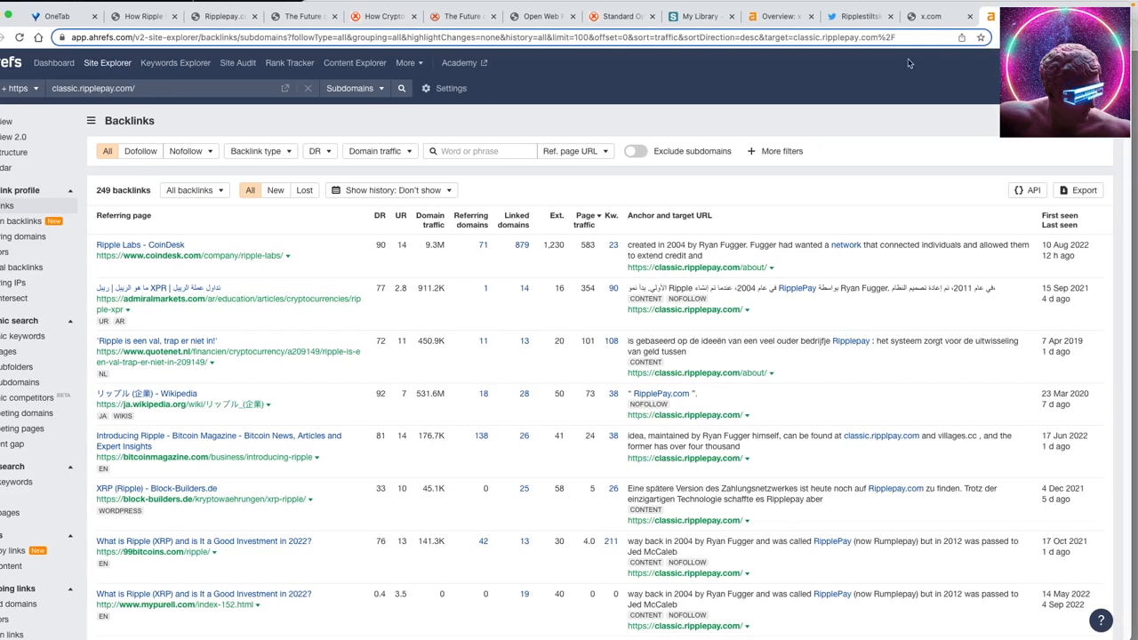
mouse_move(114, 249)
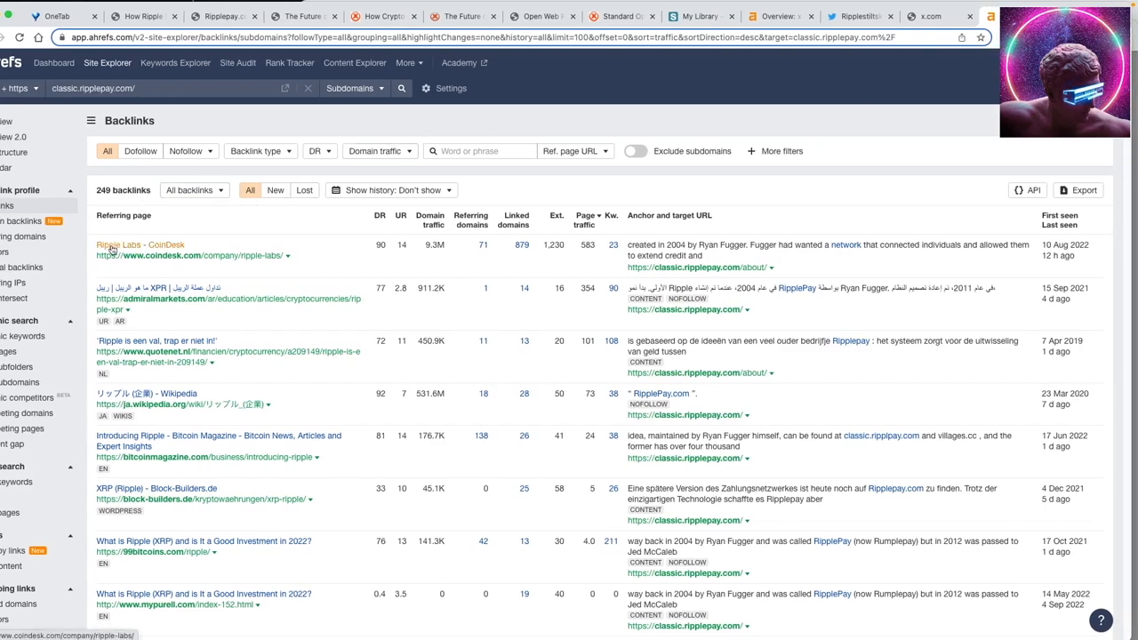
mouse_move(736, 202)
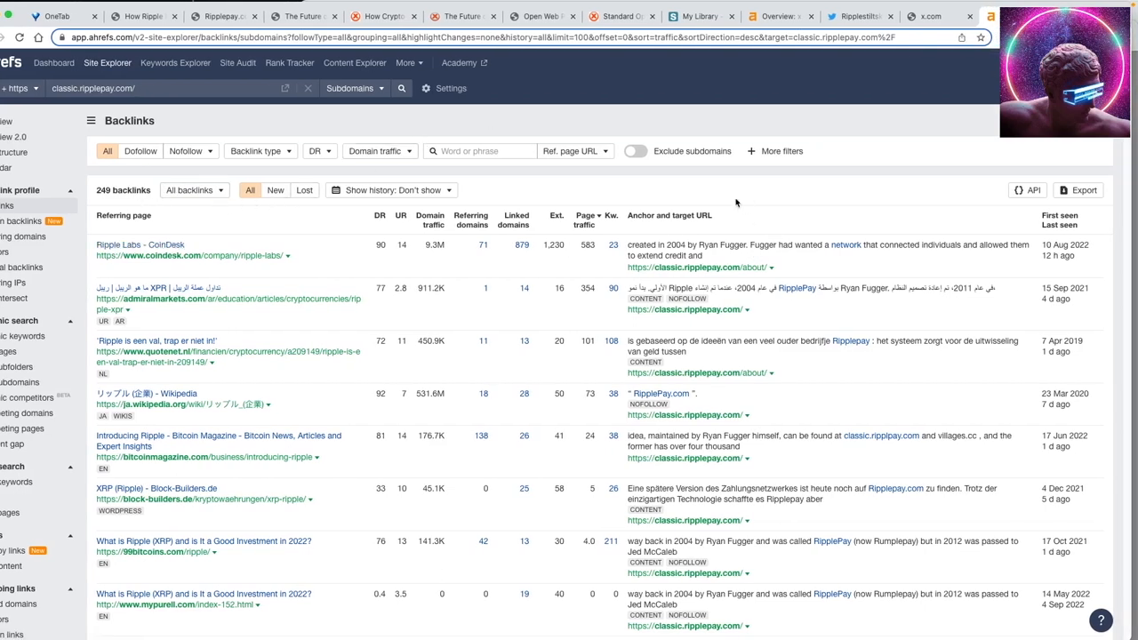
- Return via the crypto-currencies tab to 'How Ripple Networks are Transforming Money' and read to Ripple Networks in Practice
left_click(382, 16)
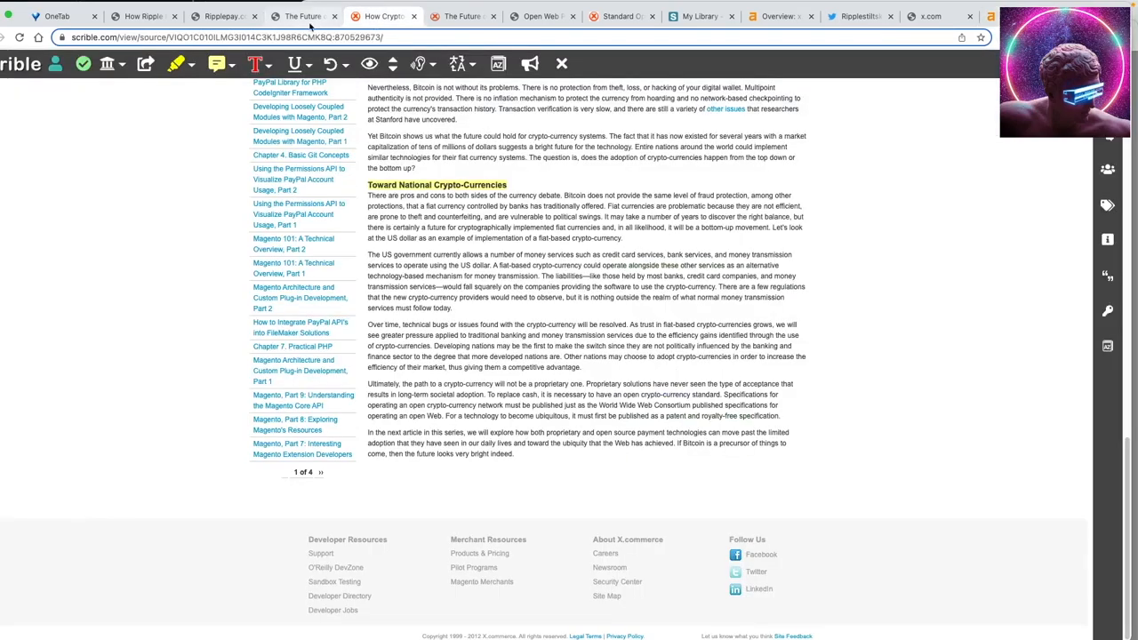
left_click(222, 15)
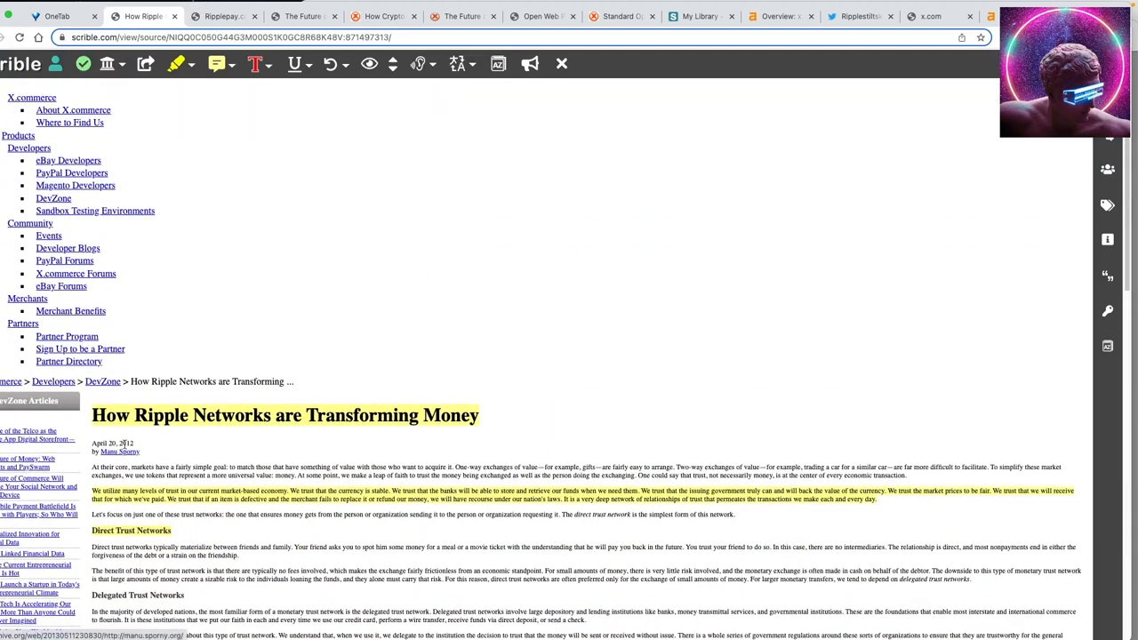
mouse_move(124, 455)
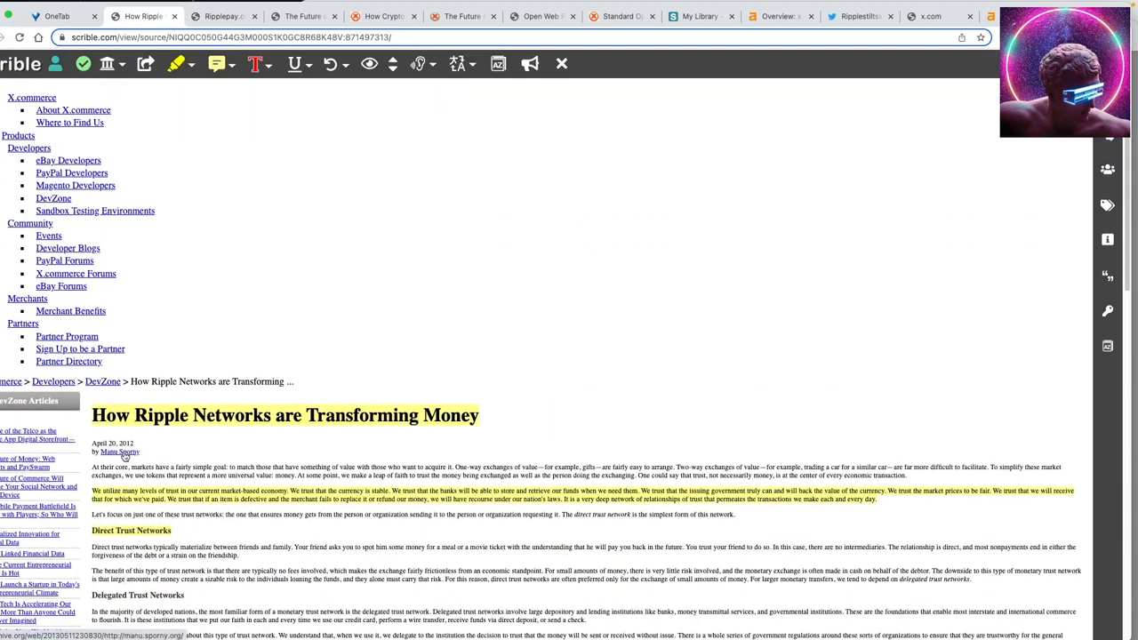
scroll("down", 3)
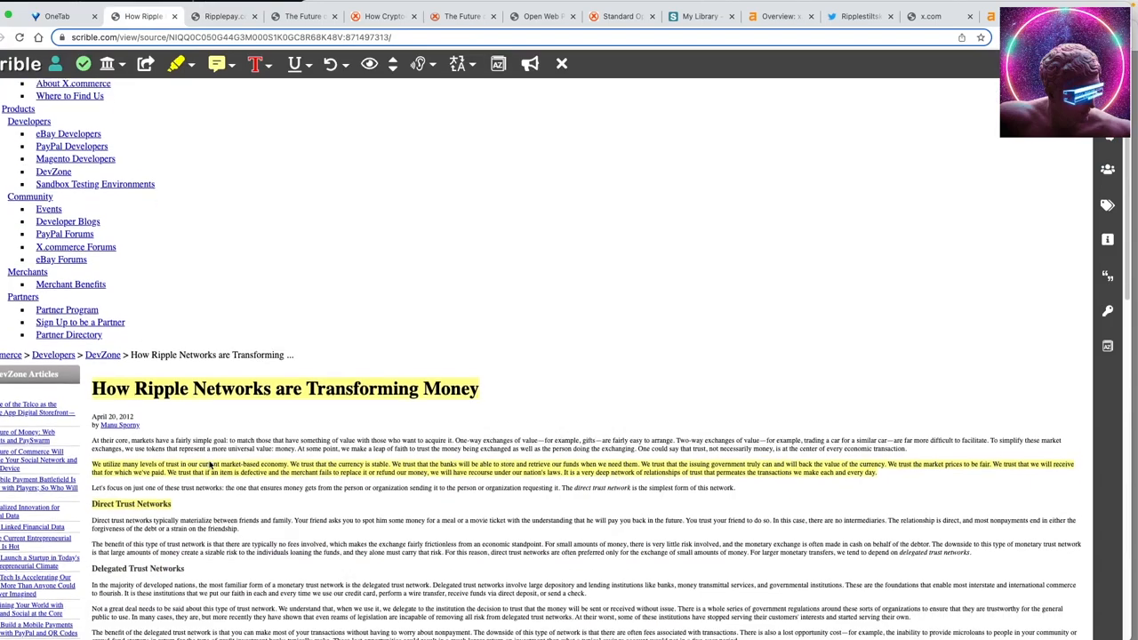
scroll("down", 3)
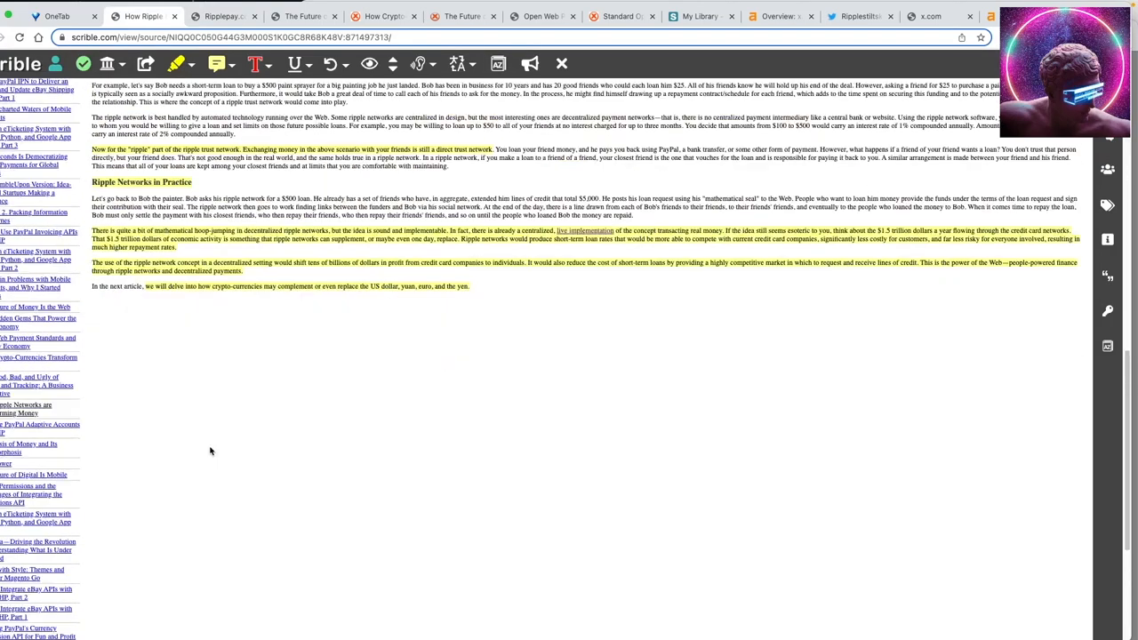
mouse_move(287, 372)
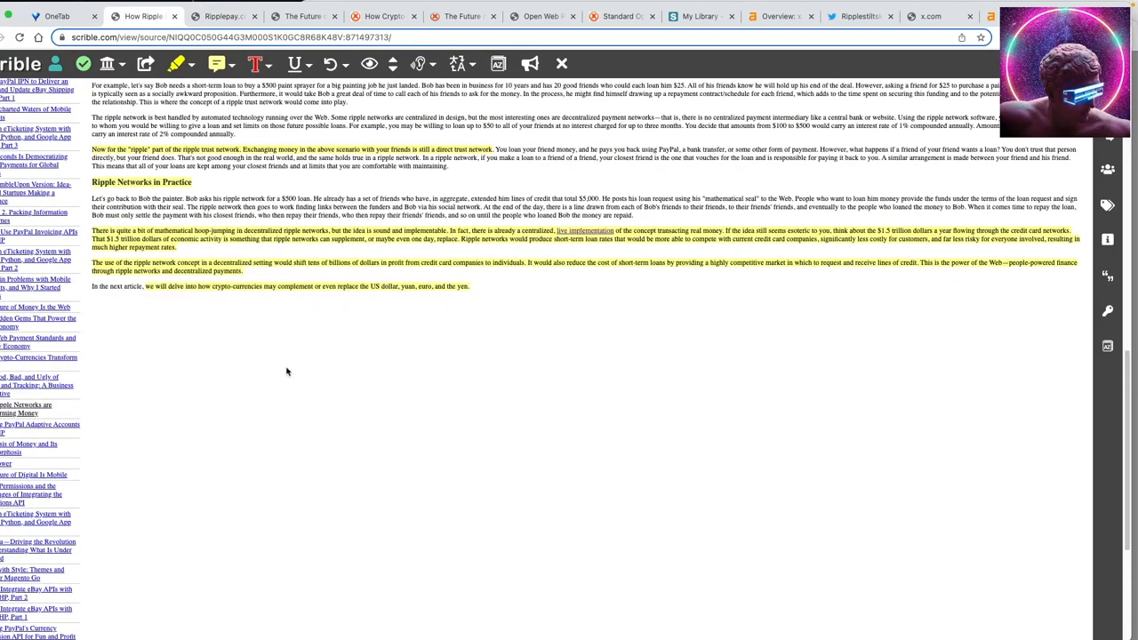
mouse_move(606, 242)
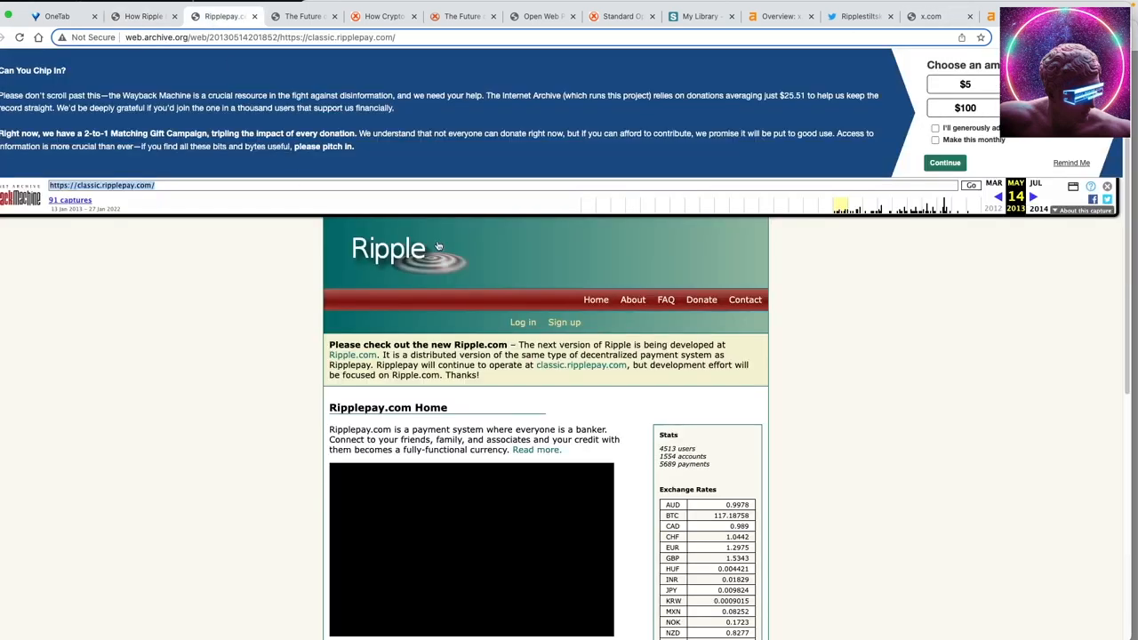
scroll("down", 3)
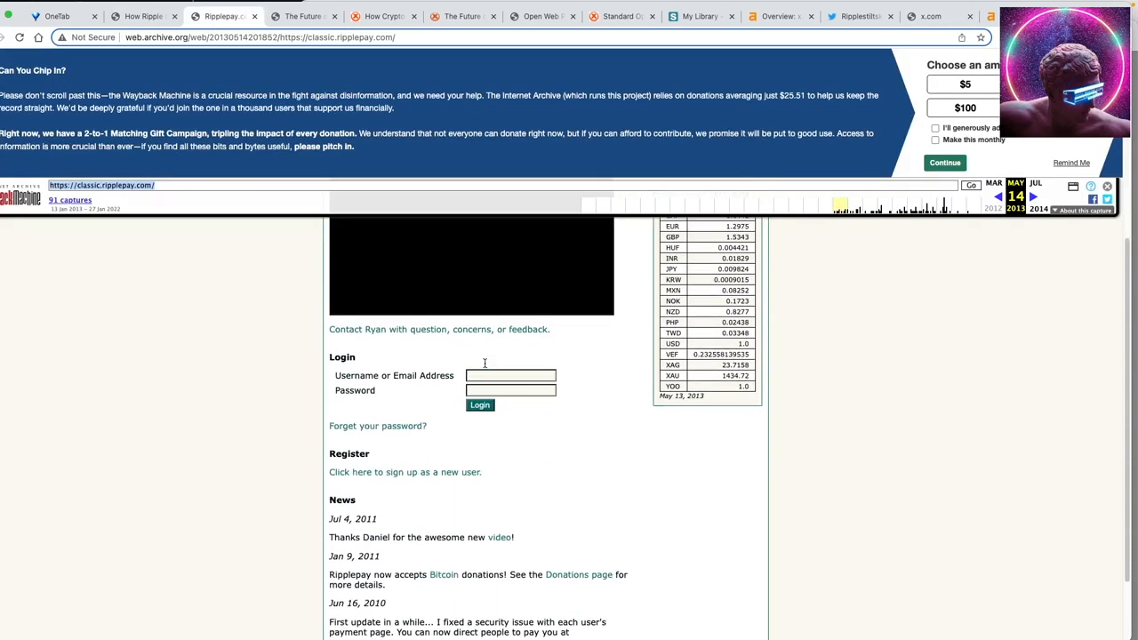
scroll("down", 3)
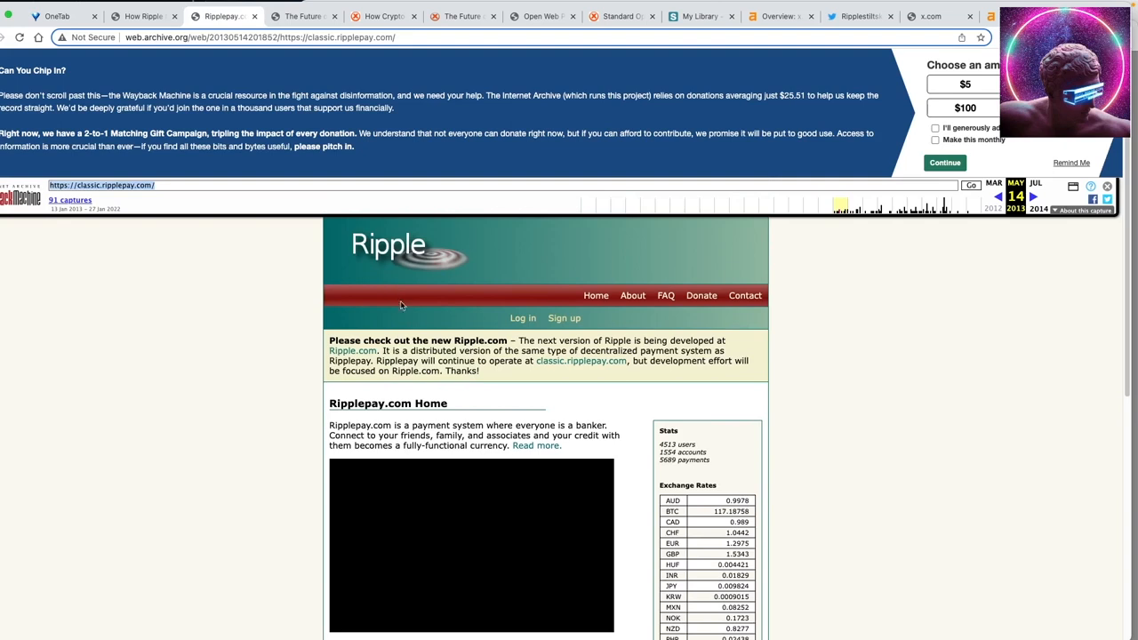
mouse_move(821, 152)
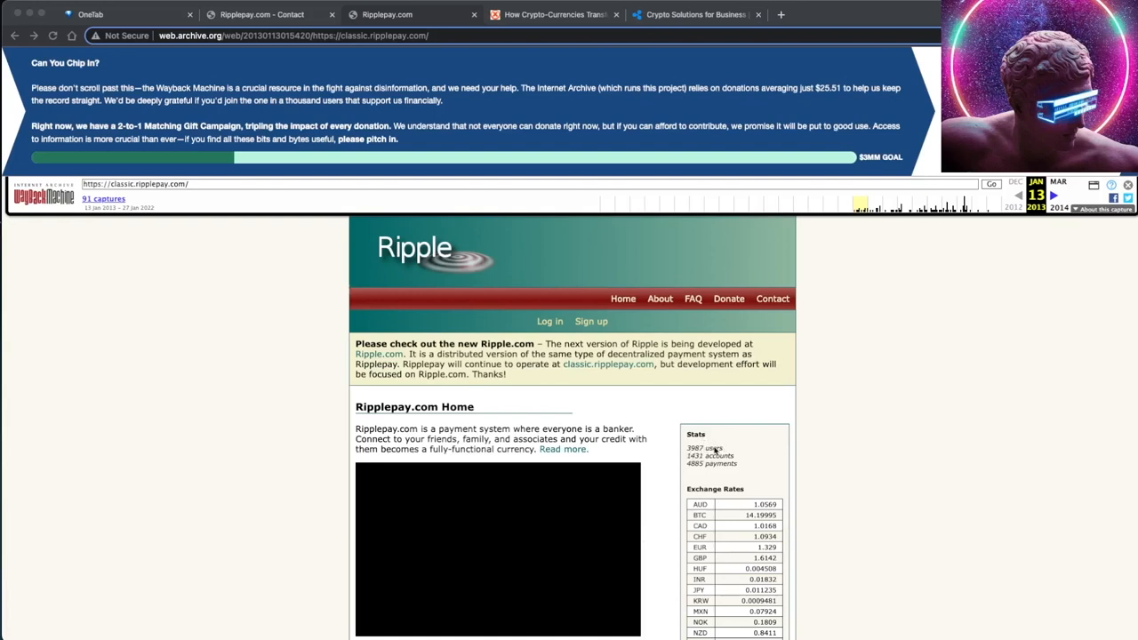
- Review the January 2013 Ripplepay capture, then switch to the archived 2007 Contact Us page
scroll("down", 3)
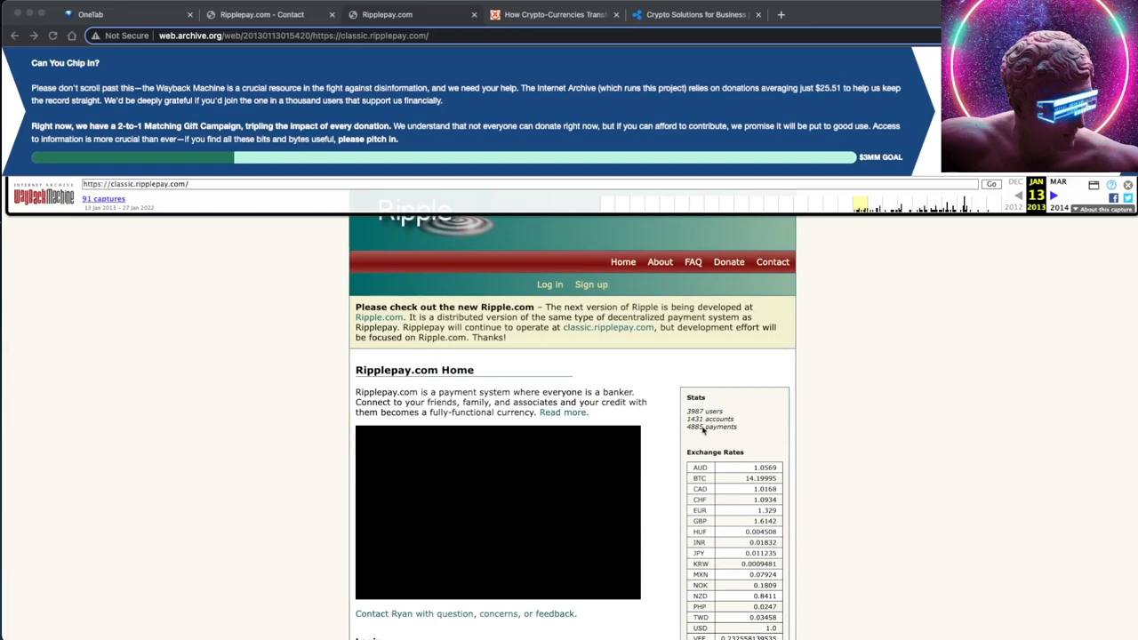
scroll("down", 3)
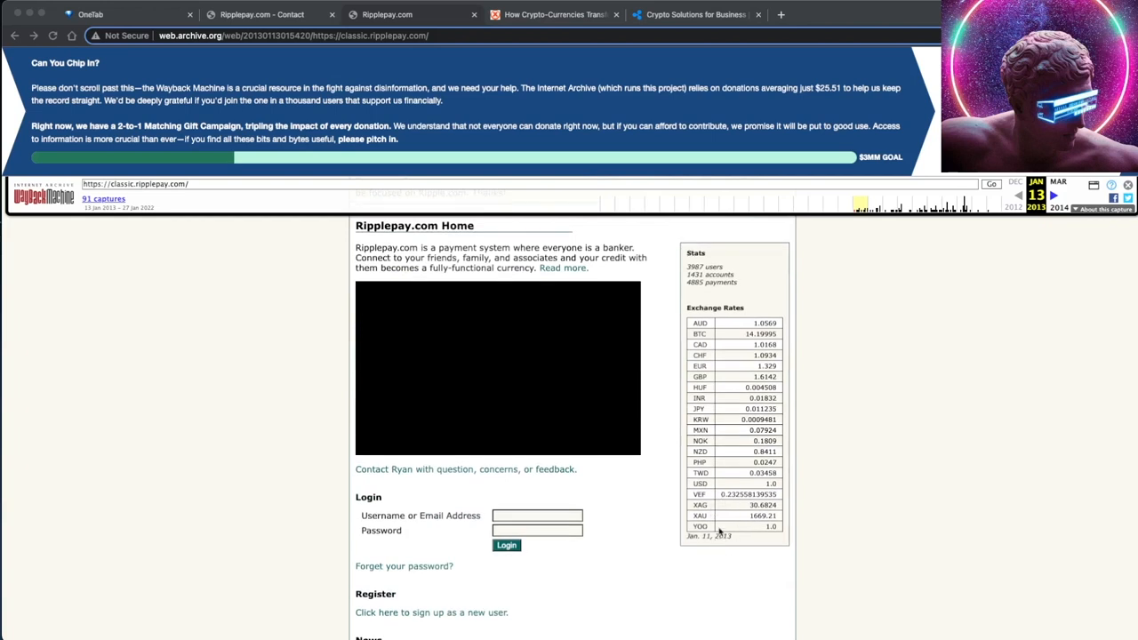
mouse_move(832, 307)
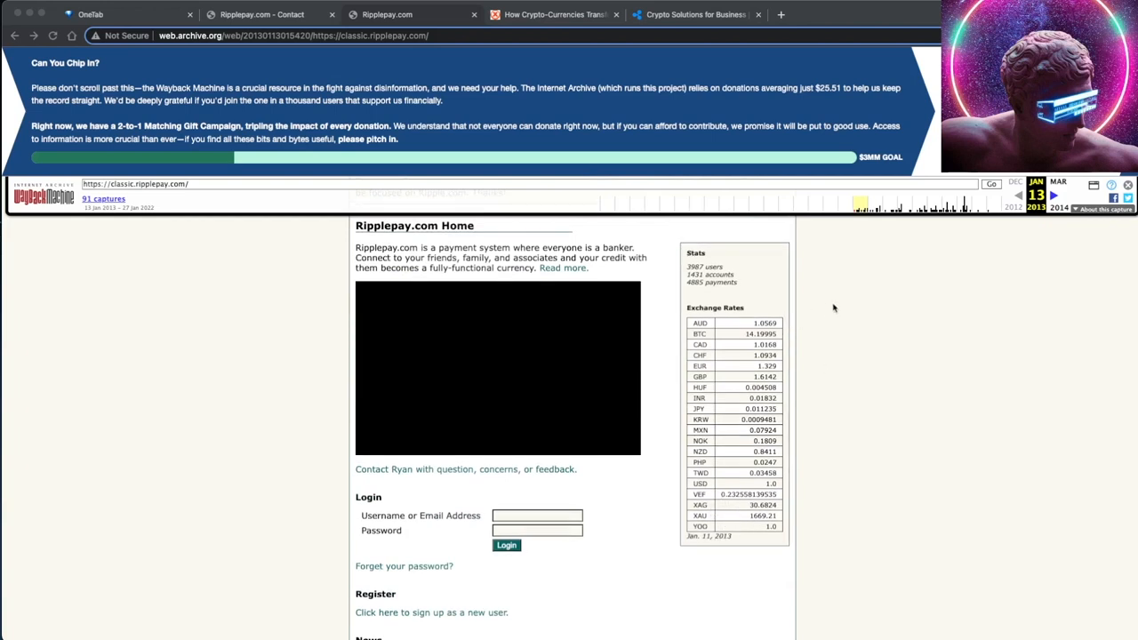
left_click(267, 14)
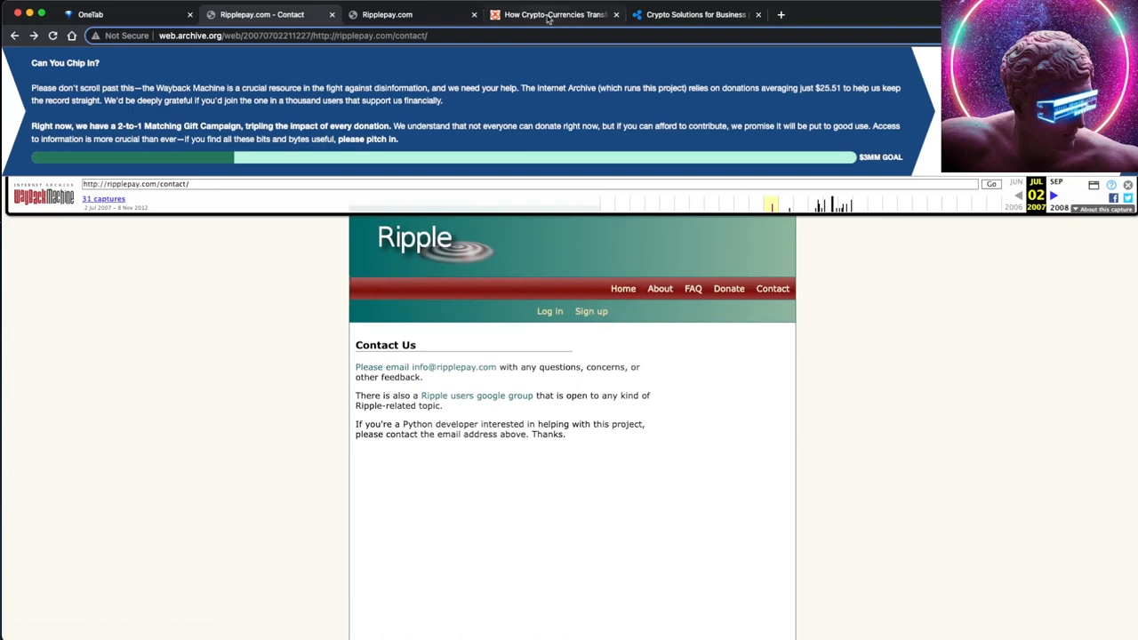
mouse_move(697, 14)
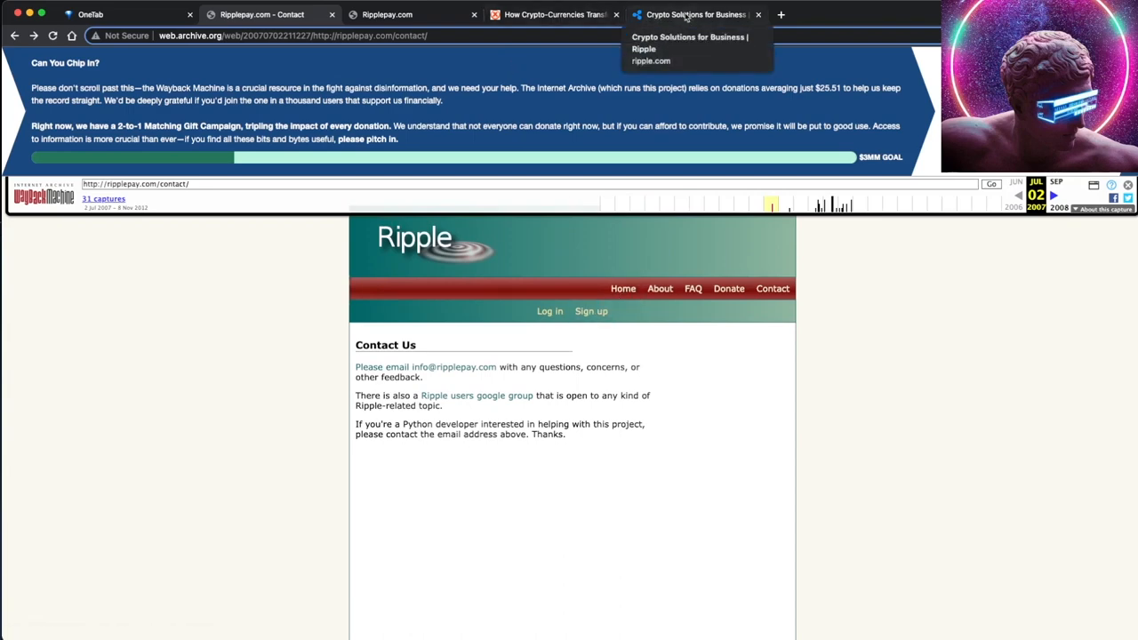
left_click(697, 14)
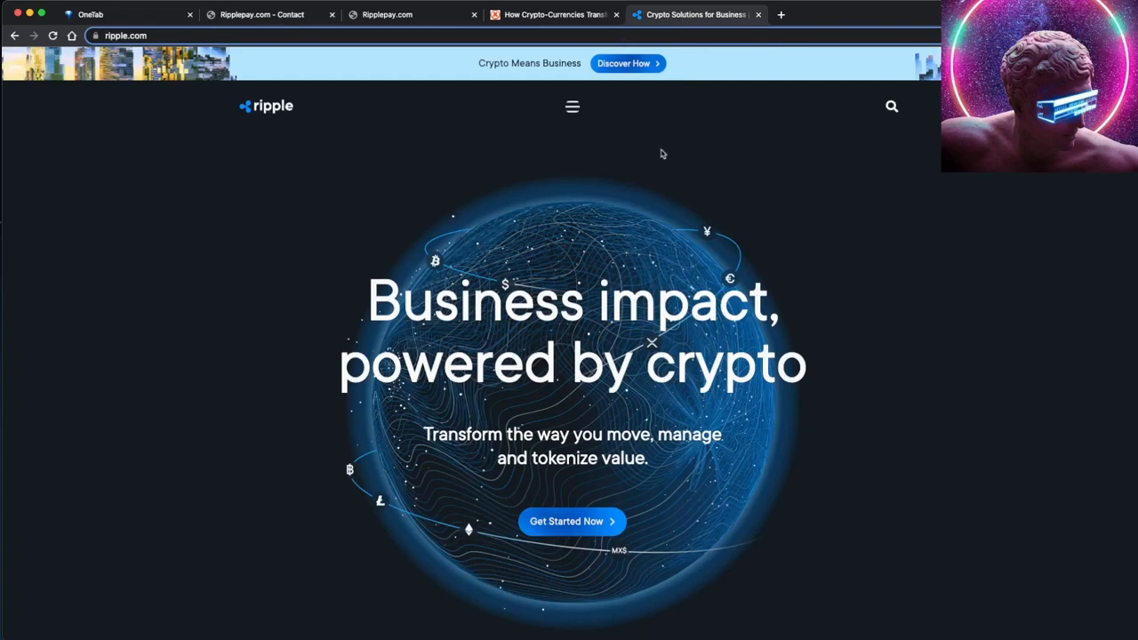
mouse_move(659, 167)
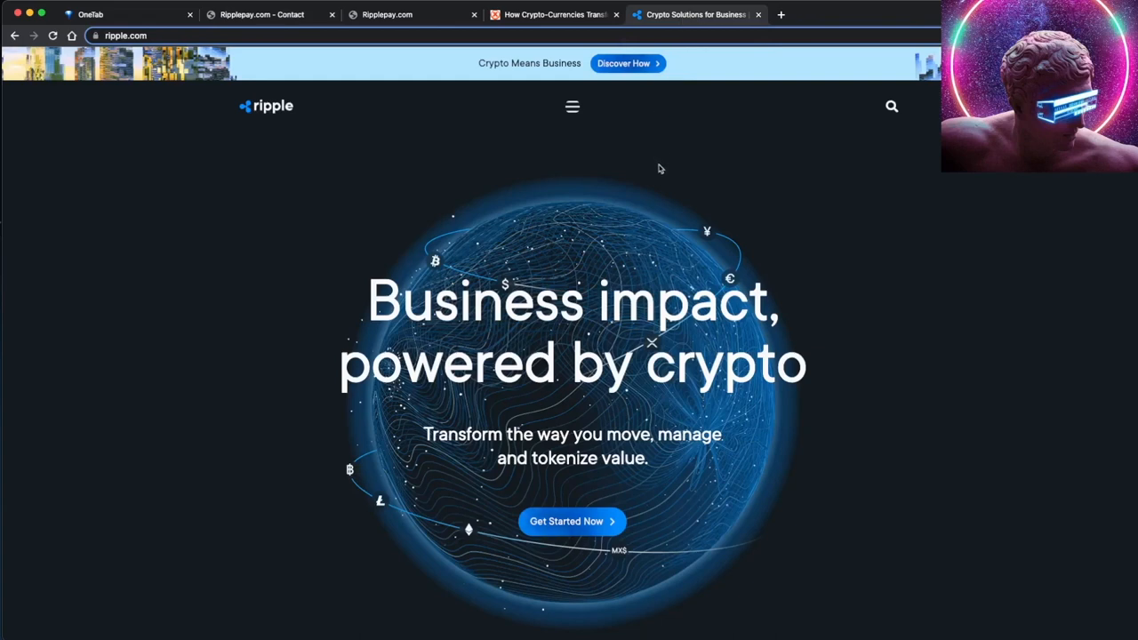
mouse_move(670, 209)
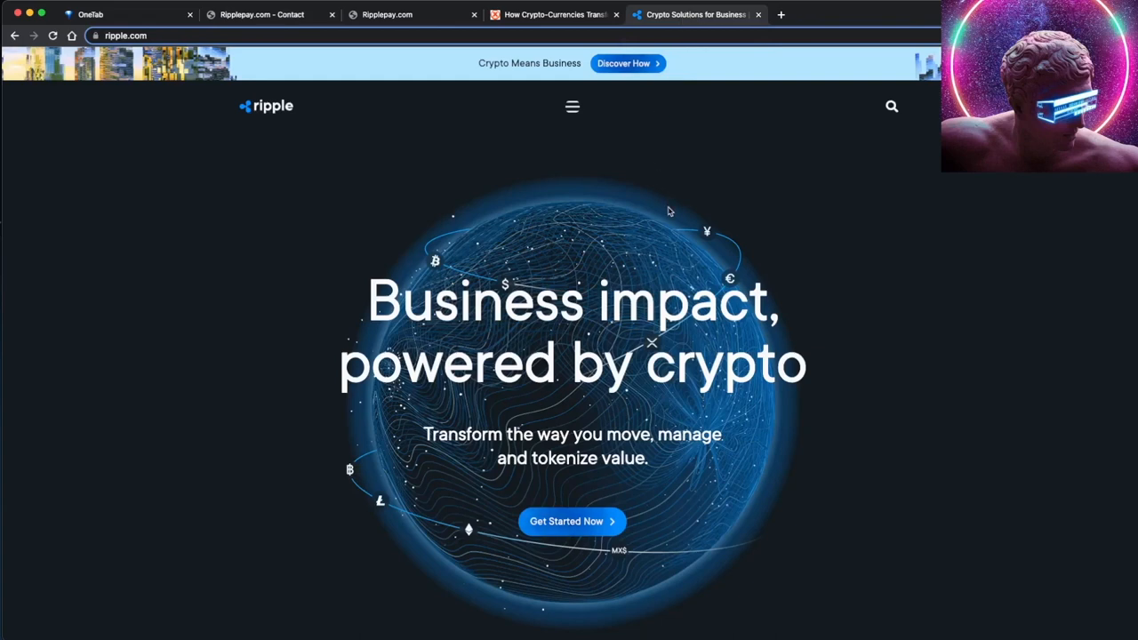
mouse_move(605, 213)
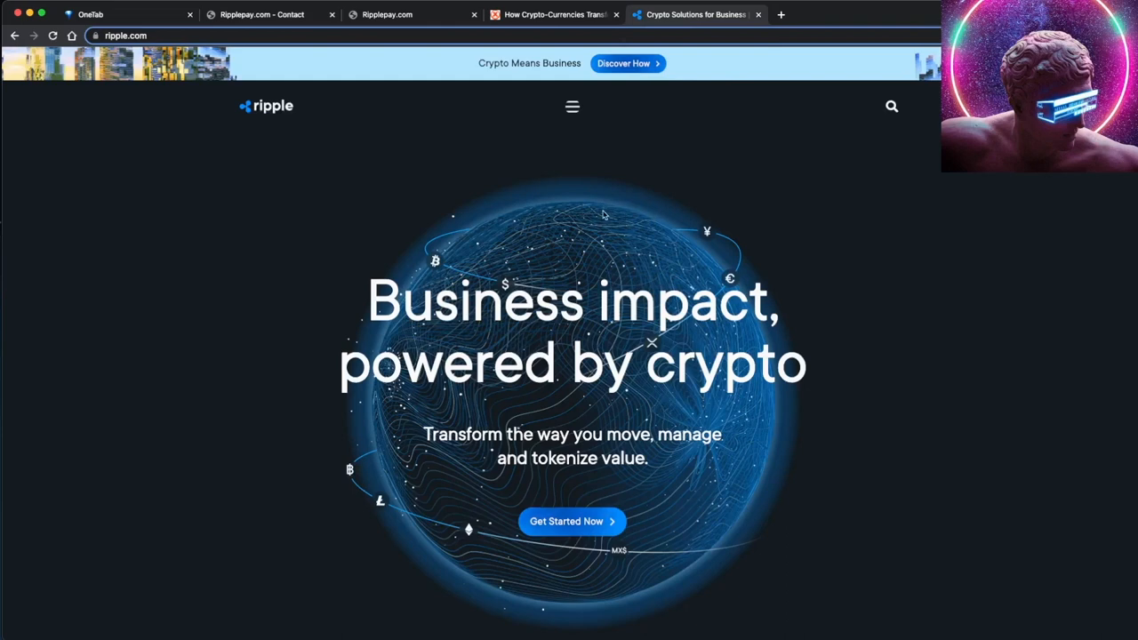
mouse_move(617, 208)
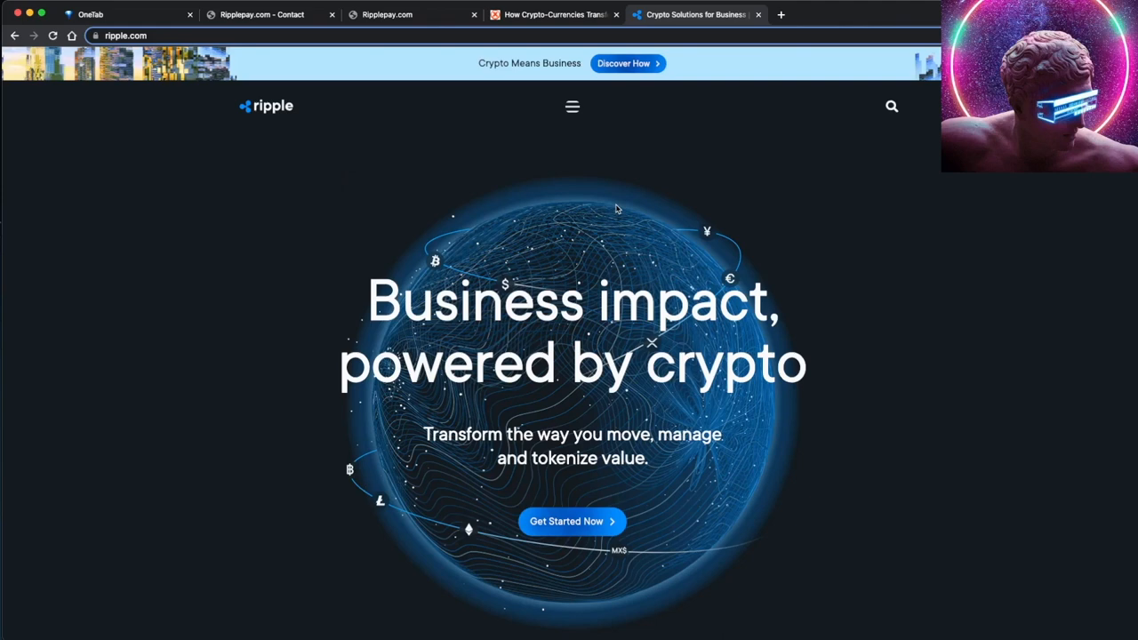
mouse_move(521, 107)
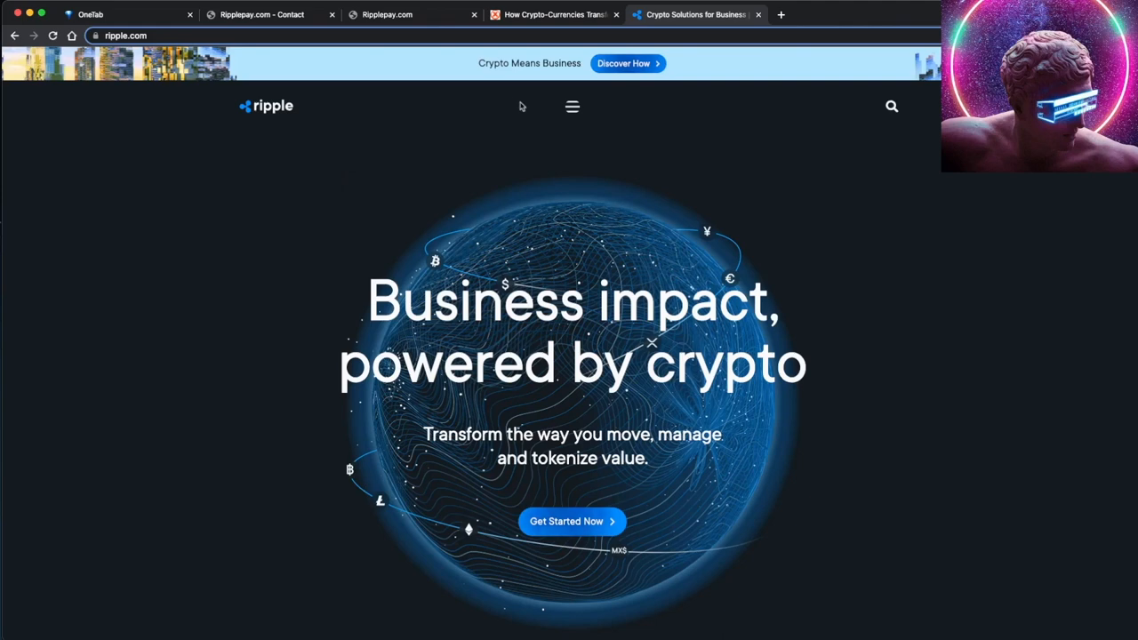
left_click(405, 14)
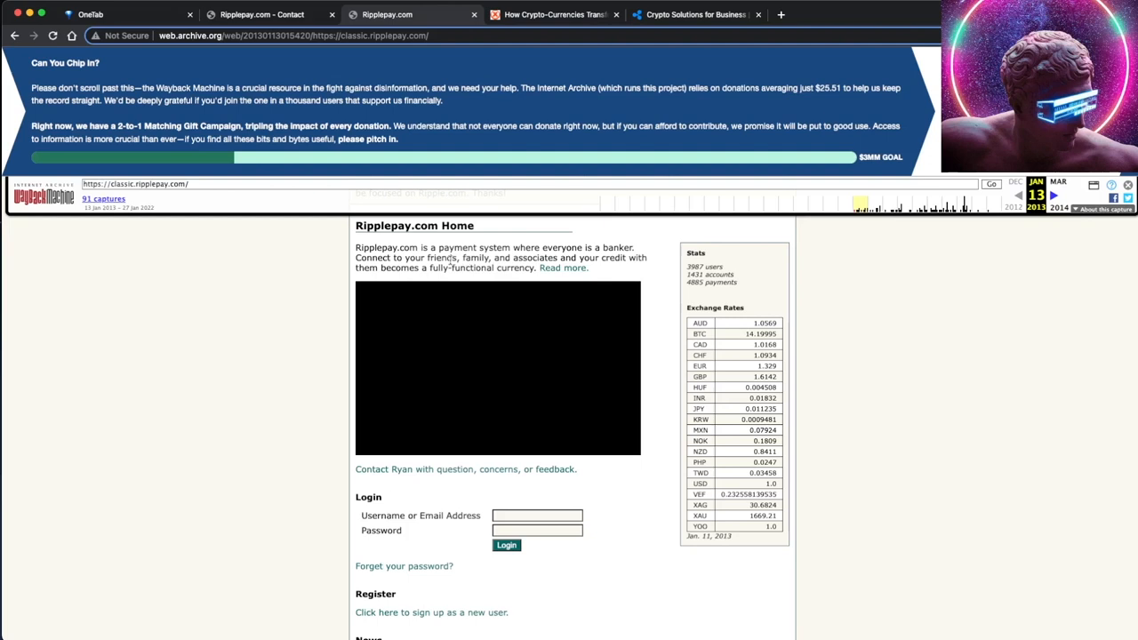
mouse_move(469, 277)
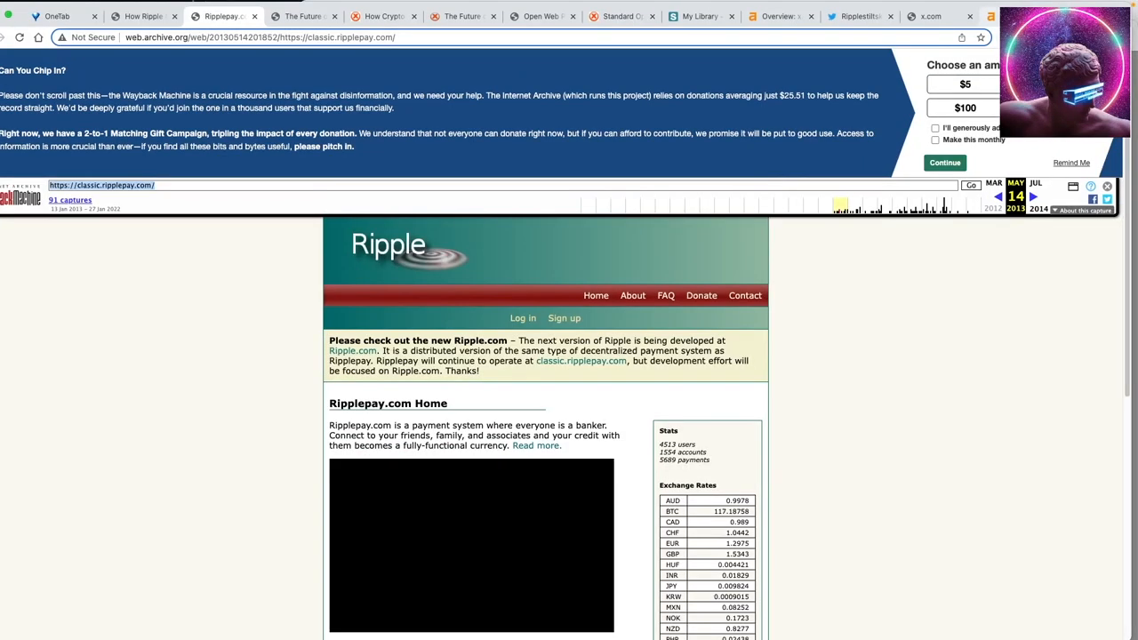
- Return to the annotated X.commerce 'How Ripple Networks are Transforming Money' article
left_click(222, 14)
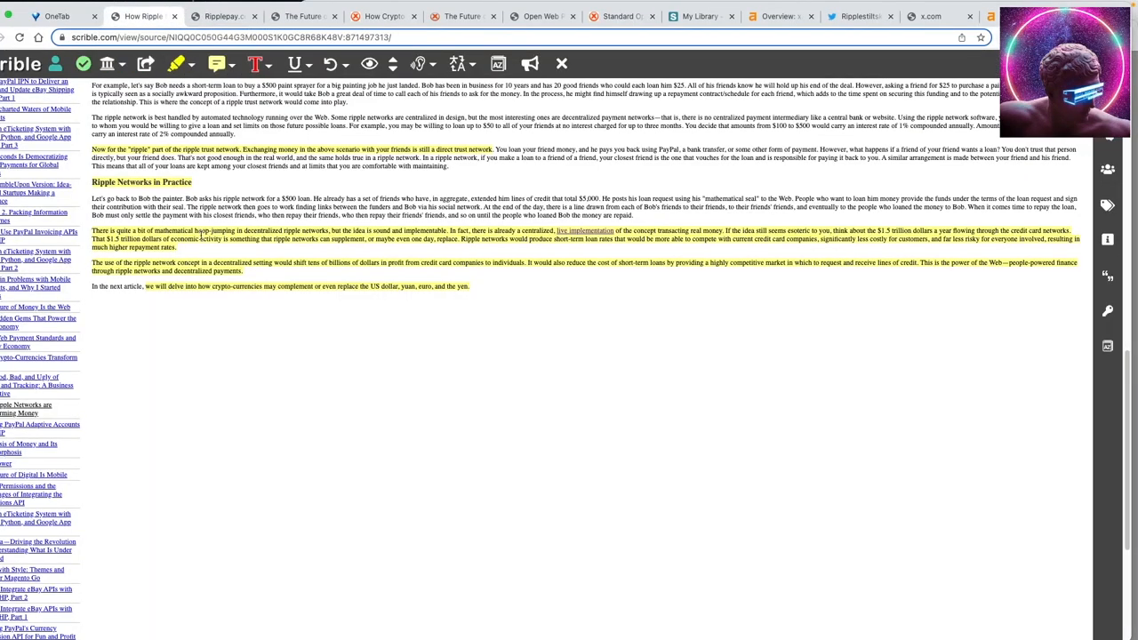
scroll("up", 3)
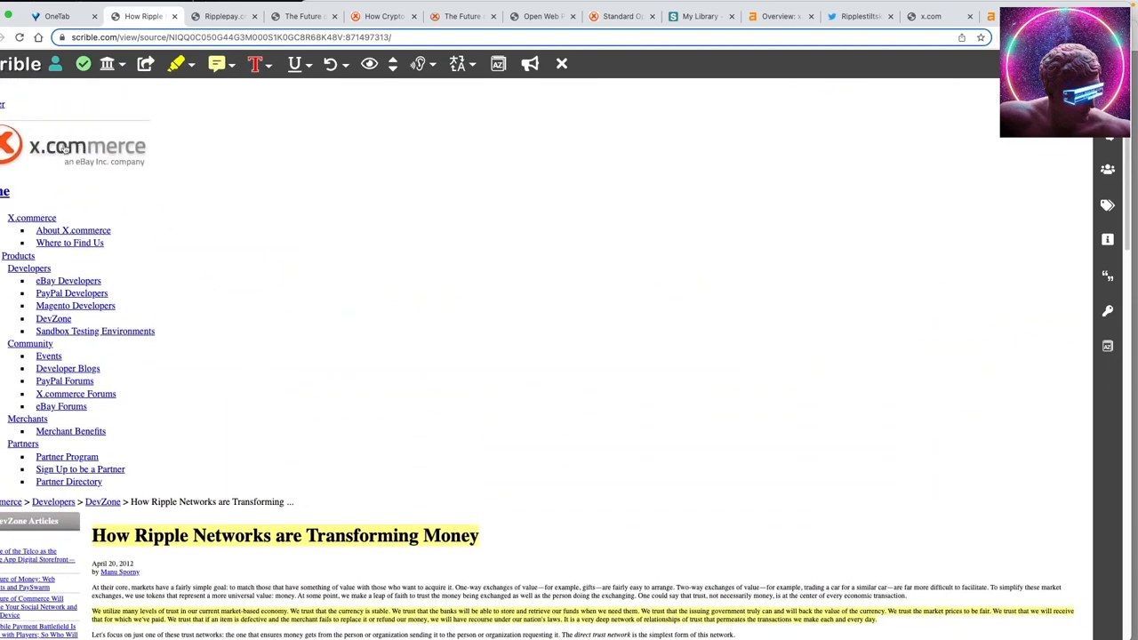
mouse_move(79, 146)
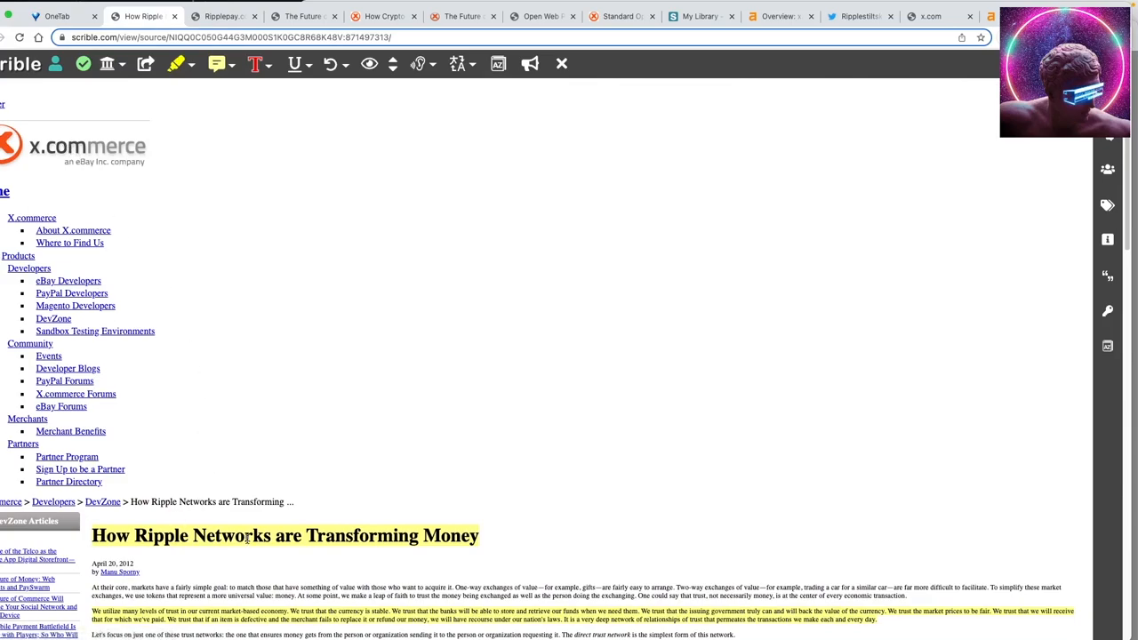
scroll("down", 3)
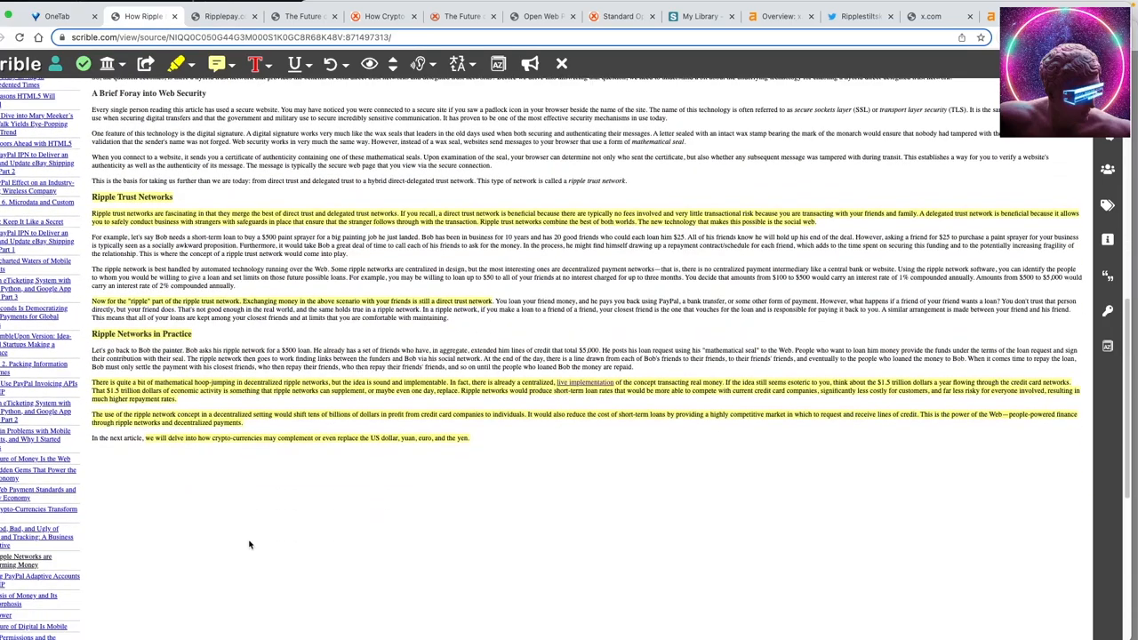
mouse_move(583, 387)
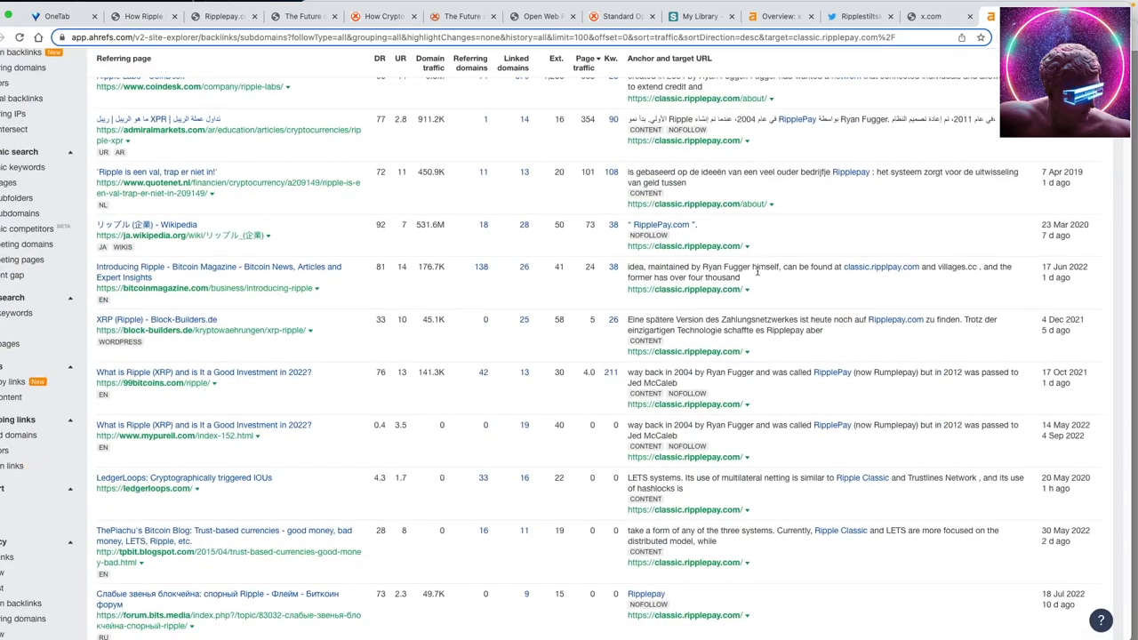
- Select the anchor text 'can be found at classic.ripplepay.com and villages.cc', then switch to the May 2013 Ripplepay capture
left_click_drag(782, 267, 939, 267)
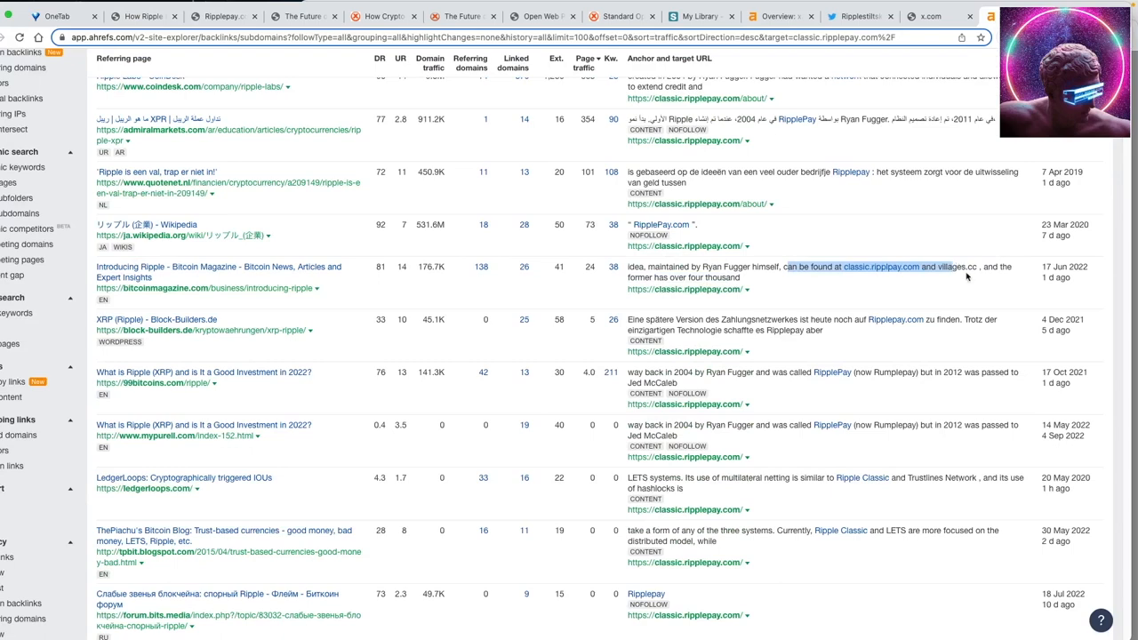
scroll("down", 3)
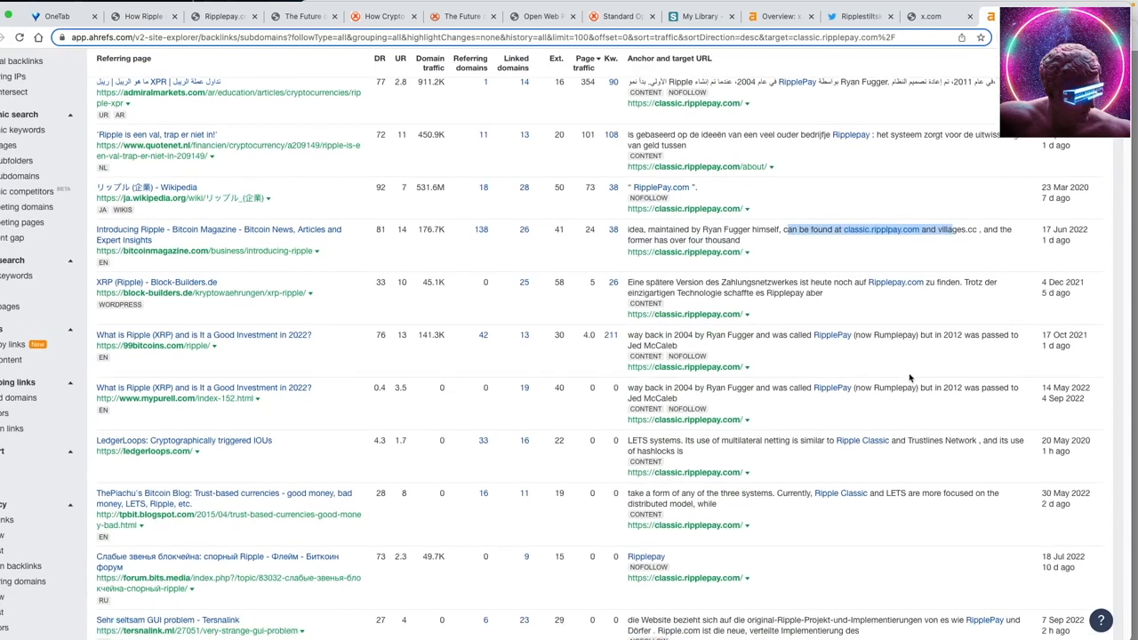
mouse_move(702, 334)
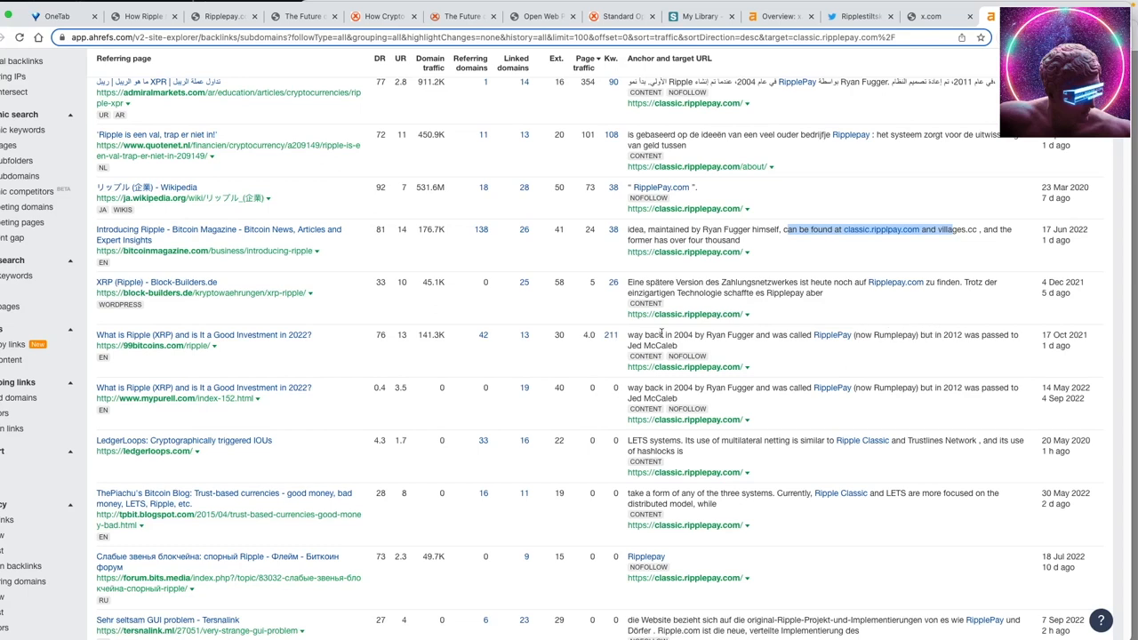
mouse_move(683, 402)
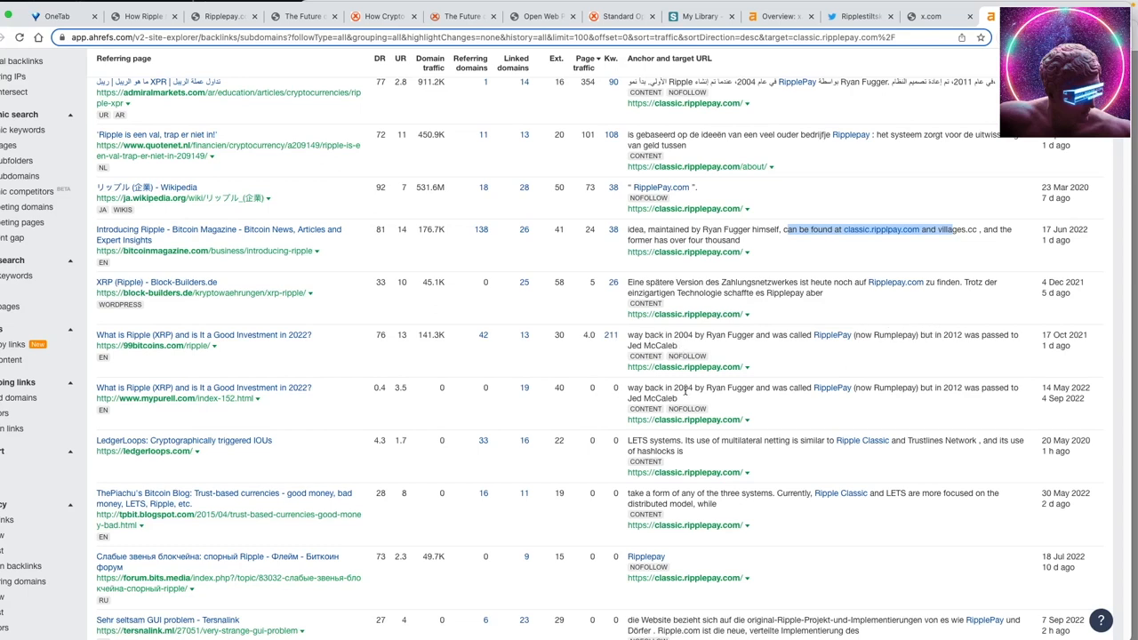
mouse_move(692, 387)
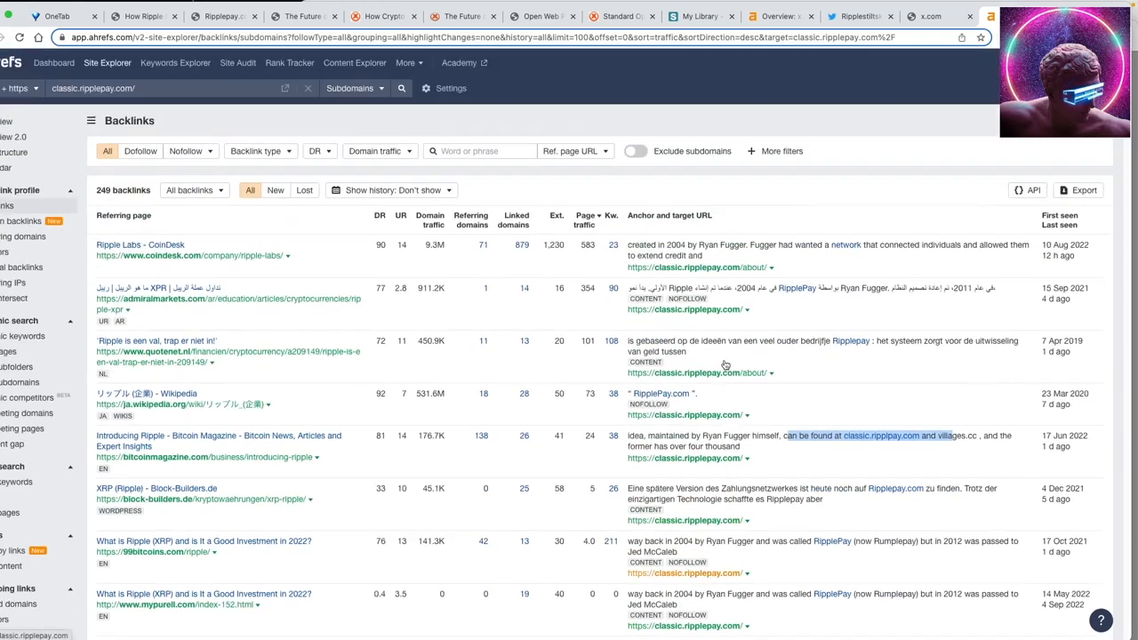
mouse_move(697, 364)
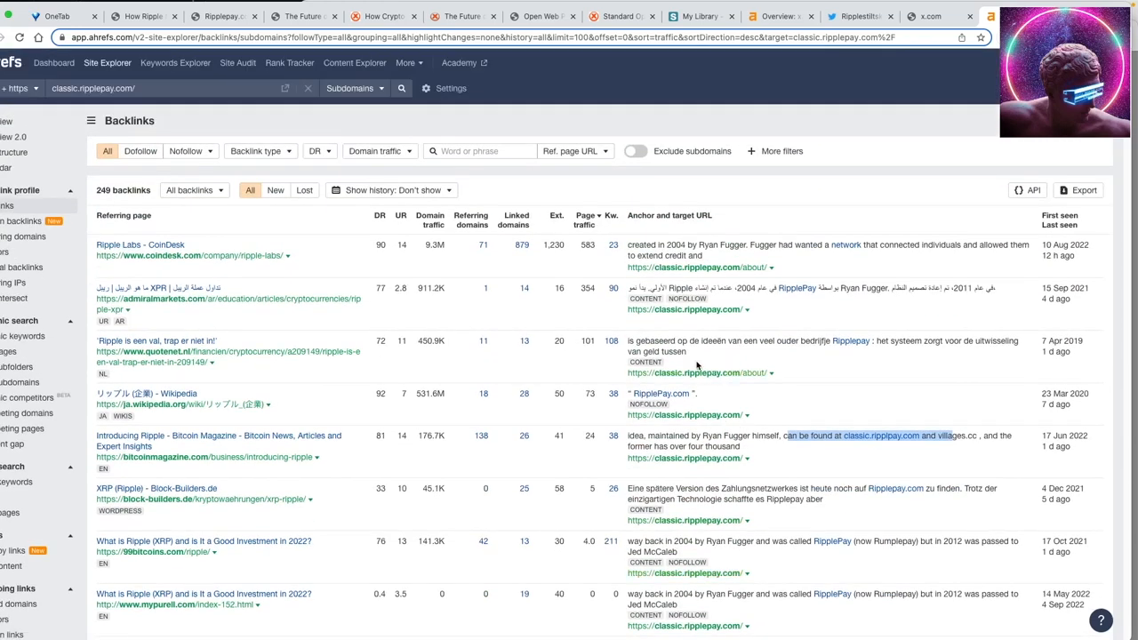
mouse_move(662, 323)
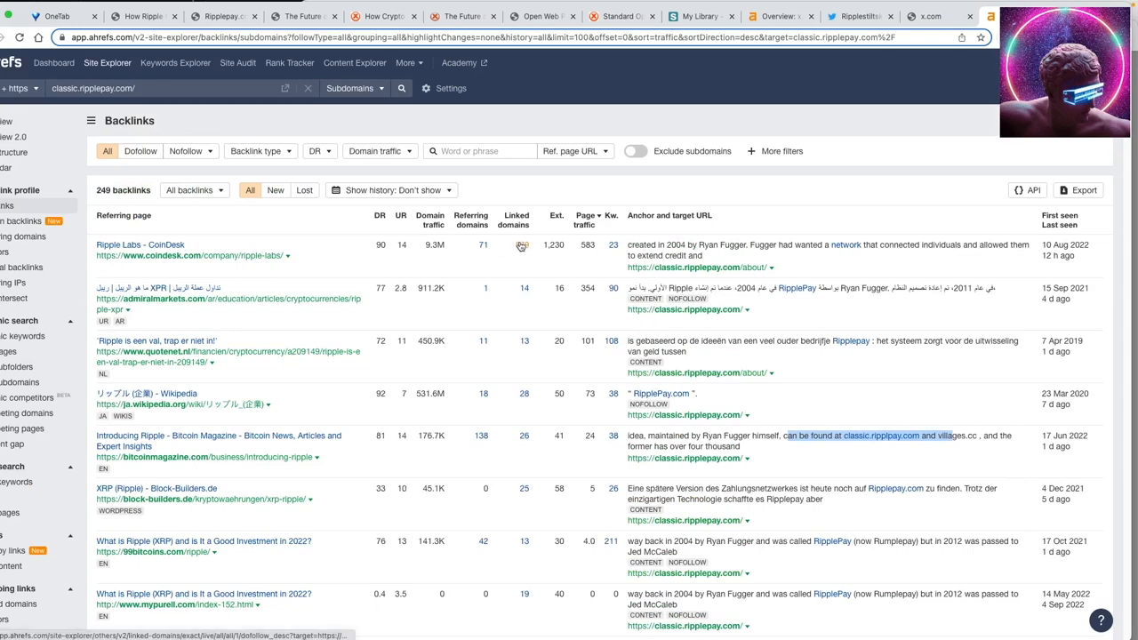
left_click(231, 16)
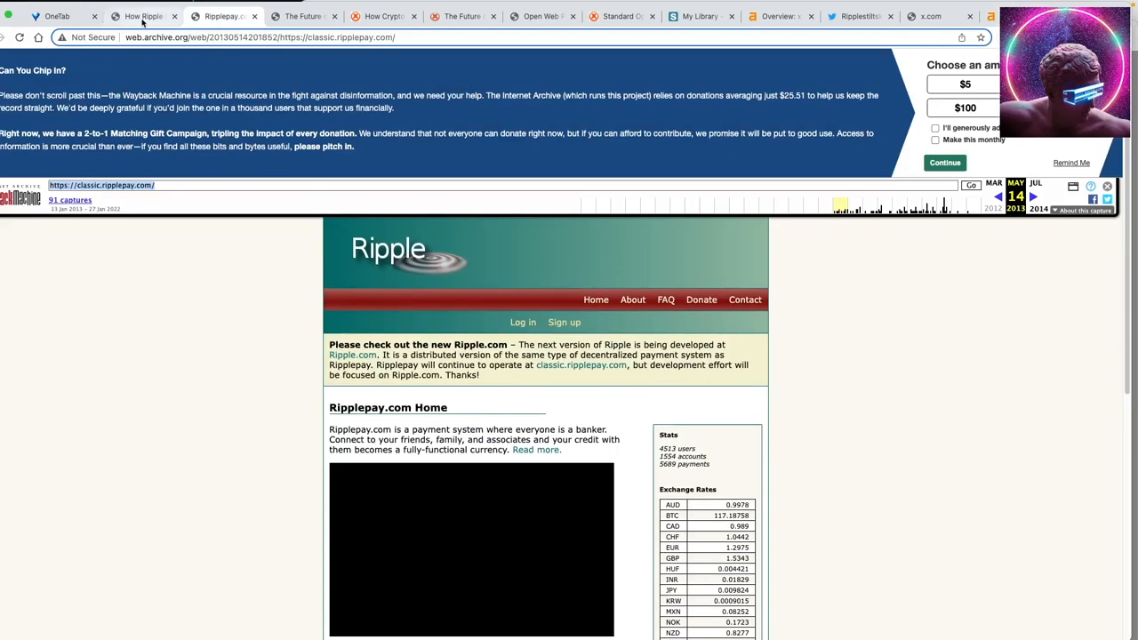
- View the Musk X.com game-plan tweet thread, then return to the article's Ripple Networks in Practice section
left_click(146, 16)
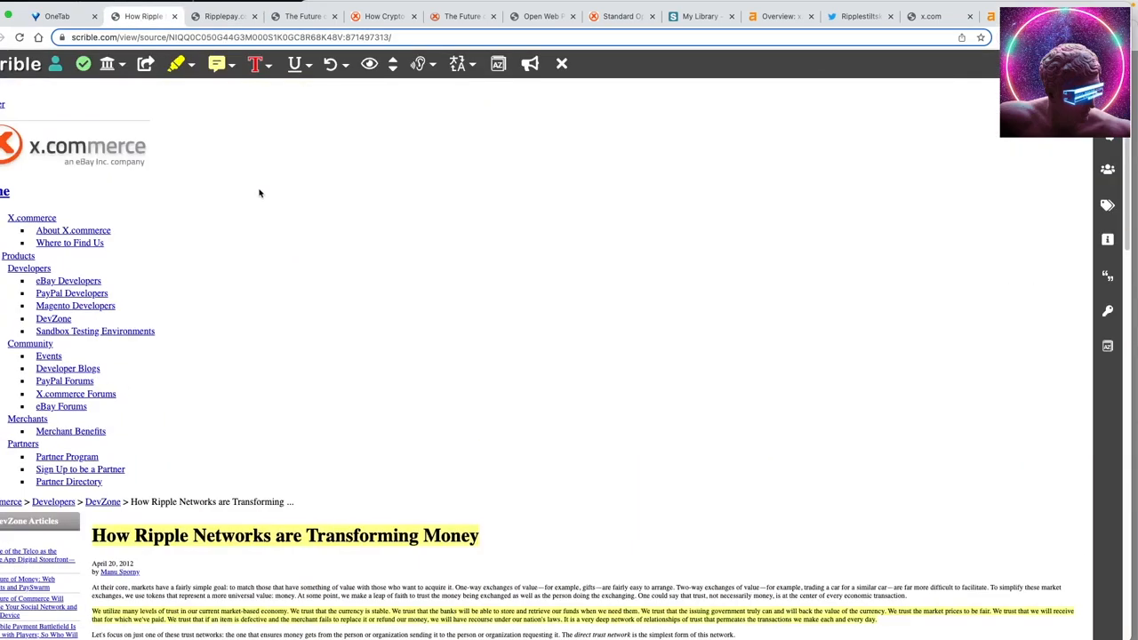
scroll("down", 3)
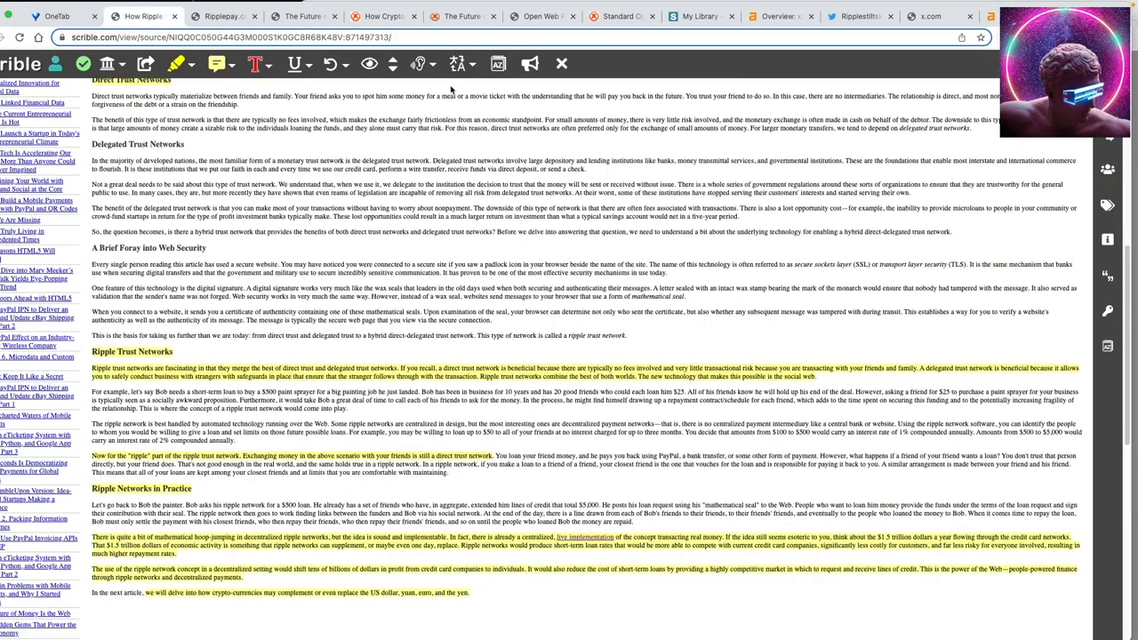
left_click(305, 16)
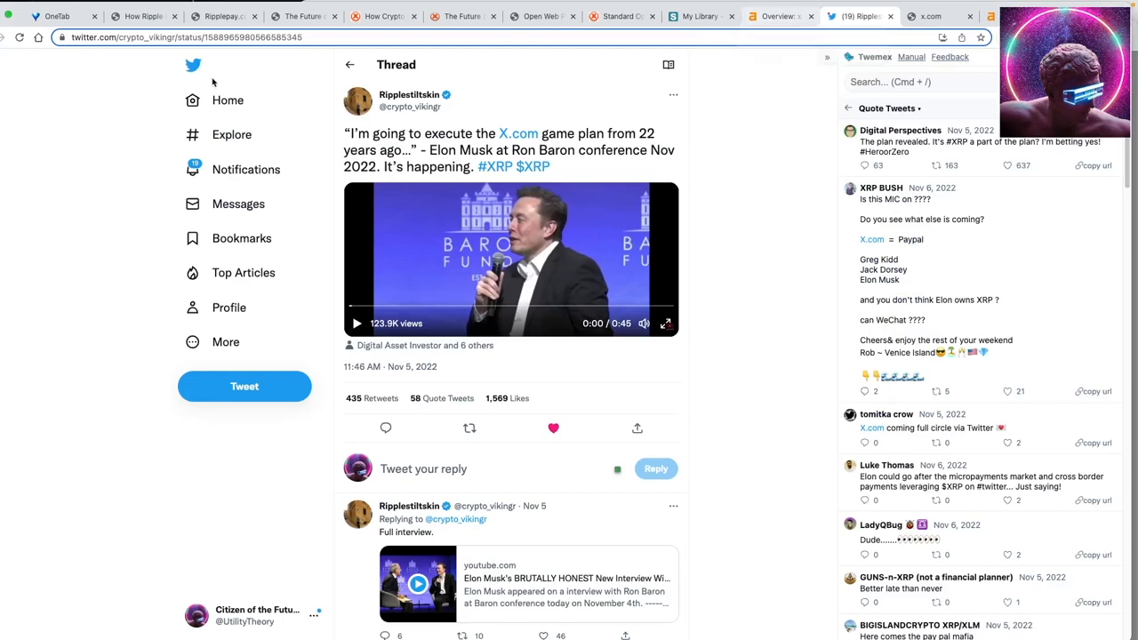
left_click(143, 16)
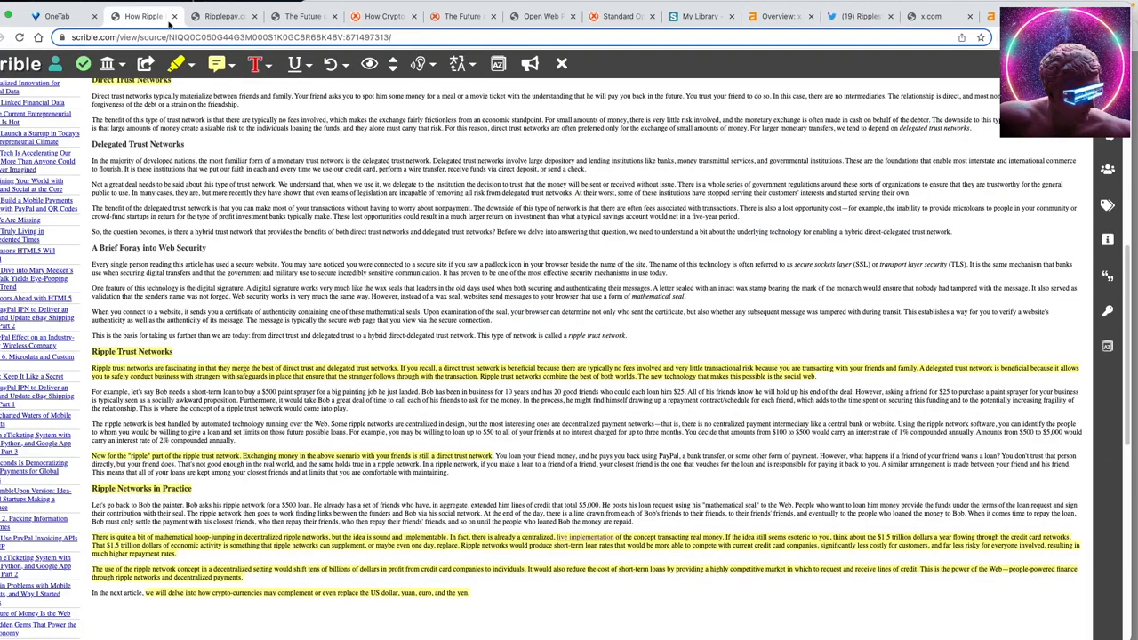